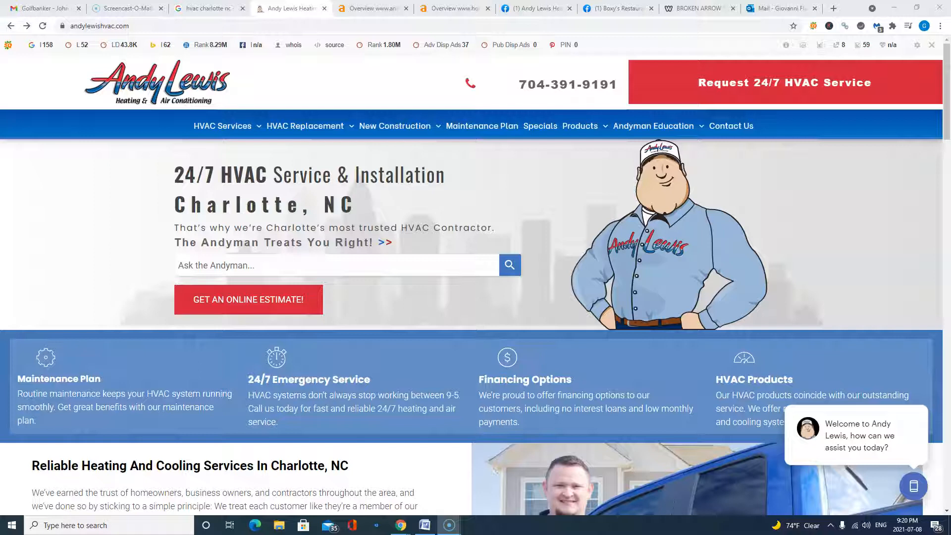
mouse_move(97, 338)
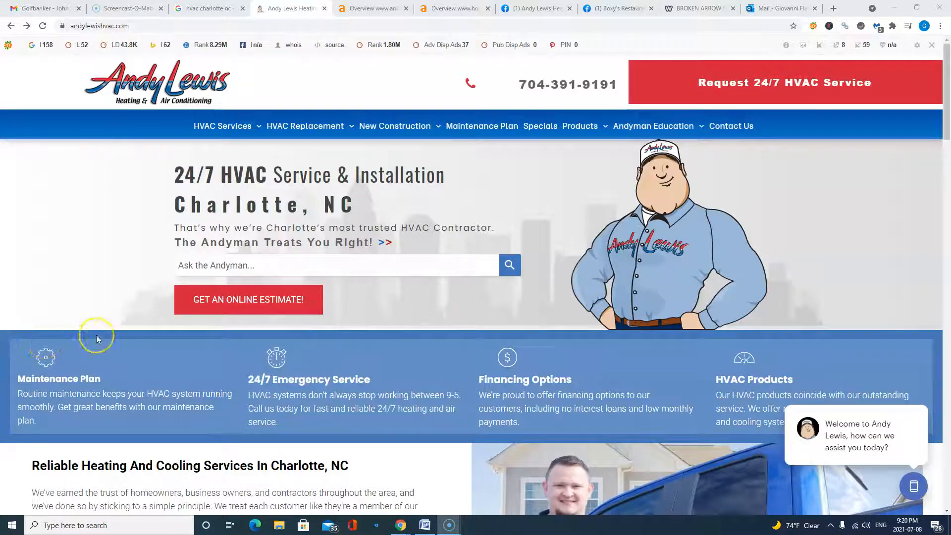
mouse_move(97, 338)
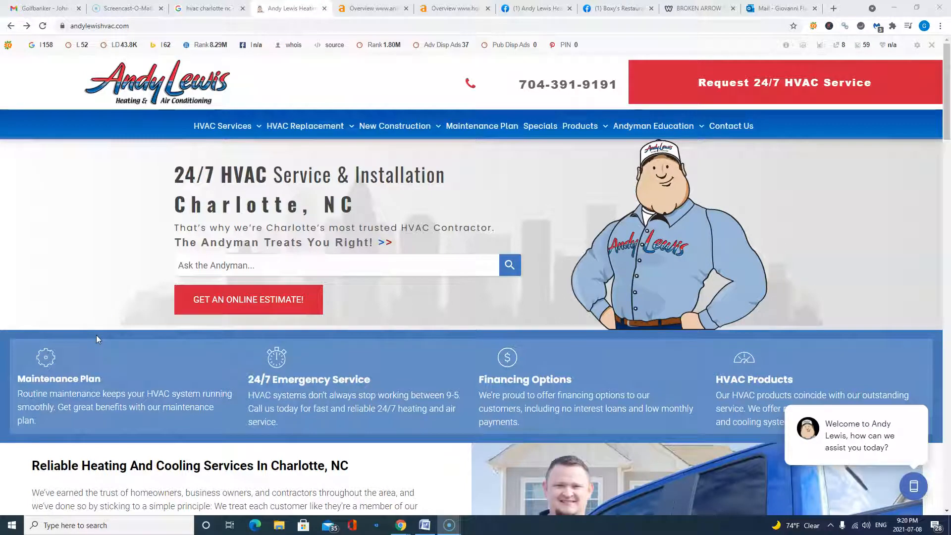
mouse_move(516, 165)
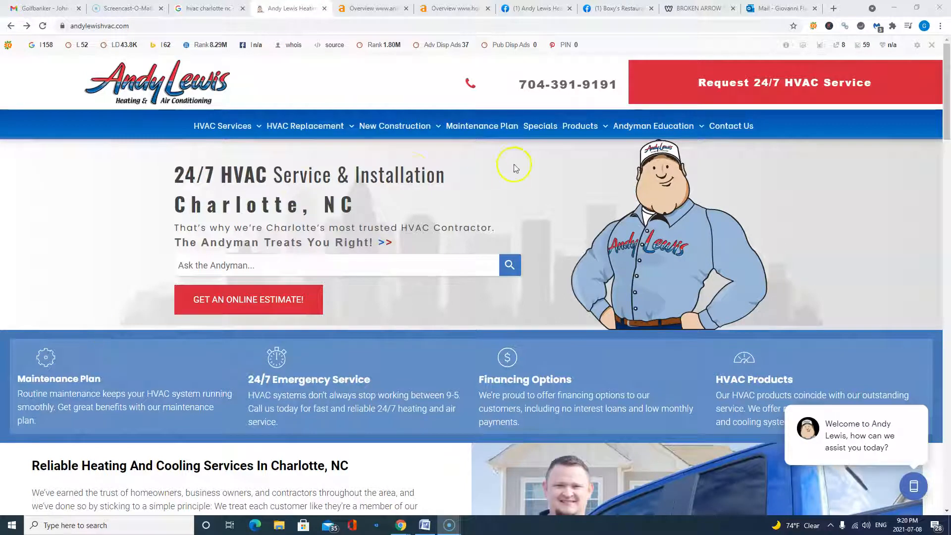
Step: Scroll down through the organic keywords list and back up a little
scroll("down", 3)
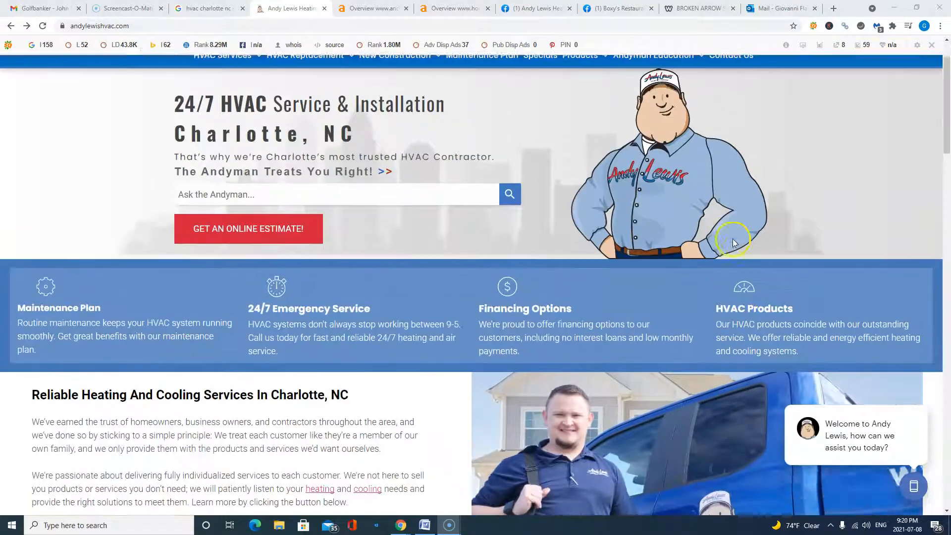
scroll("down", 3)
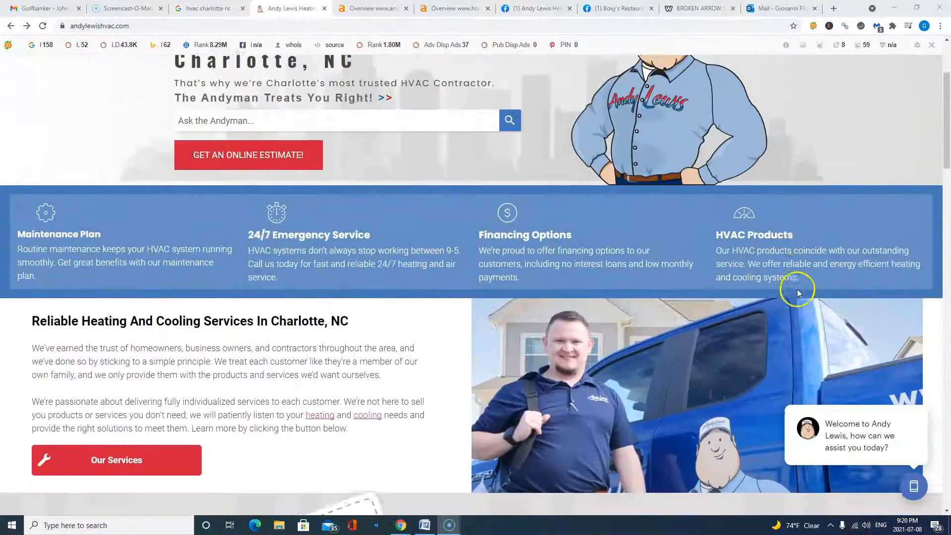
scroll("down", 3)
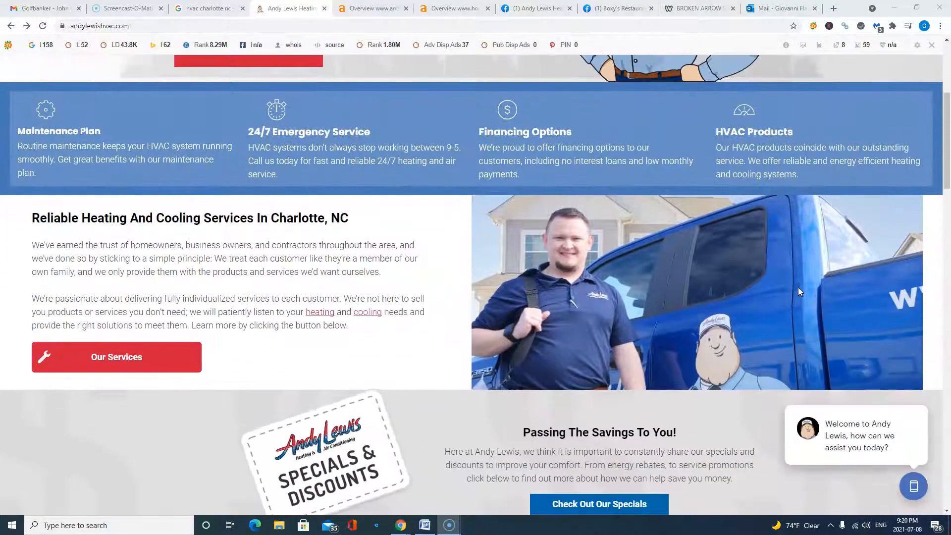
scroll("down", 3)
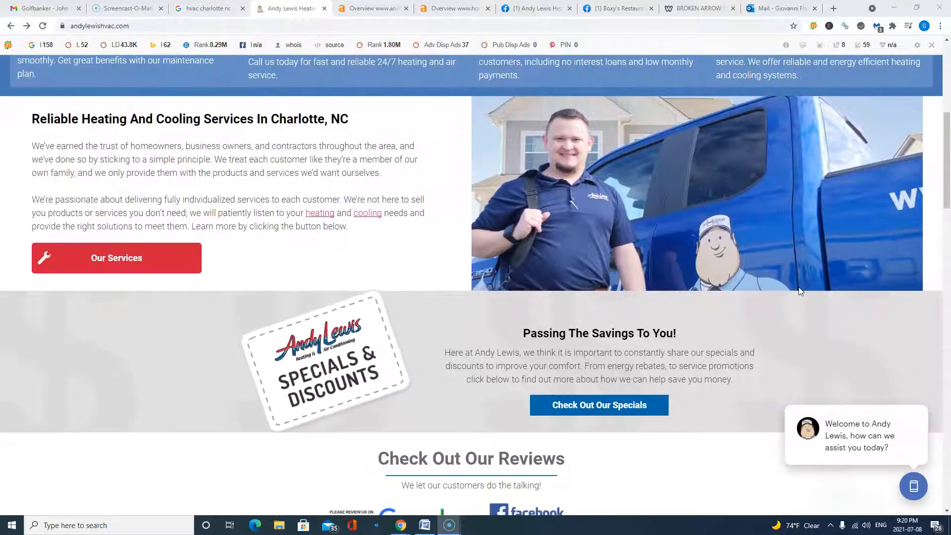
scroll("down", 3)
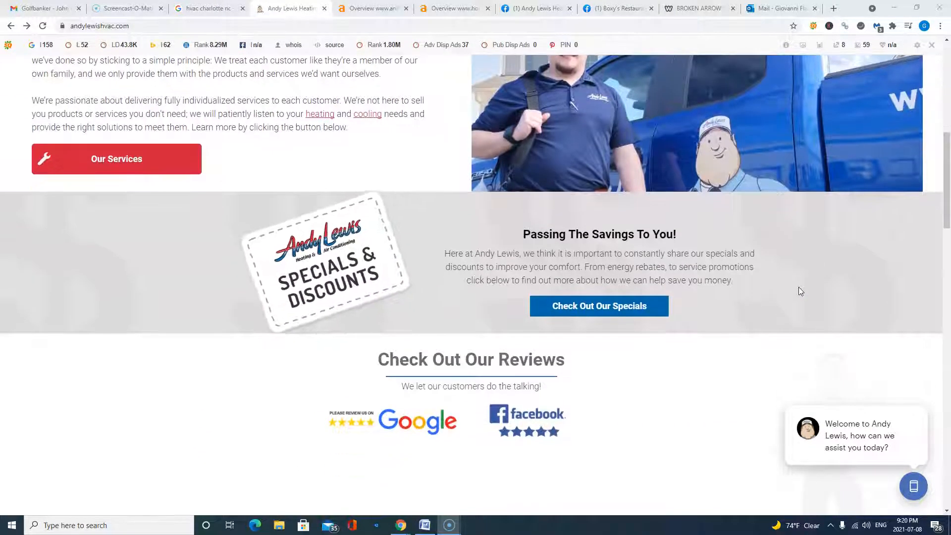
scroll("down", 3)
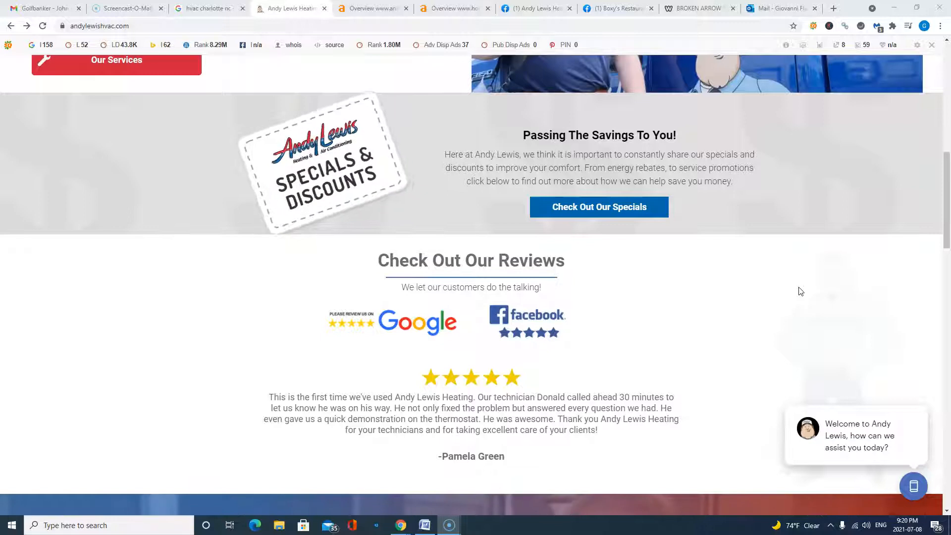
scroll("down", 3)
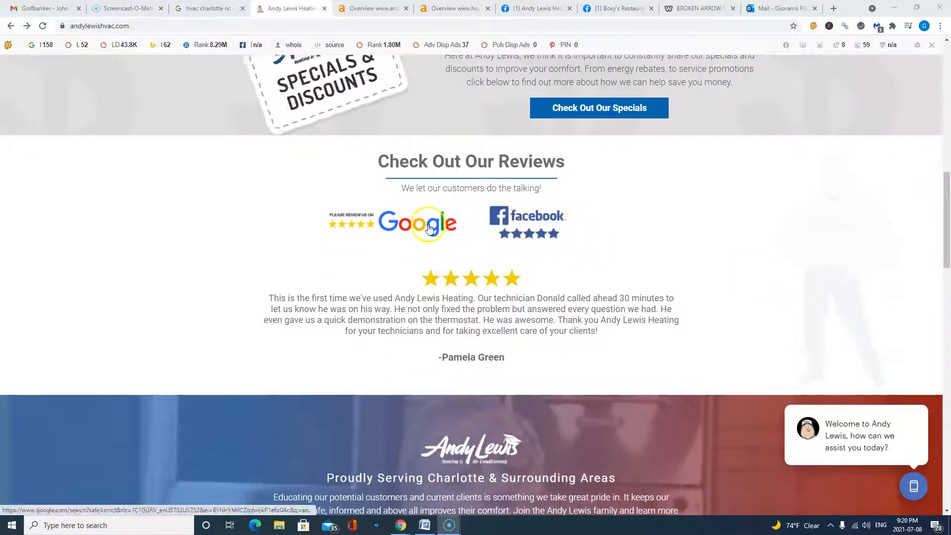
scroll("down", 3)
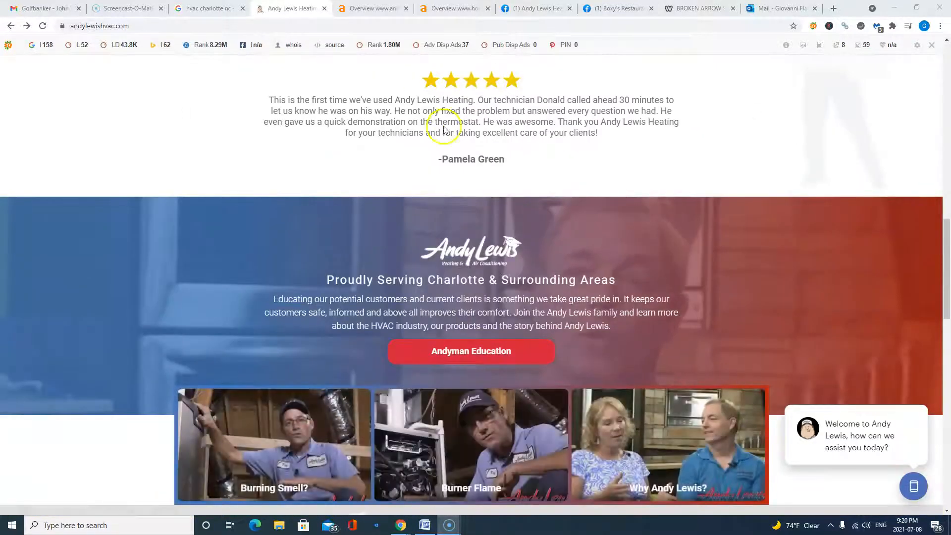
scroll("down", 3)
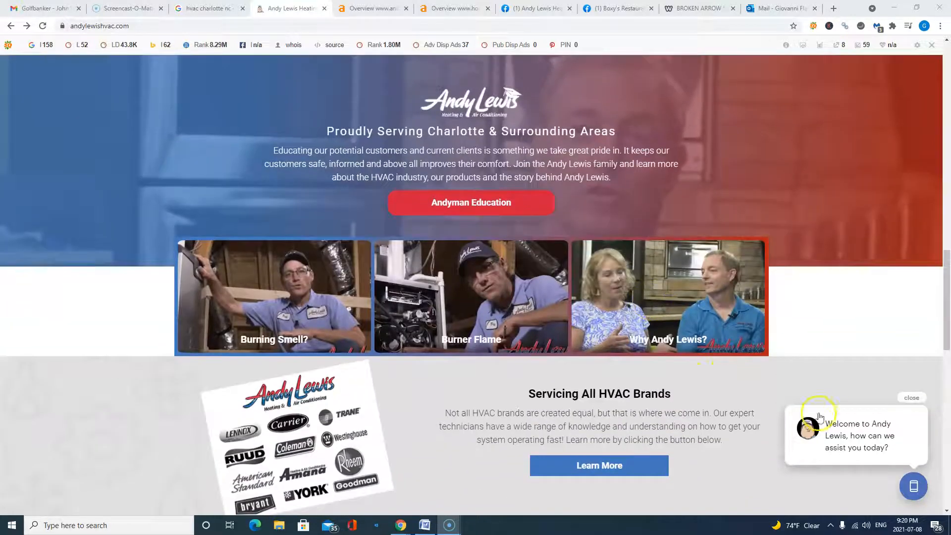
scroll("down", 3)
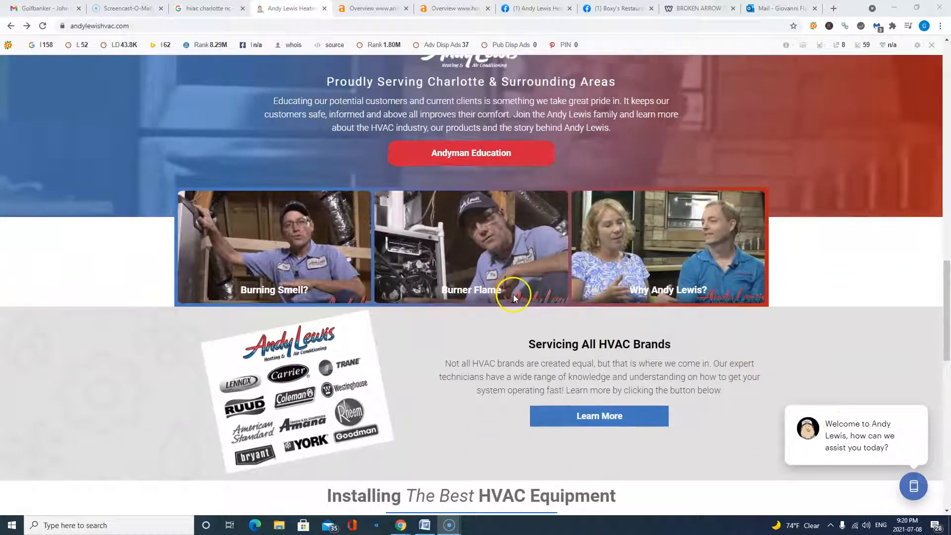
scroll("down", 3)
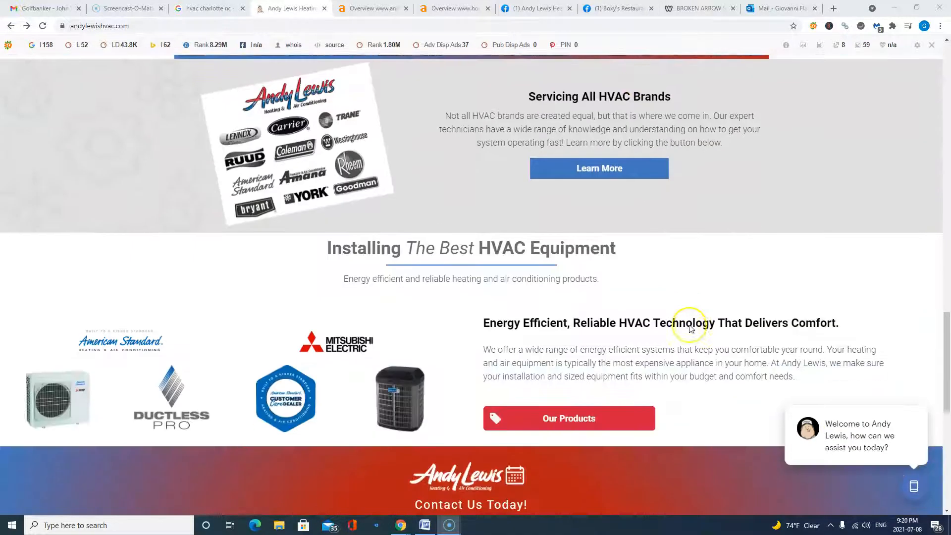
scroll("down", 3)
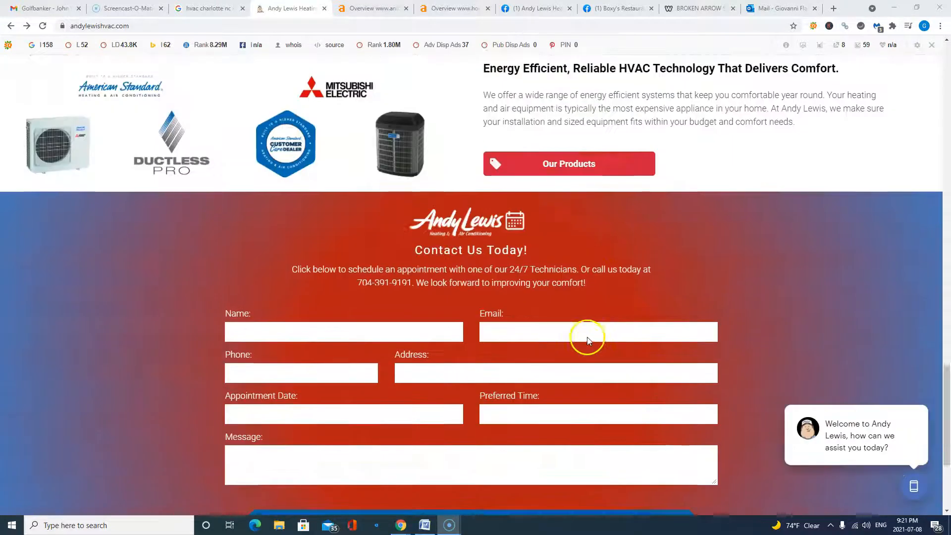
scroll("up", 3)
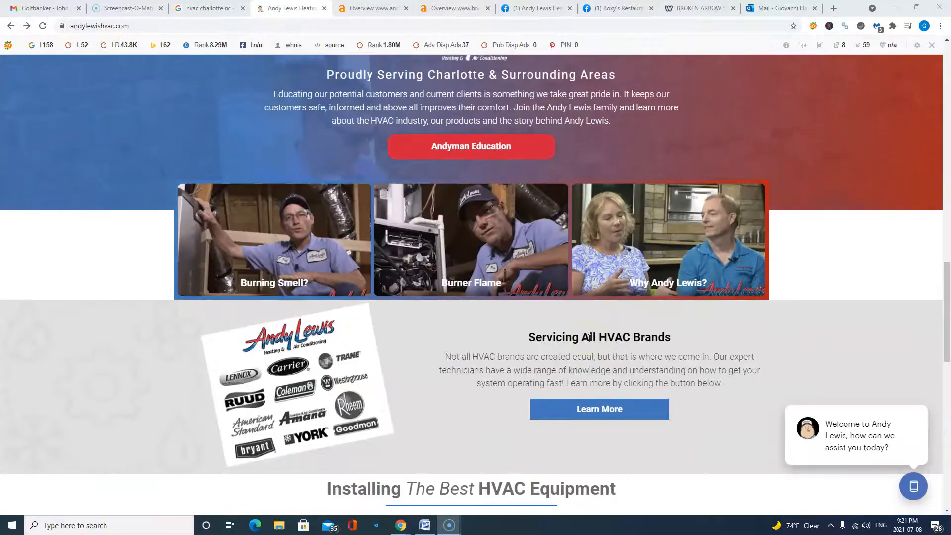
scroll("up", 3)
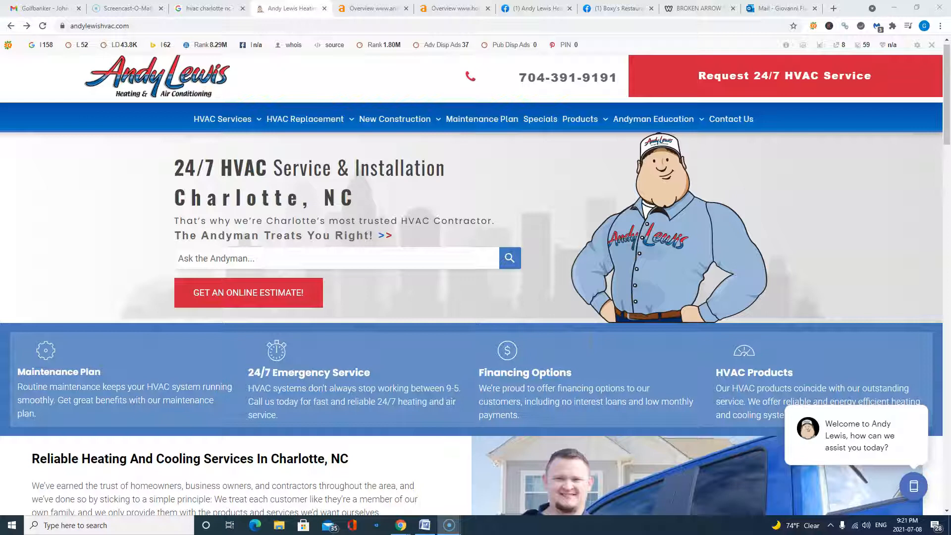
mouse_move(593, 341)
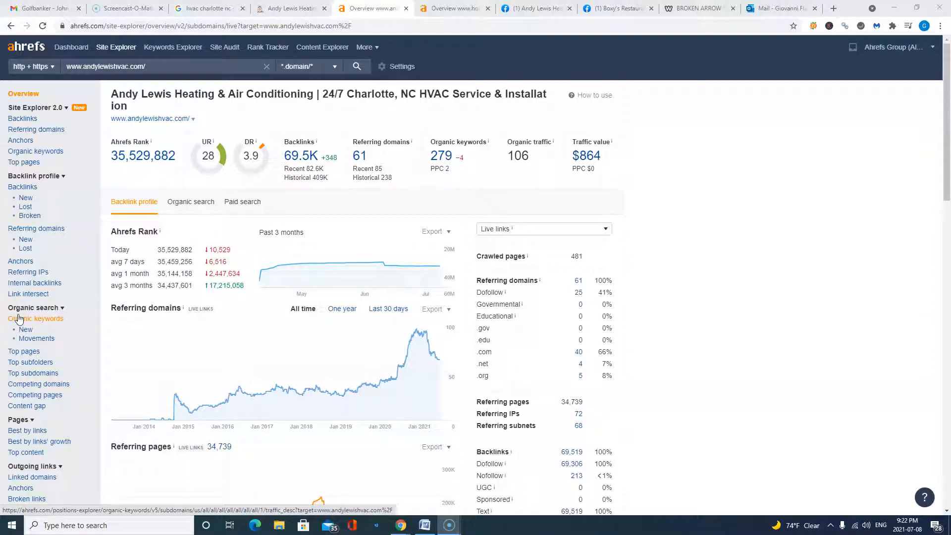
mouse_move(18, 319)
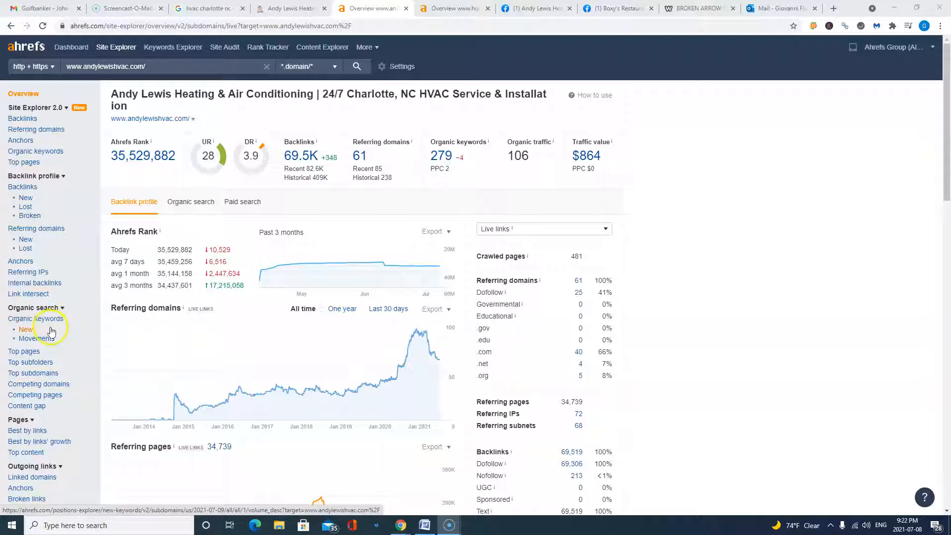
mouse_move(35, 338)
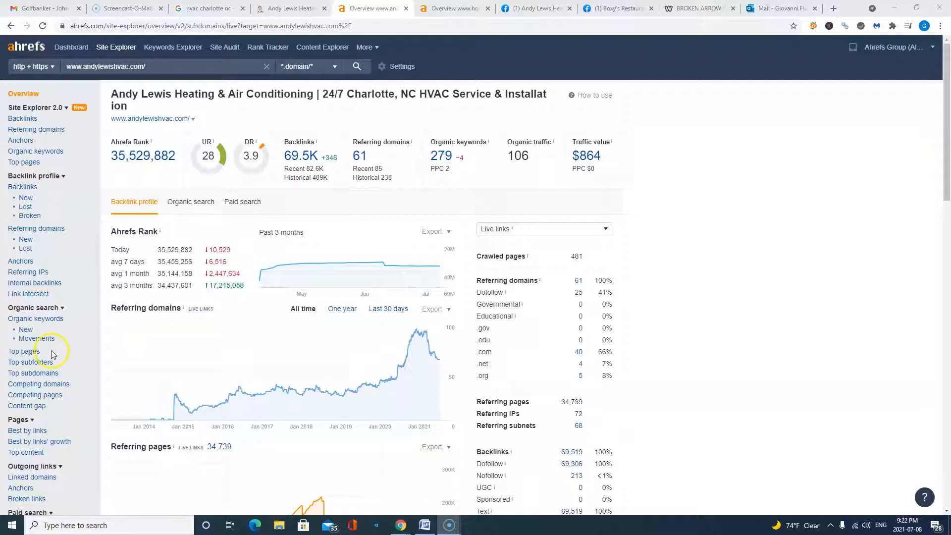
mouse_move(57, 354)
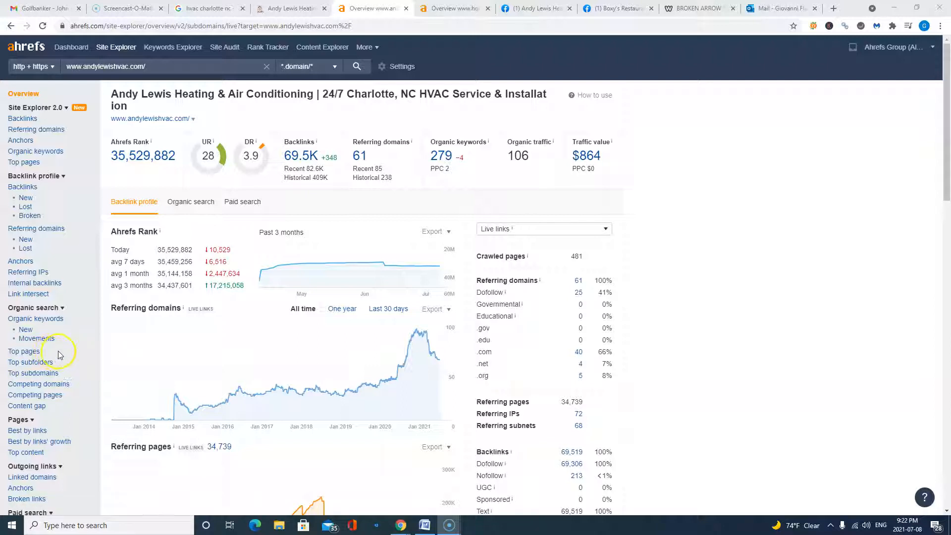
mouse_move(60, 353)
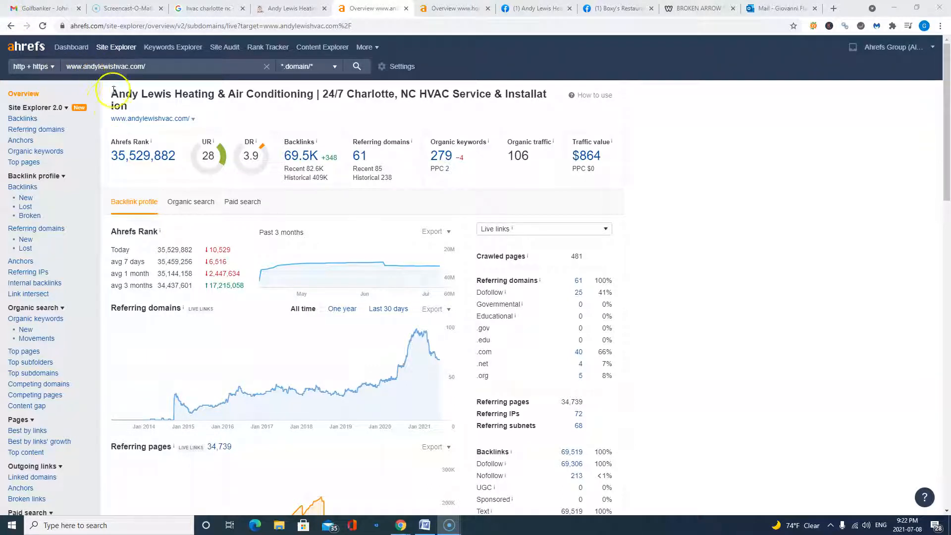
mouse_move(546, 175)
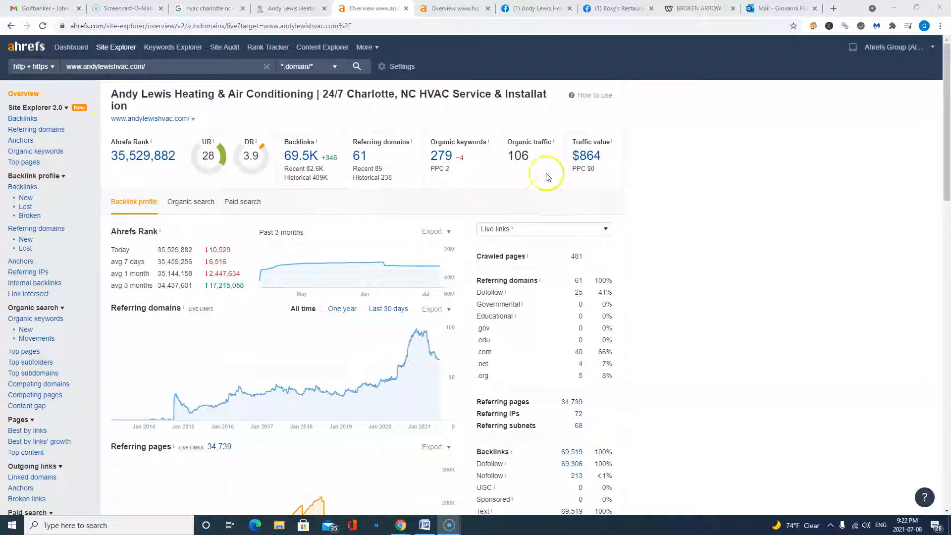
mouse_move(533, 176)
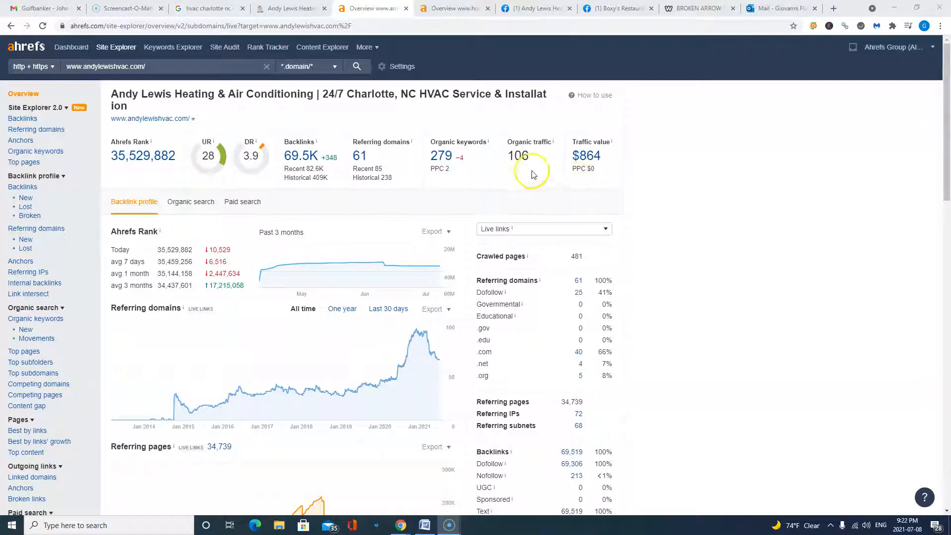
mouse_move(532, 172)
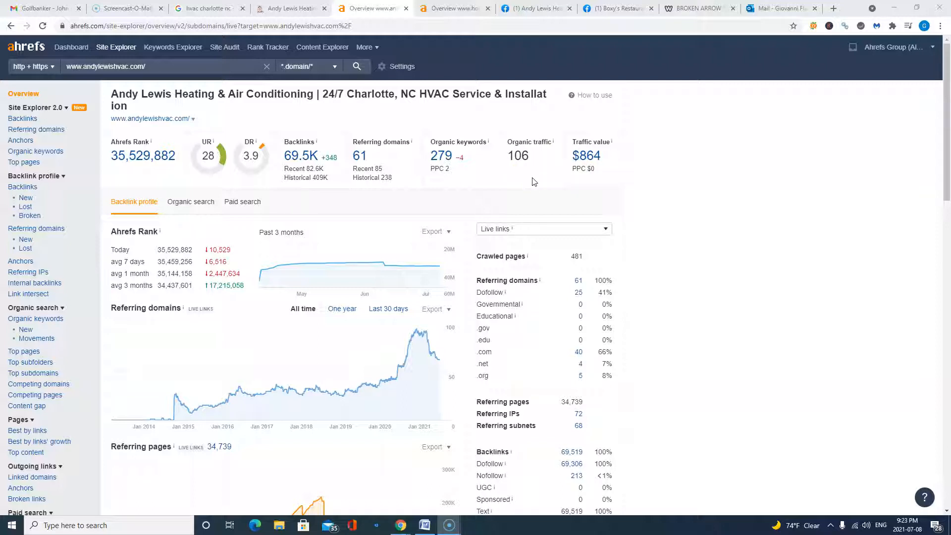
mouse_move(441, 155)
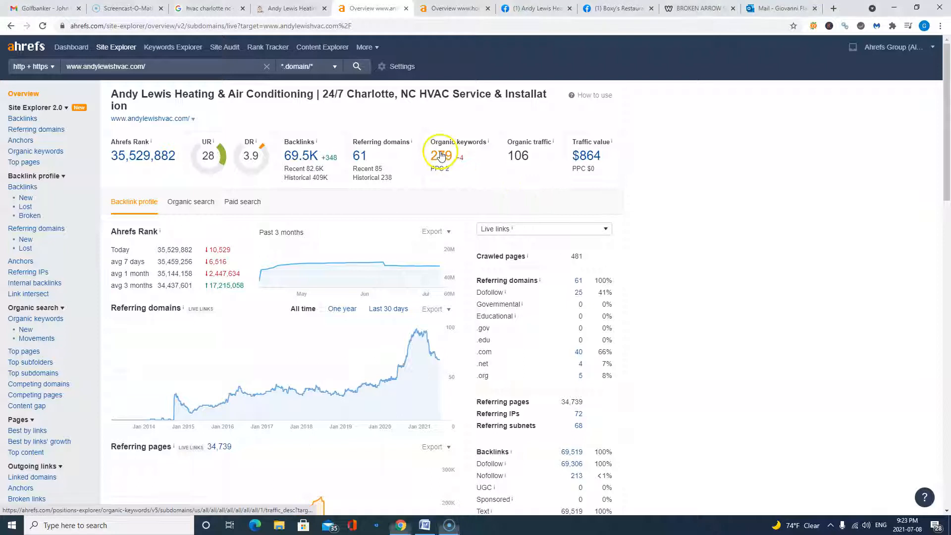
Step: Open the site's Organic Keywords report and scroll through its rankings
left_click(439, 156)
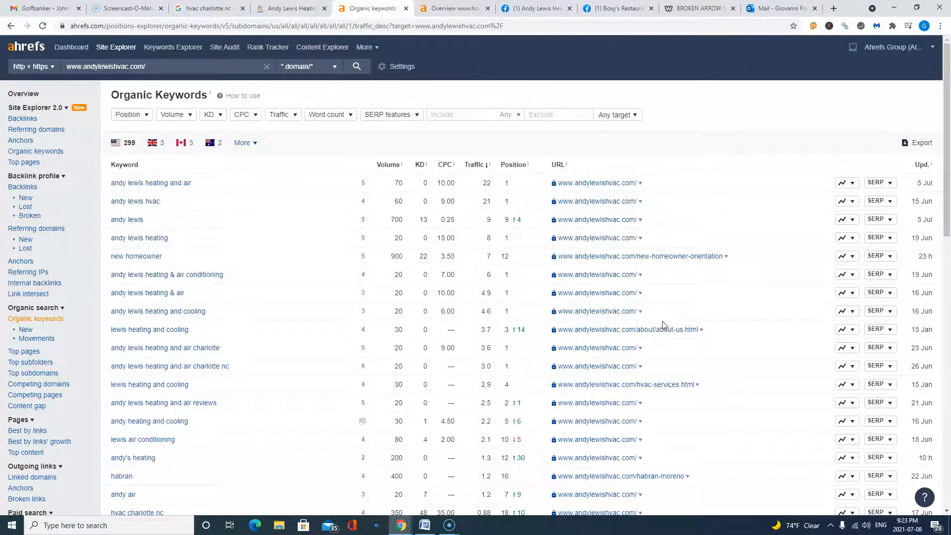
mouse_move(132, 286)
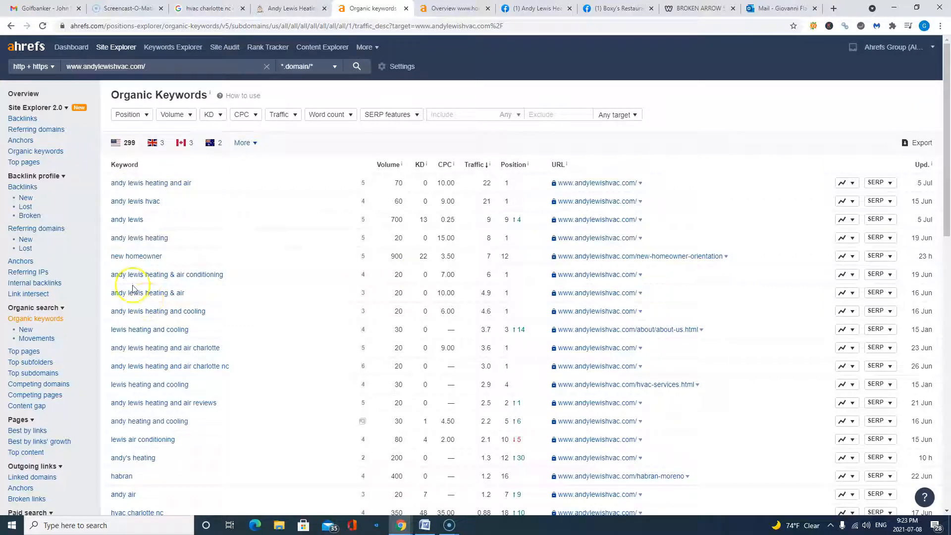
mouse_move(502, 211)
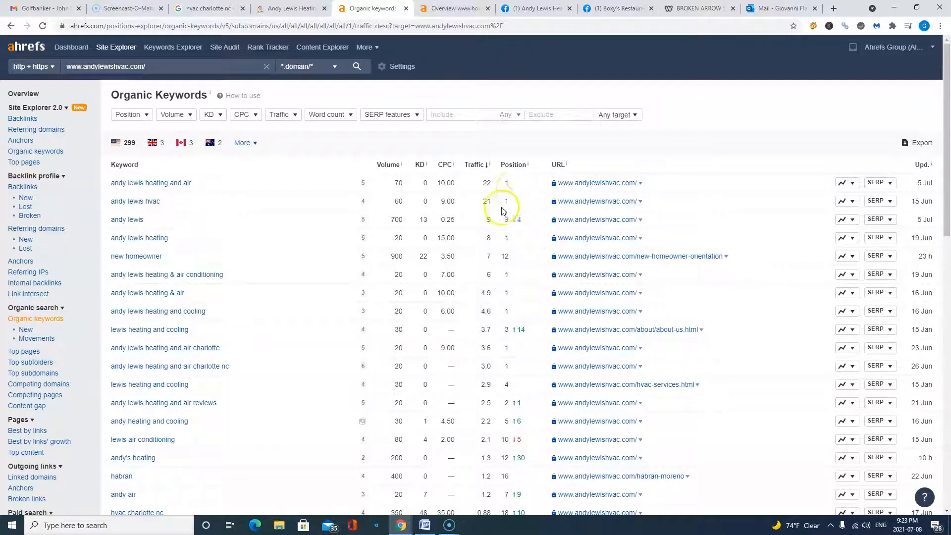
mouse_move(513, 232)
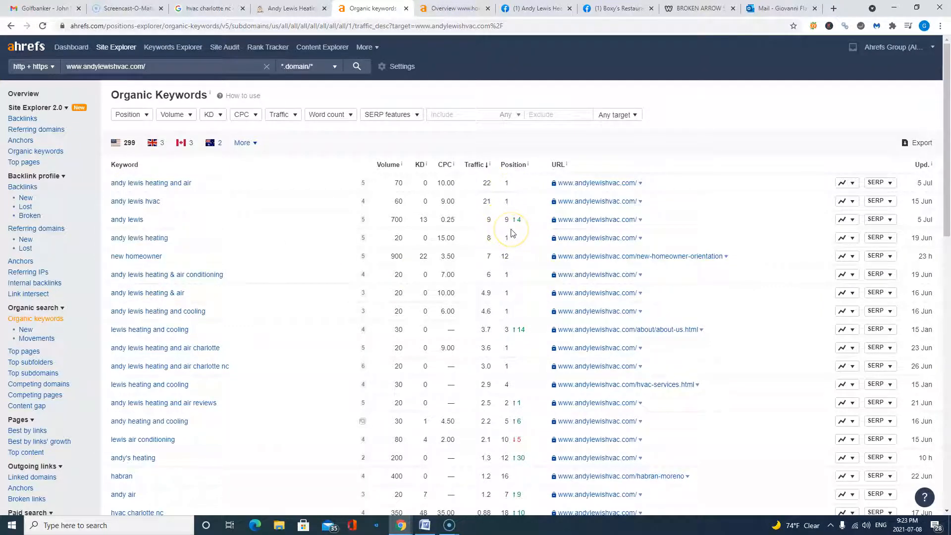
mouse_move(514, 214)
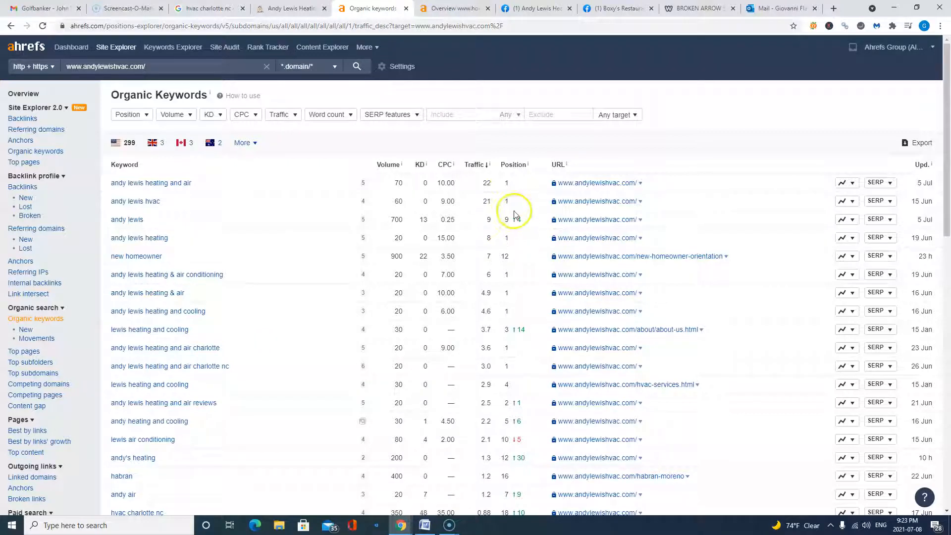
mouse_move(130, 194)
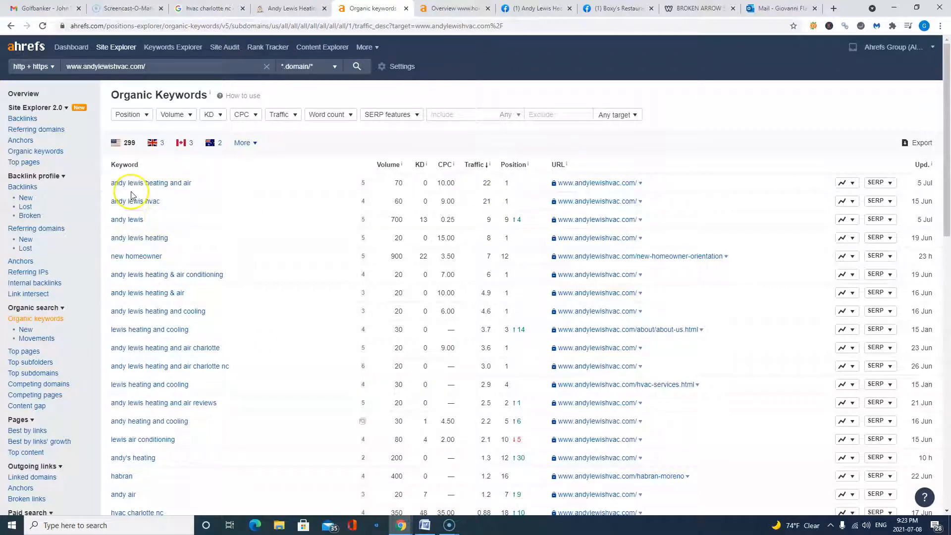
mouse_move(137, 200)
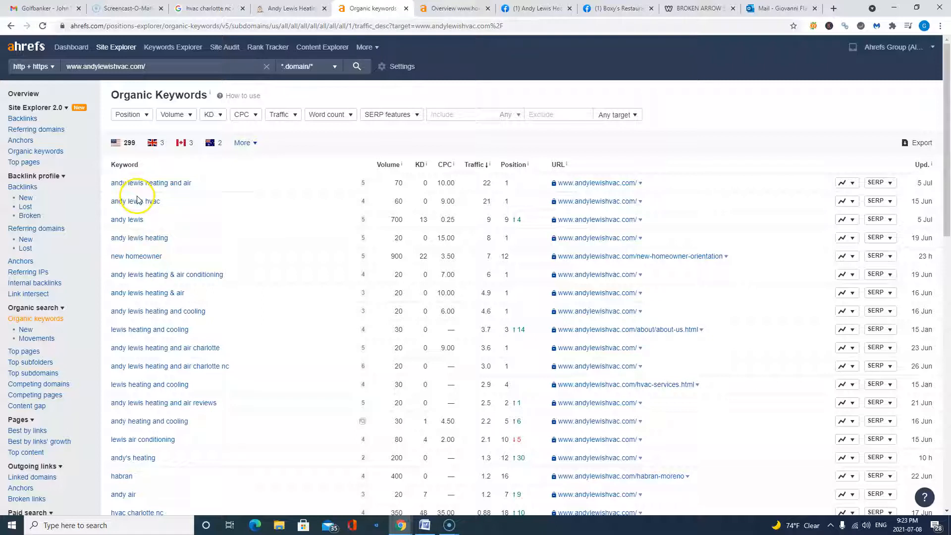
scroll("down", 3)
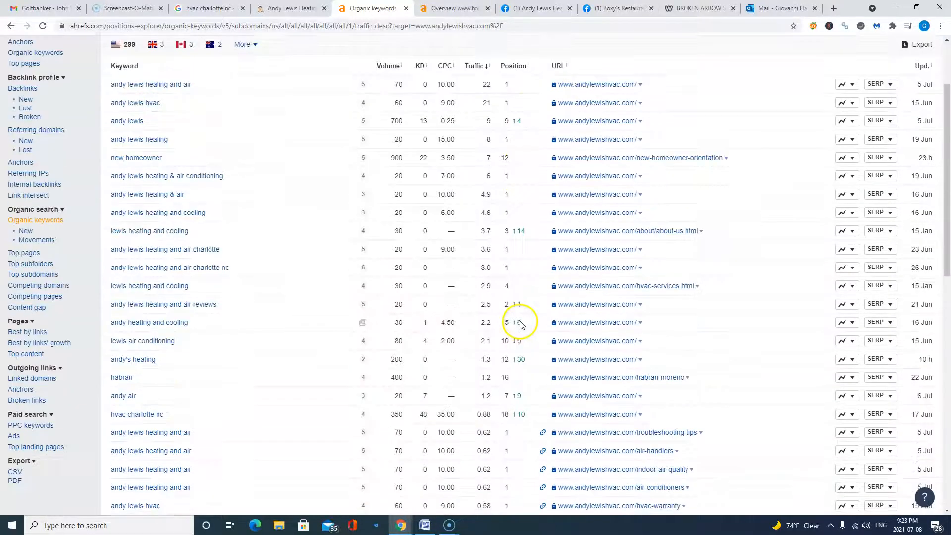
scroll("down", 3)
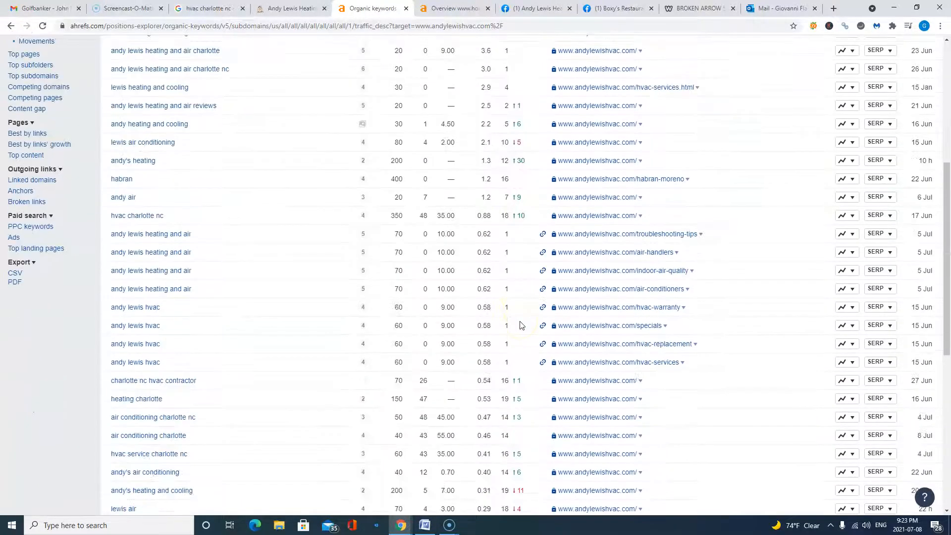
scroll("down", 3)
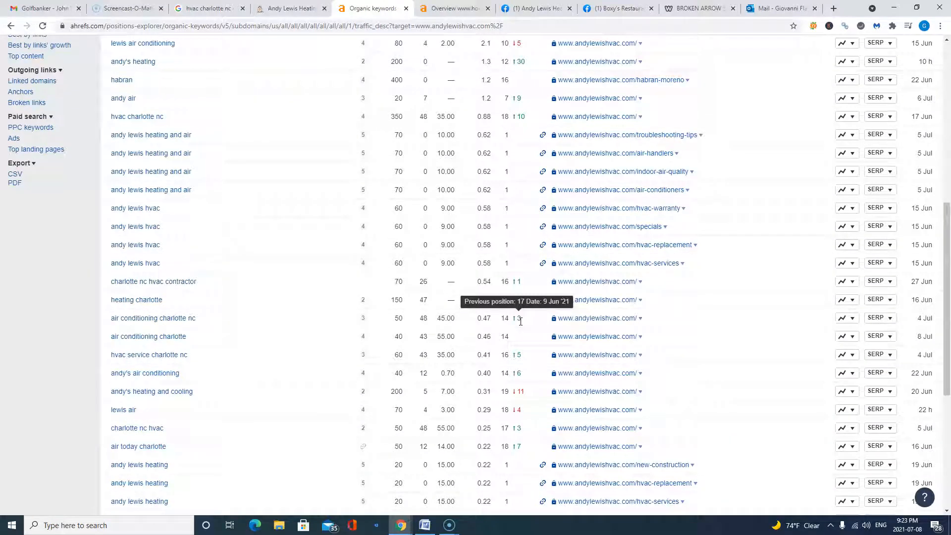
mouse_move(143, 283)
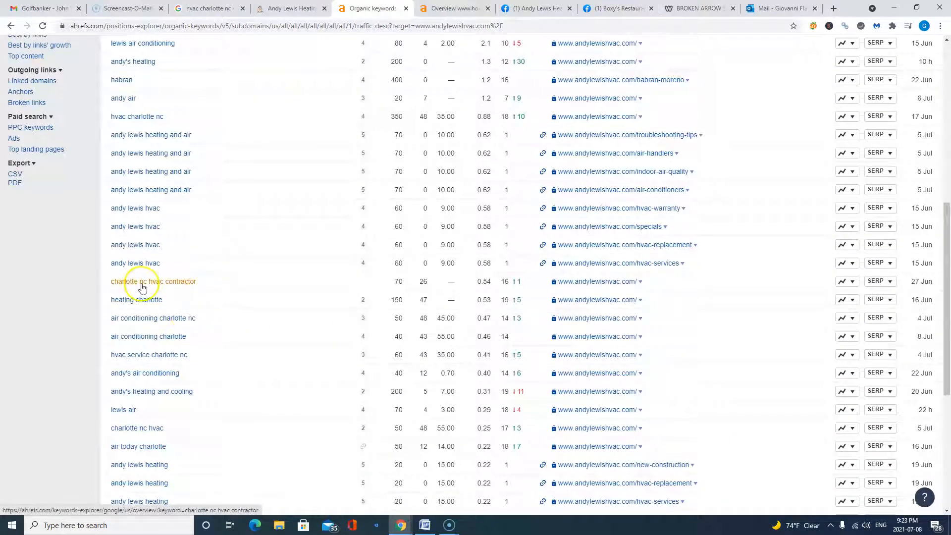
mouse_move(507, 288)
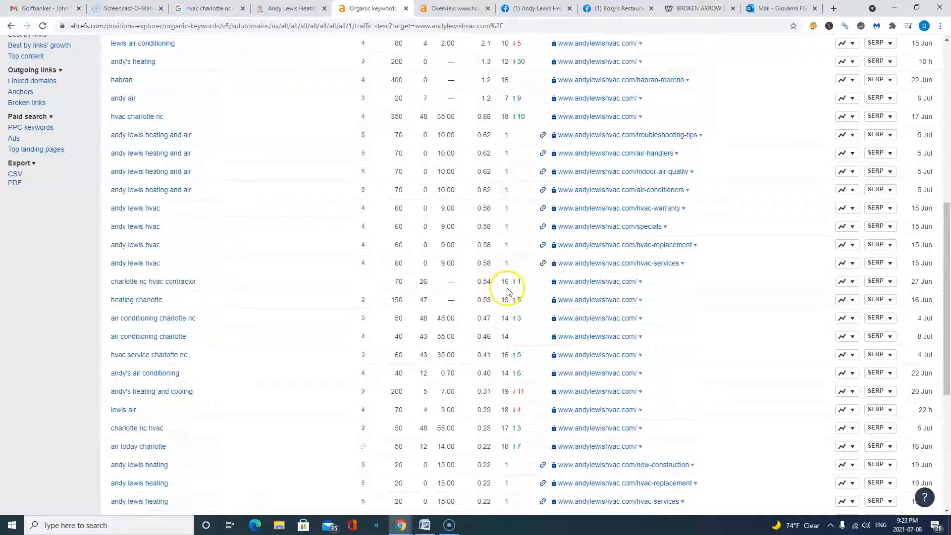
Step: Scroll through keywords page 2, then bring up the hornehvac.com overview tab
scroll("down", 3)
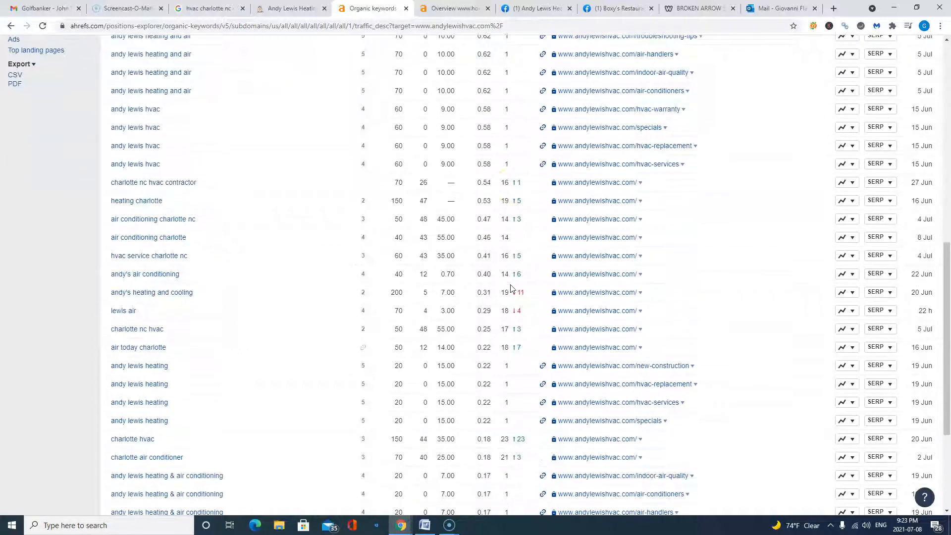
scroll("down", 3)
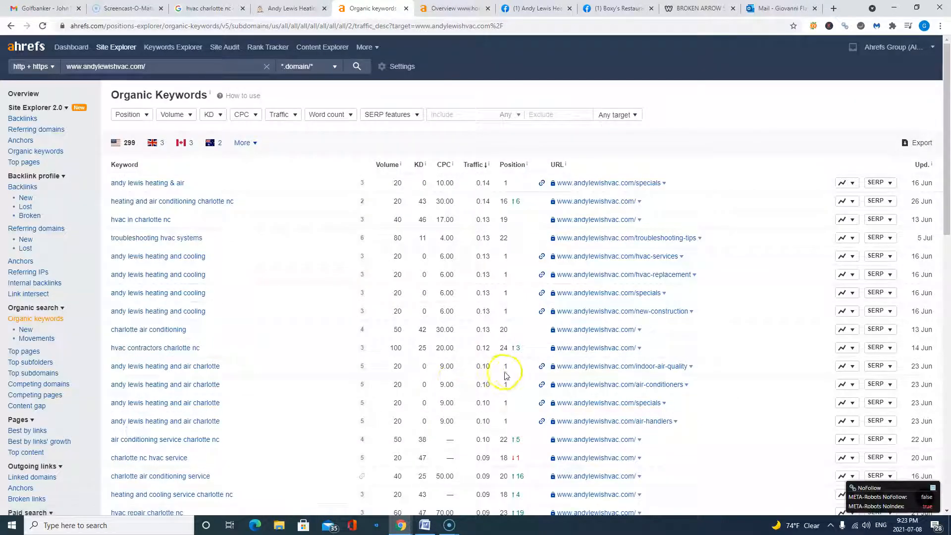
scroll("down", 3)
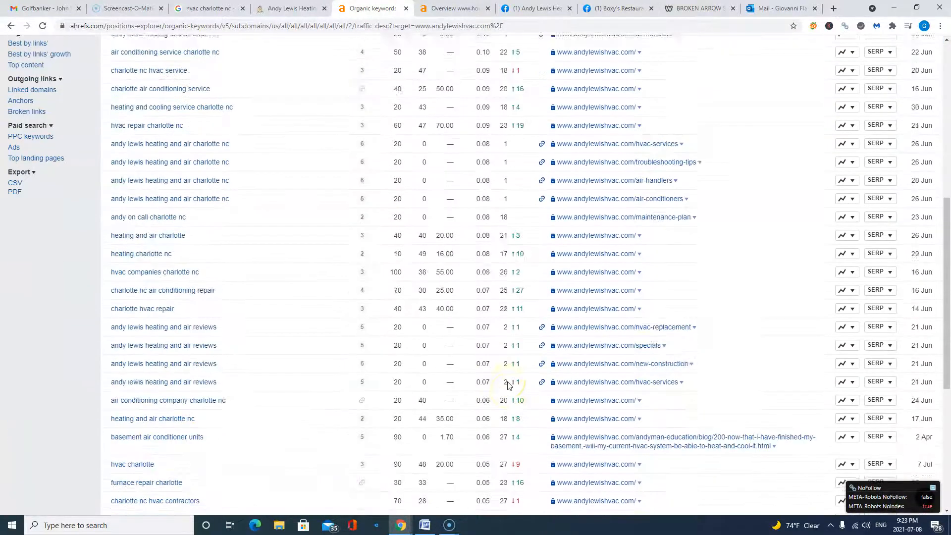
scroll("down", 3)
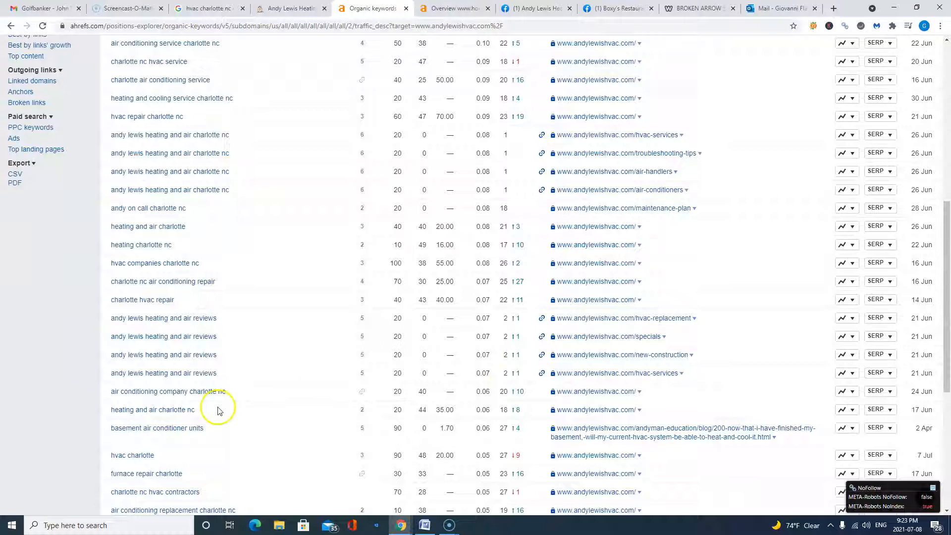
mouse_move(530, 415)
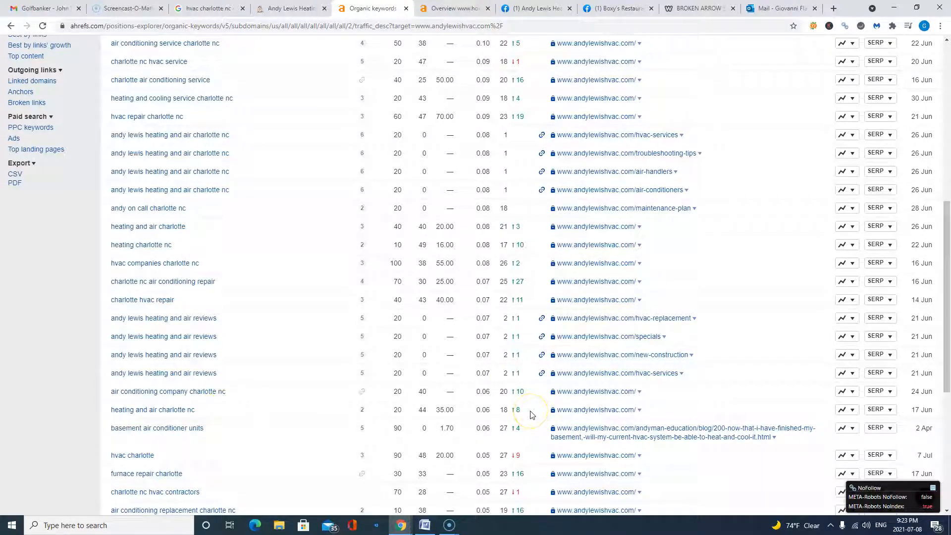
scroll("down", 3)
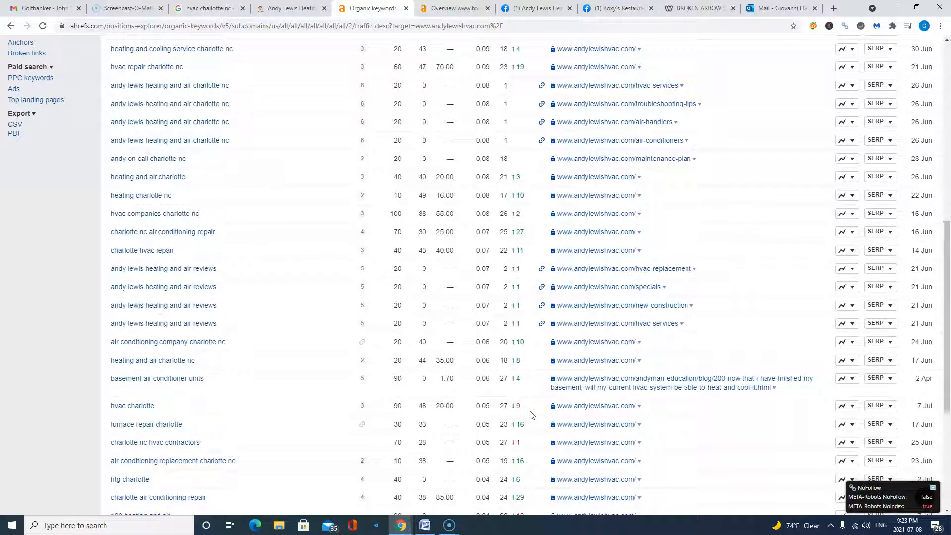
scroll("down", 3)
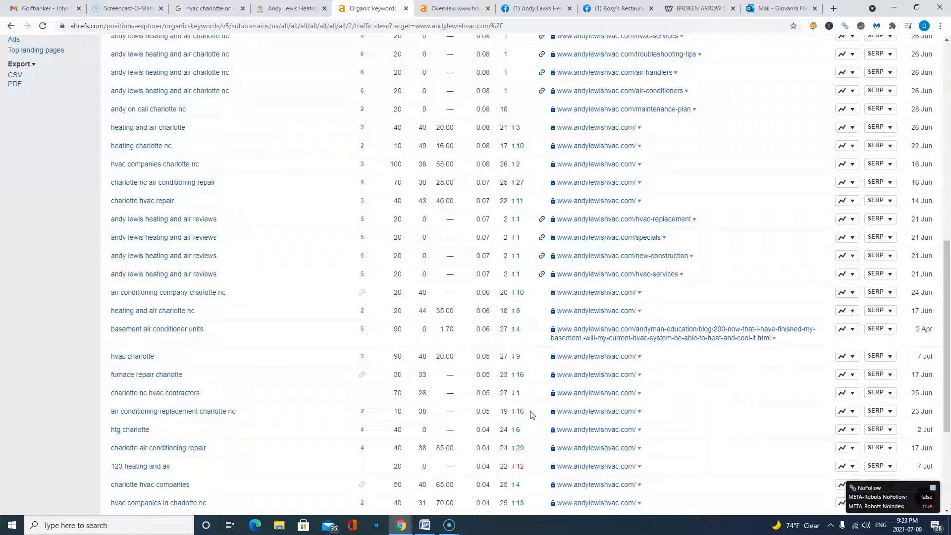
scroll("up", 3)
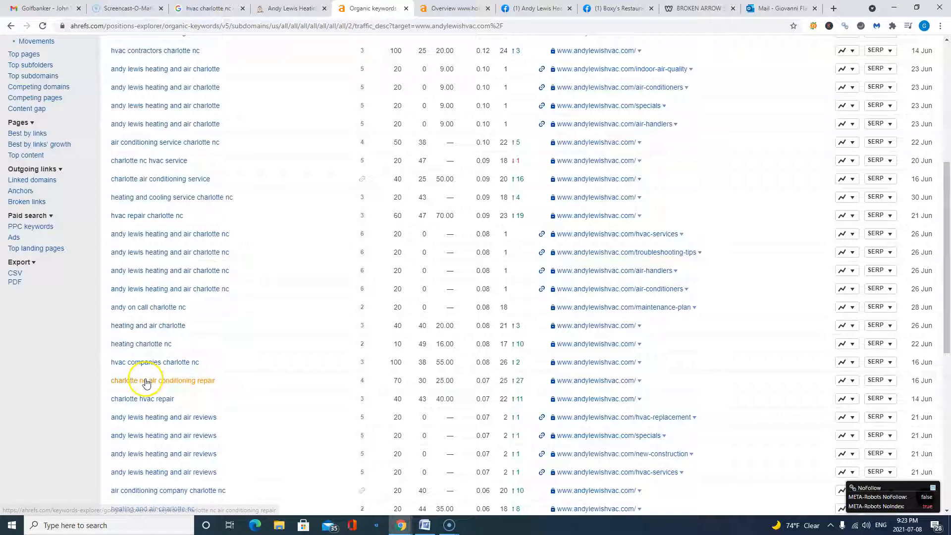
mouse_move(152, 403)
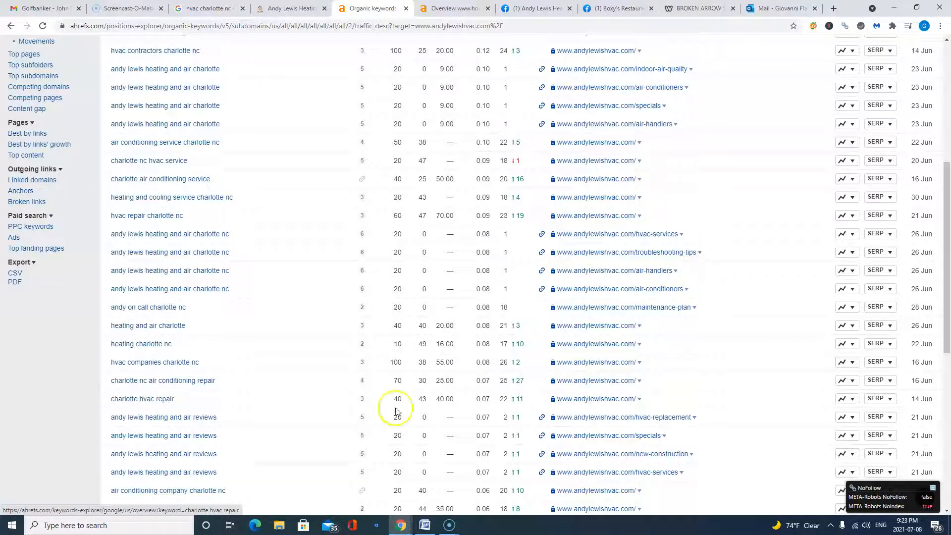
scroll("up", 3)
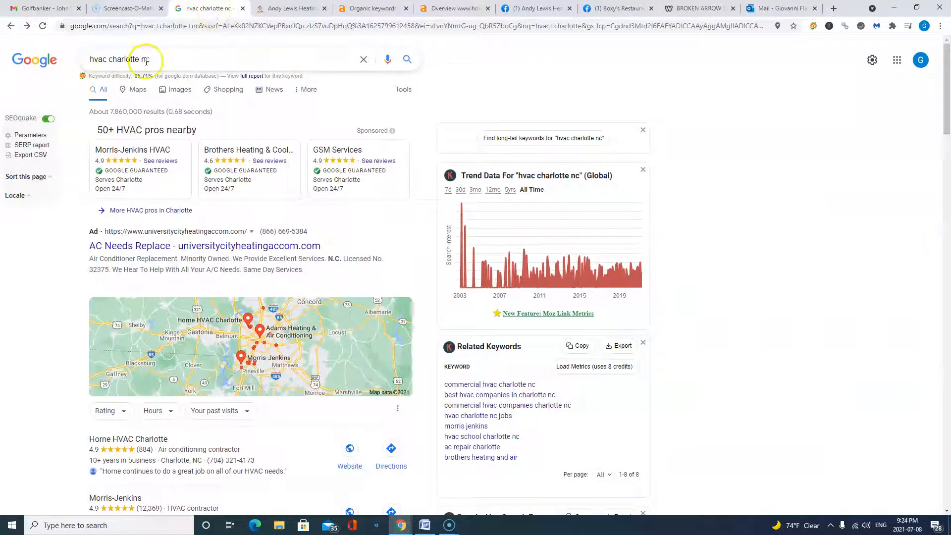
scroll("down", 3)
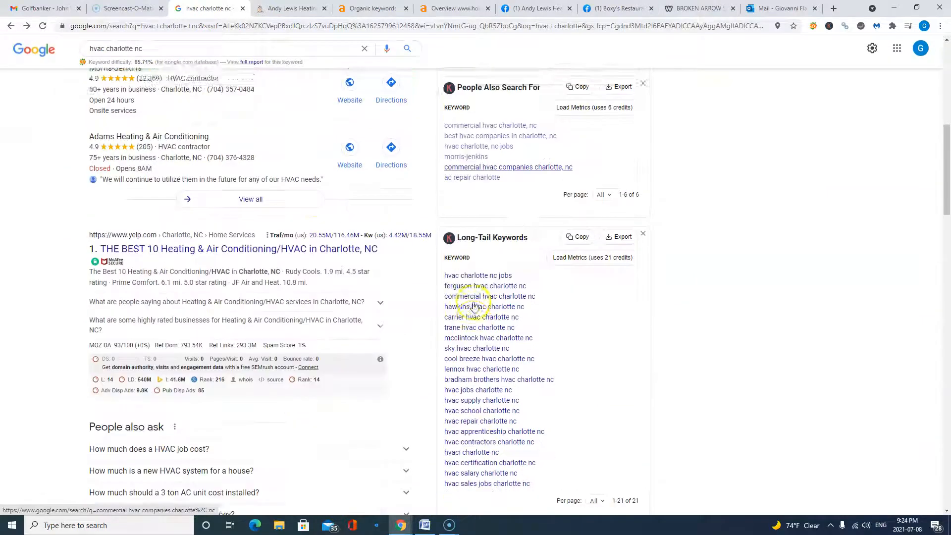
left_click(454, 8)
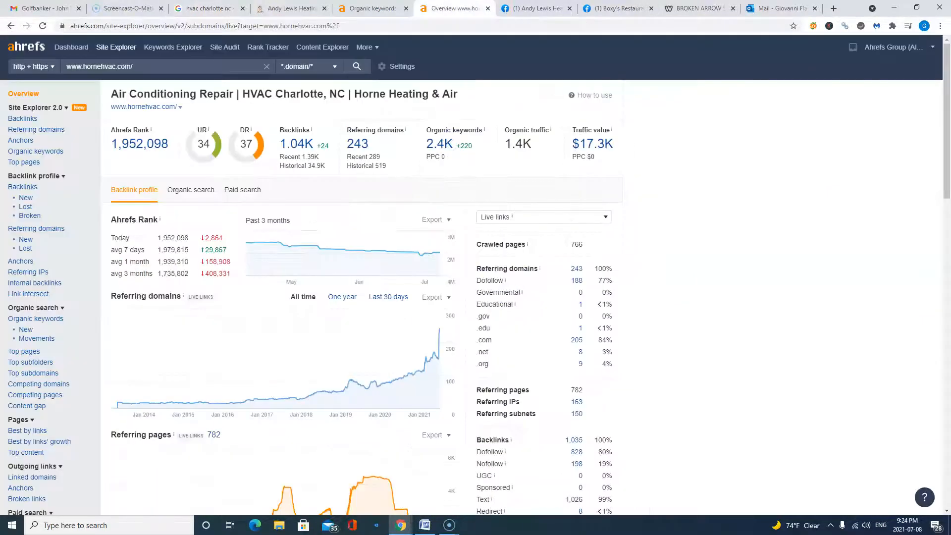
mouse_move(373, 8)
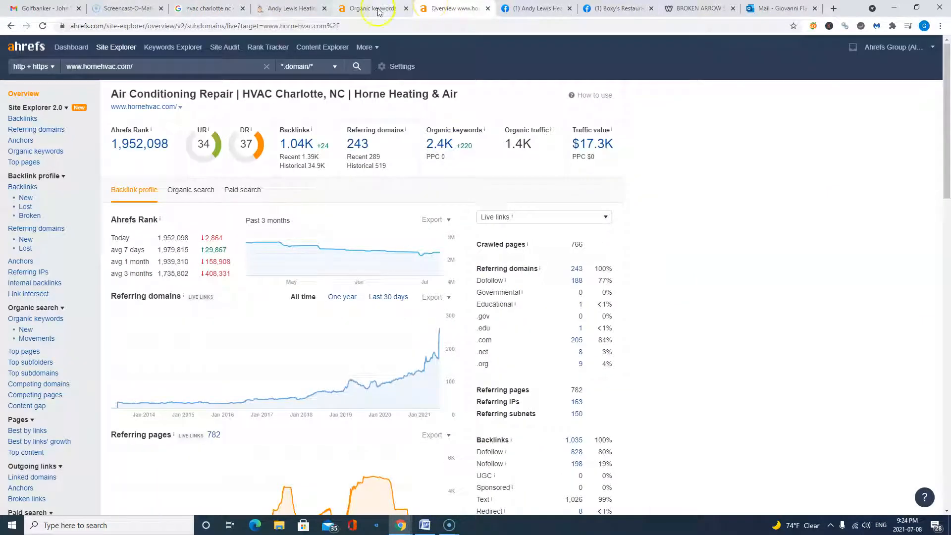
left_click(209, 8)
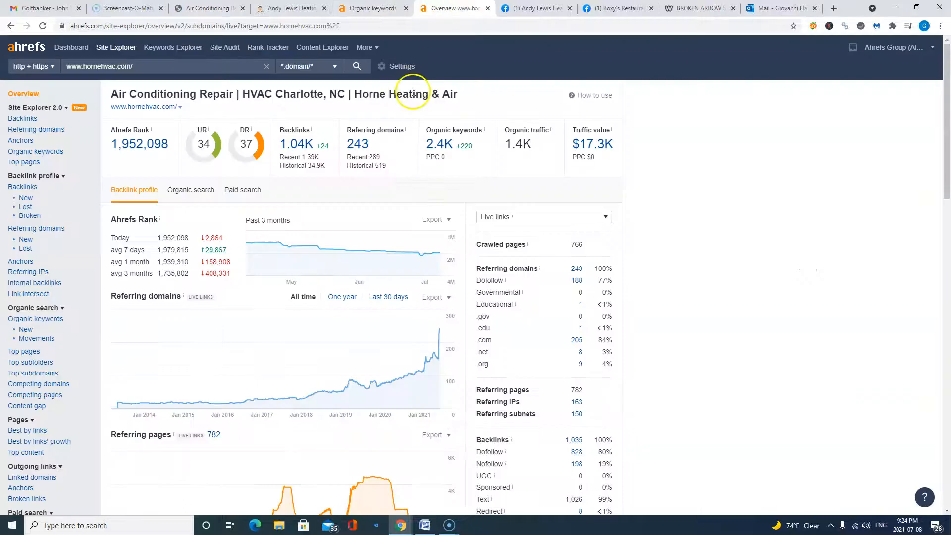
mouse_move(140, 76)
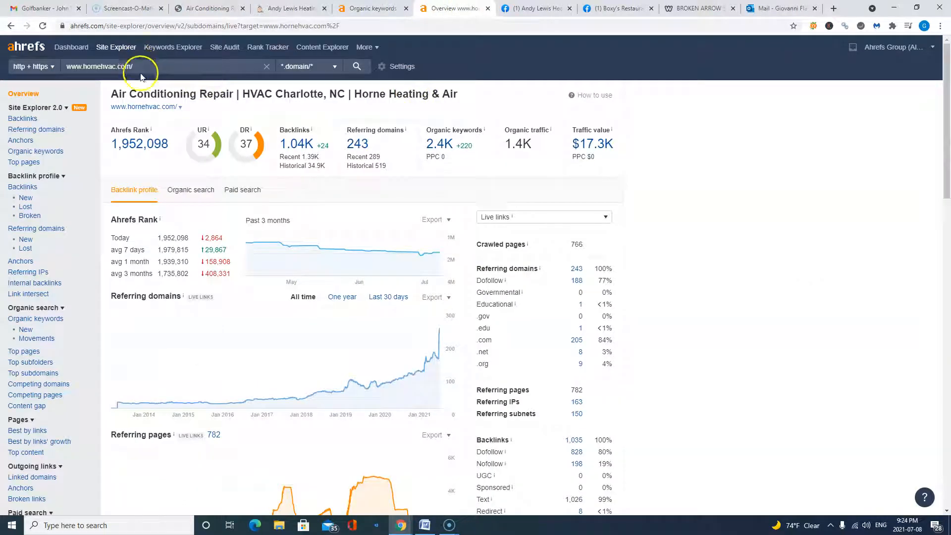
mouse_move(484, 153)
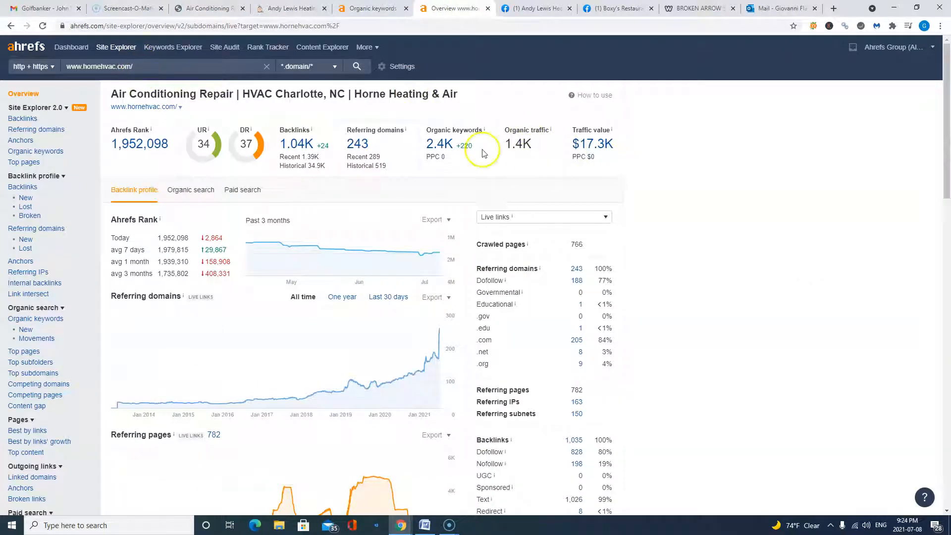
mouse_move(545, 162)
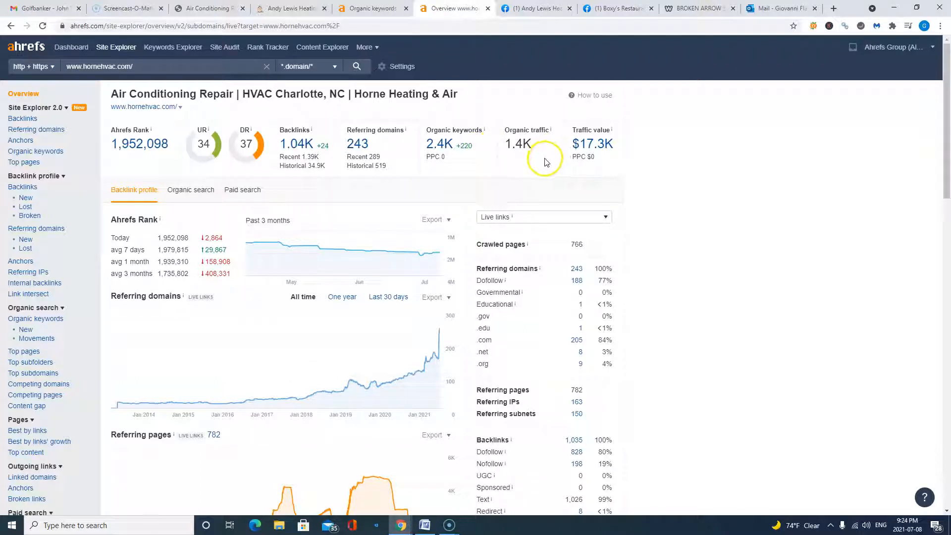
mouse_move(500, 193)
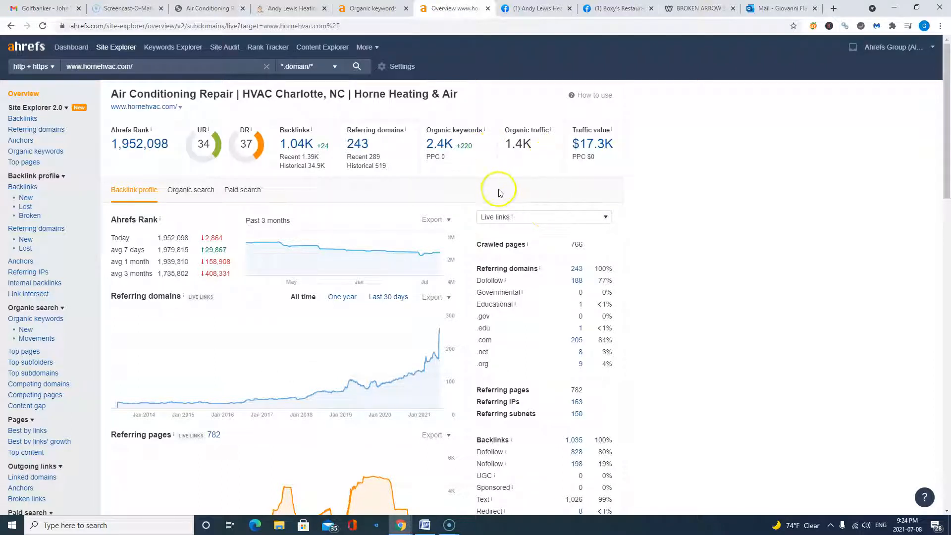
mouse_move(441, 149)
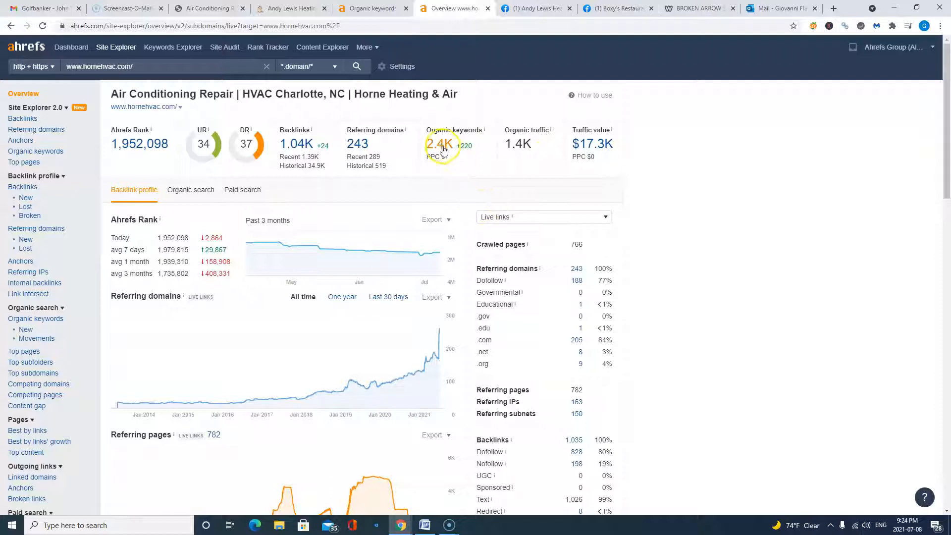
left_click(443, 143)
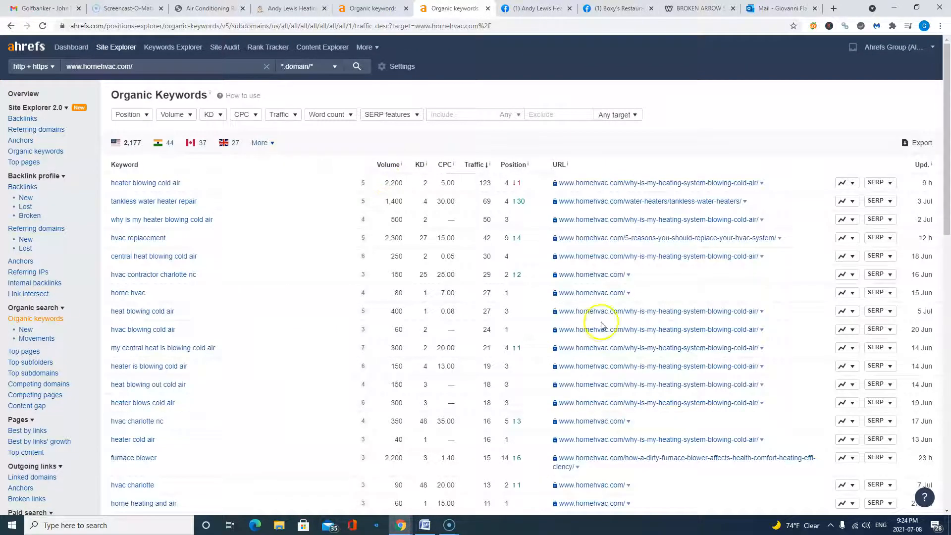
Step: Scroll hornehvac.com's organic keywords list, then return via Overview in the sidebar
scroll("down", 3)
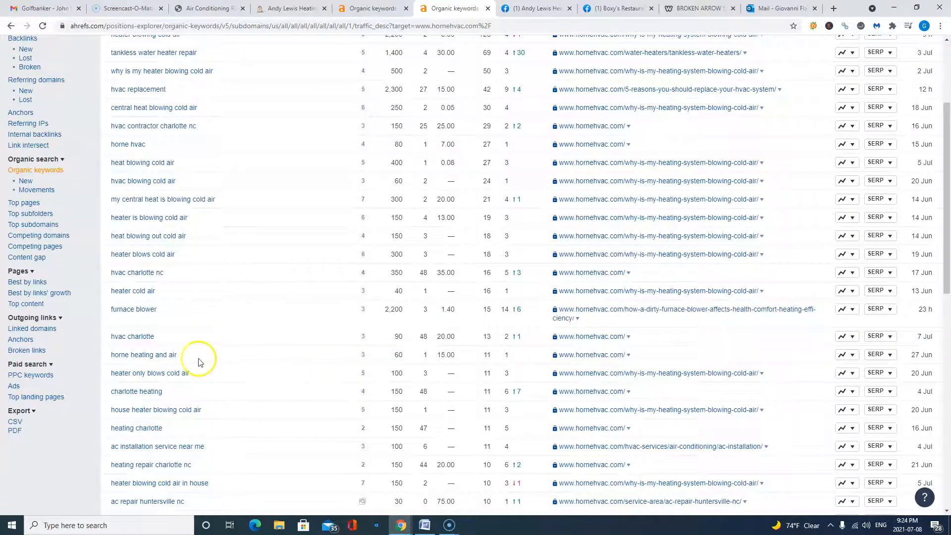
mouse_move(405, 421)
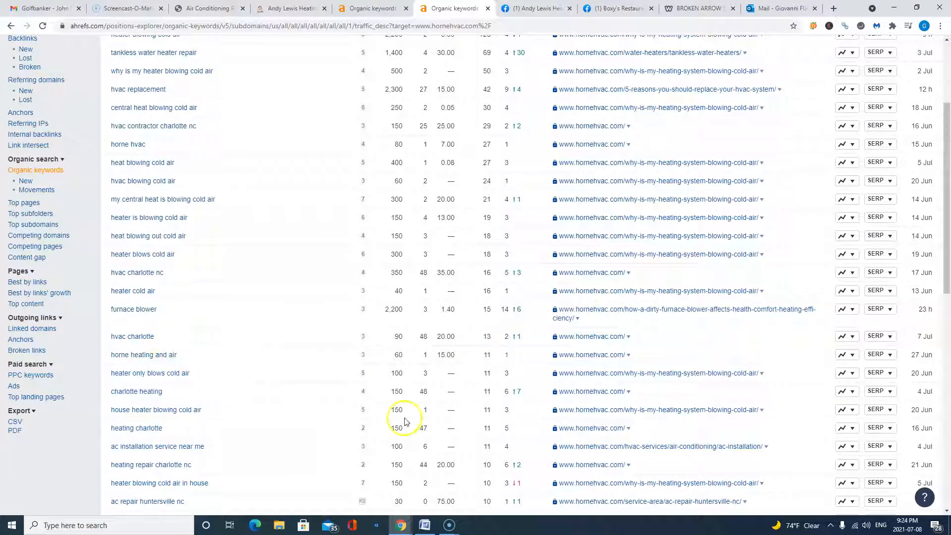
mouse_move(164, 464)
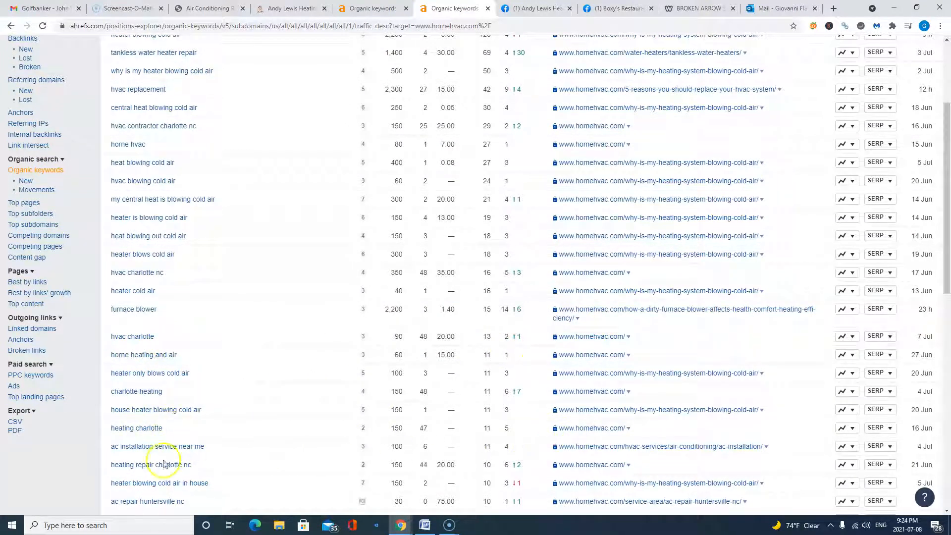
mouse_move(475, 453)
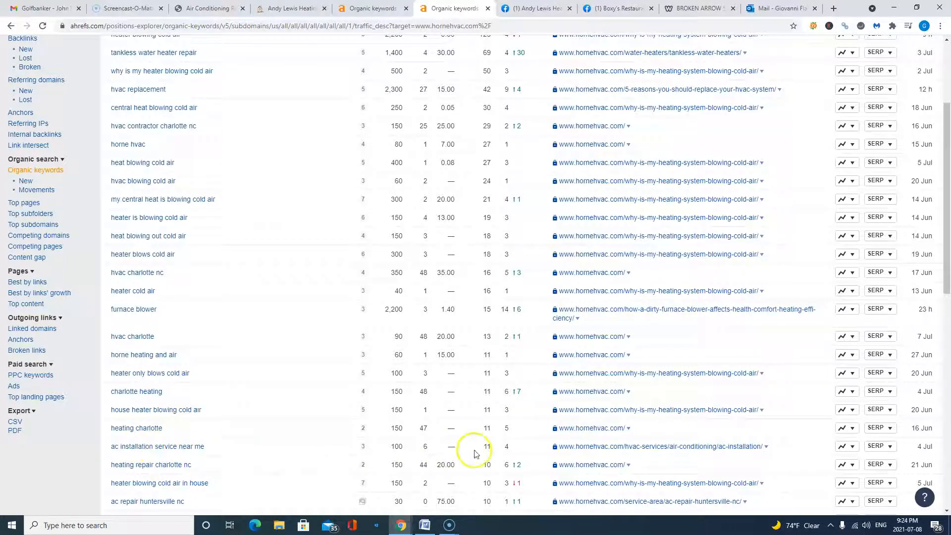
scroll("up", 3)
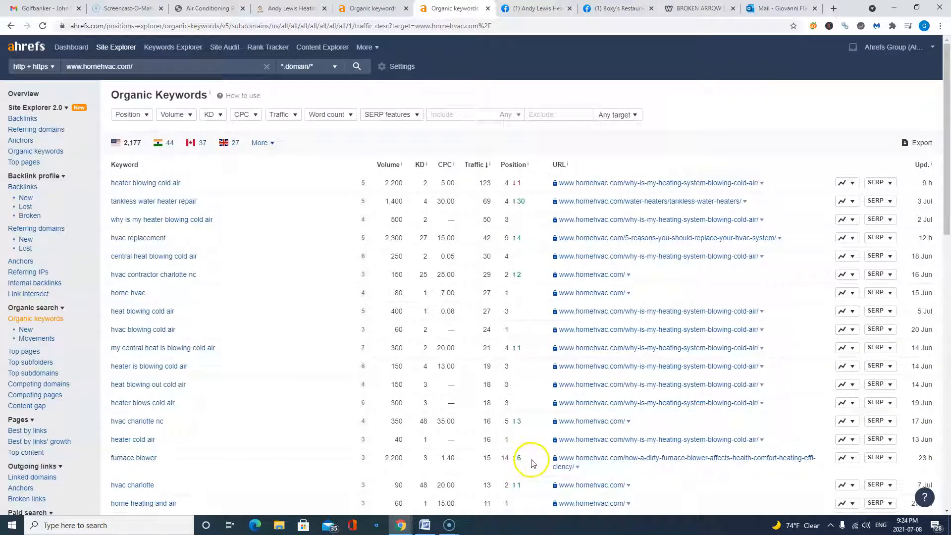
mouse_move(536, 462)
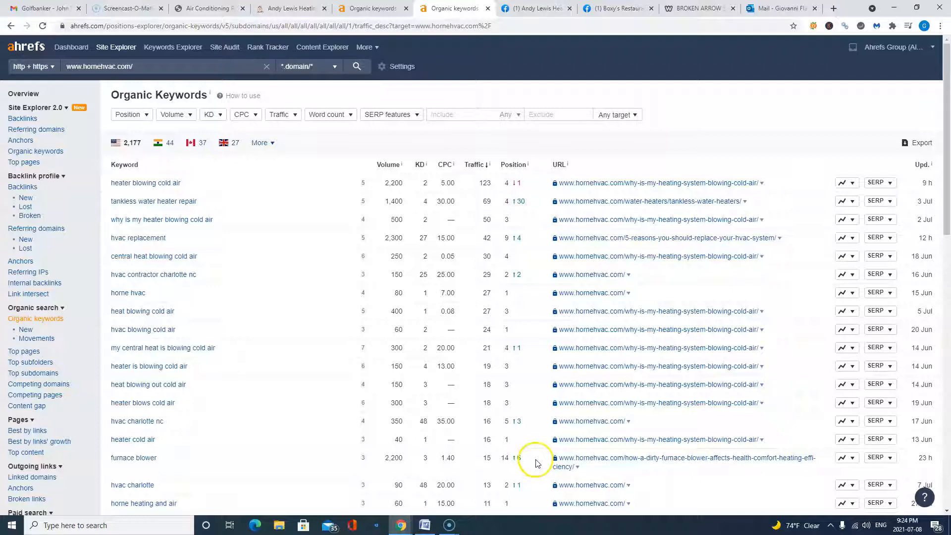
mouse_move(543, 464)
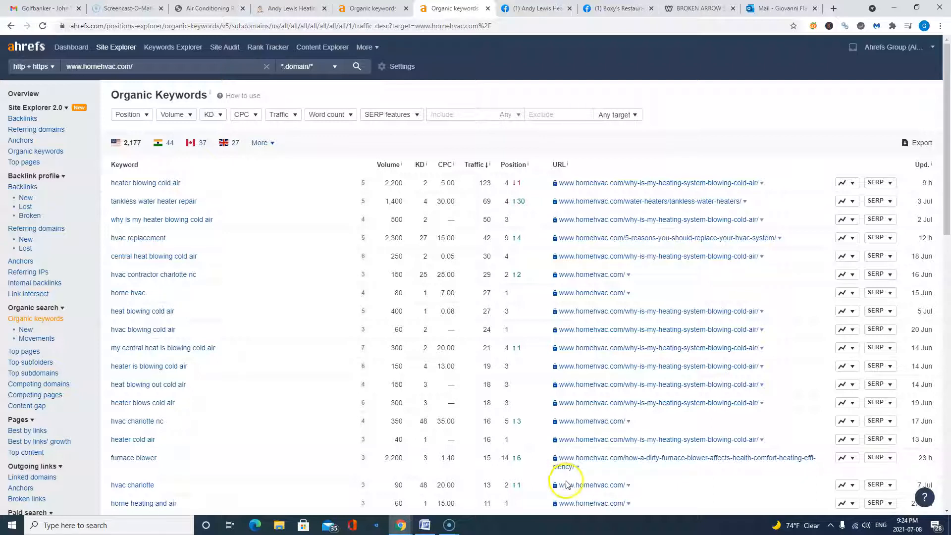
left_click(24, 94)
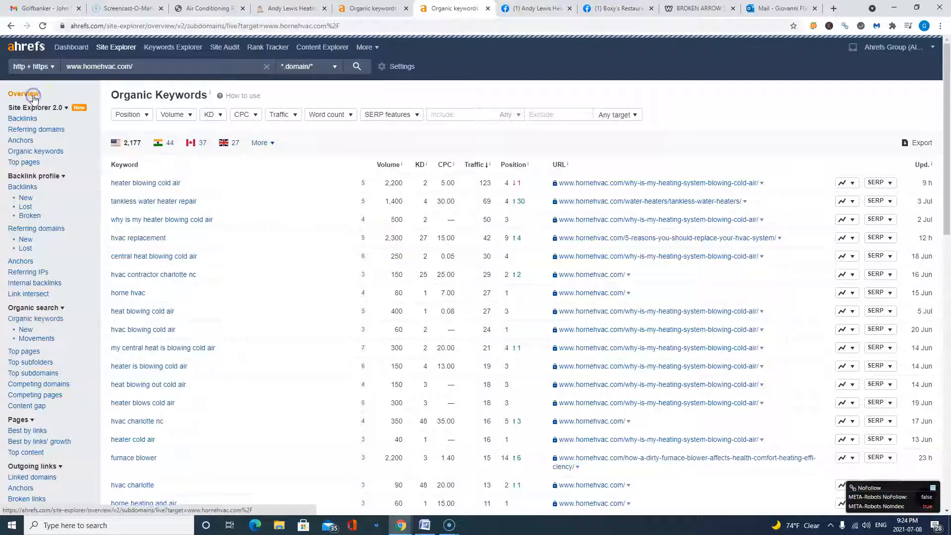
Step: Open hornehvac.com's Referring domains and visit the dofollow domain handymanreviewed.com
left_click(24, 94)
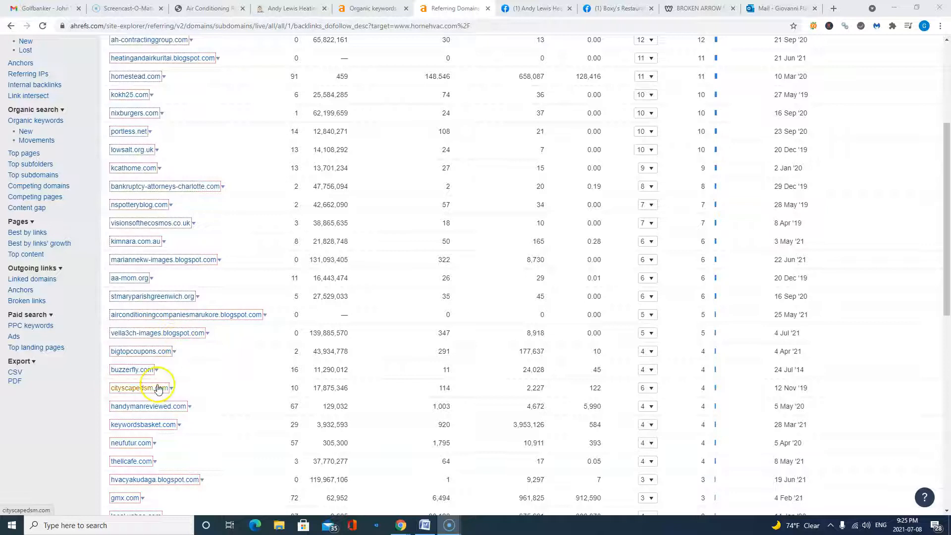
left_click(149, 406)
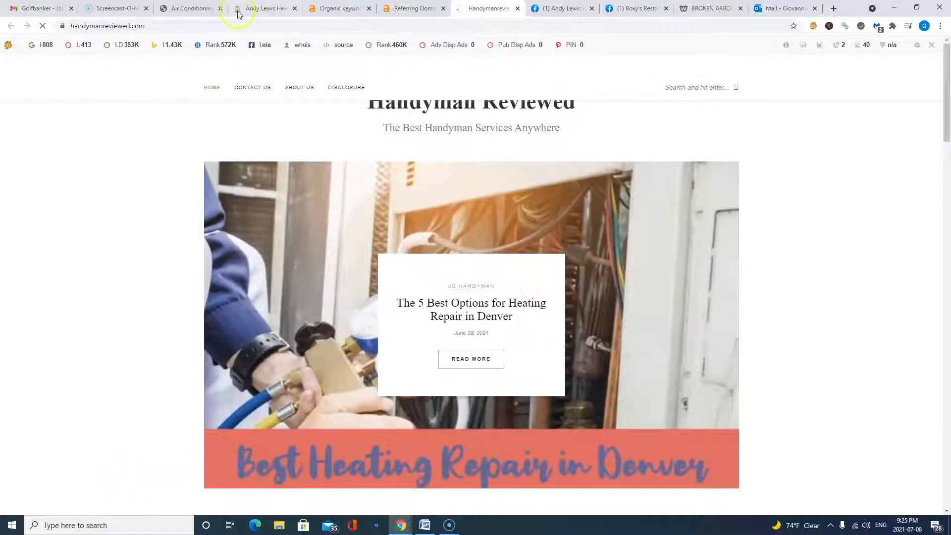
Step: Toggle between the Horne HVAC and handymanreviewed.com tabs, ending on Horne HVAC
left_click(188, 8)
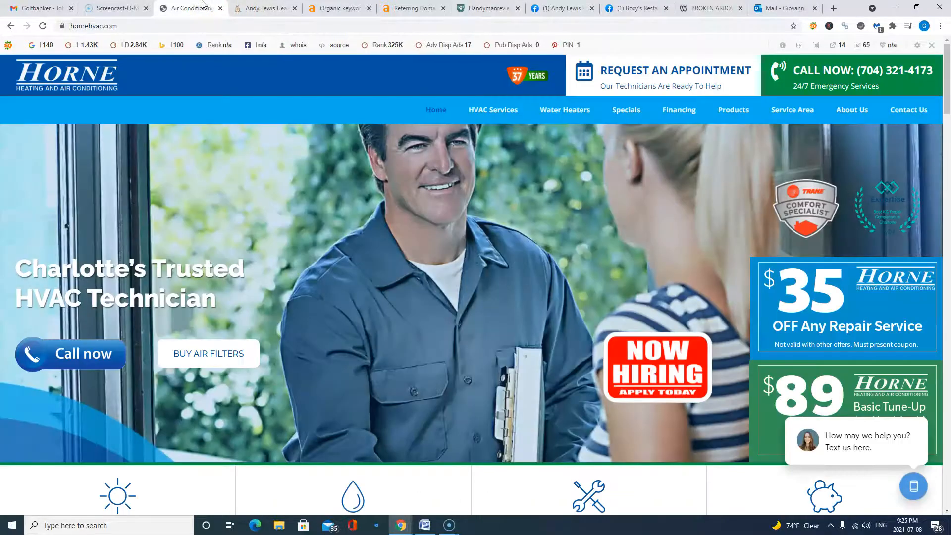
left_click(487, 8)
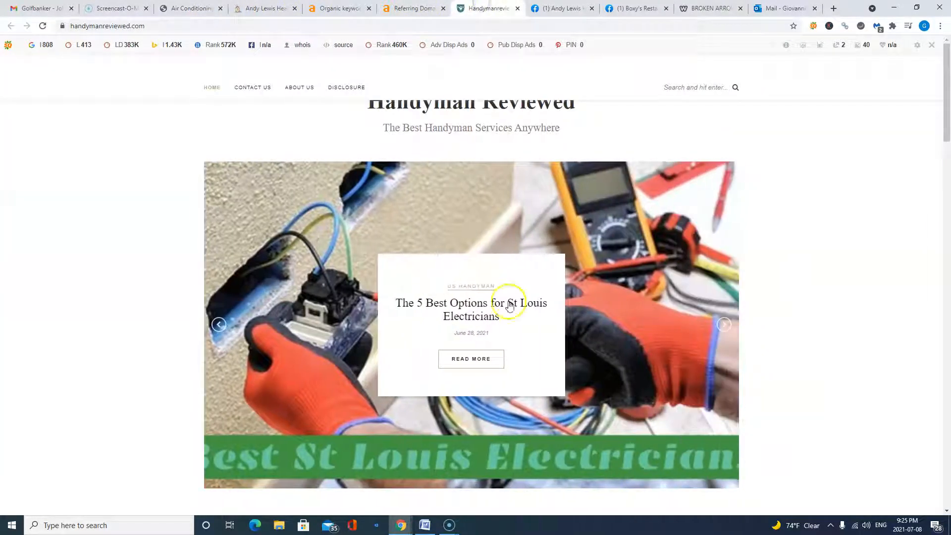
mouse_move(314, 238)
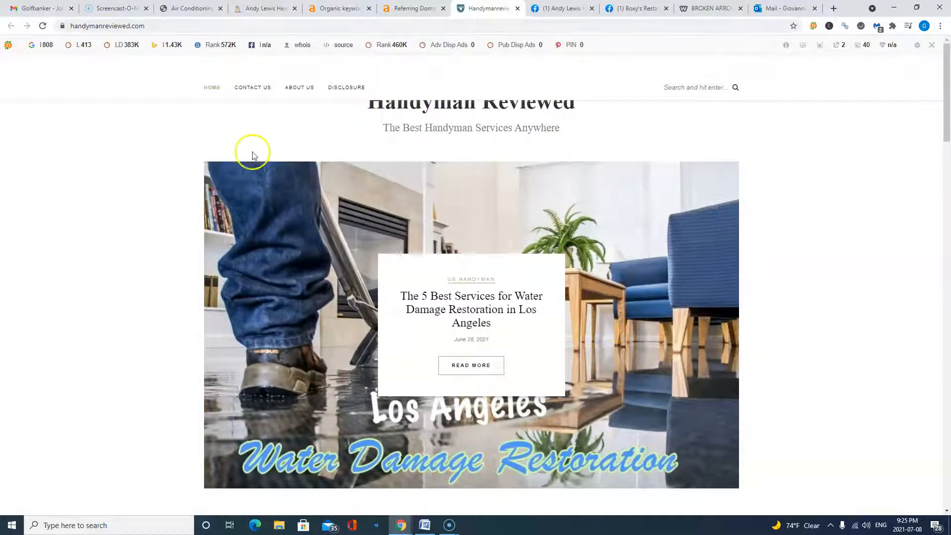
left_click(190, 8)
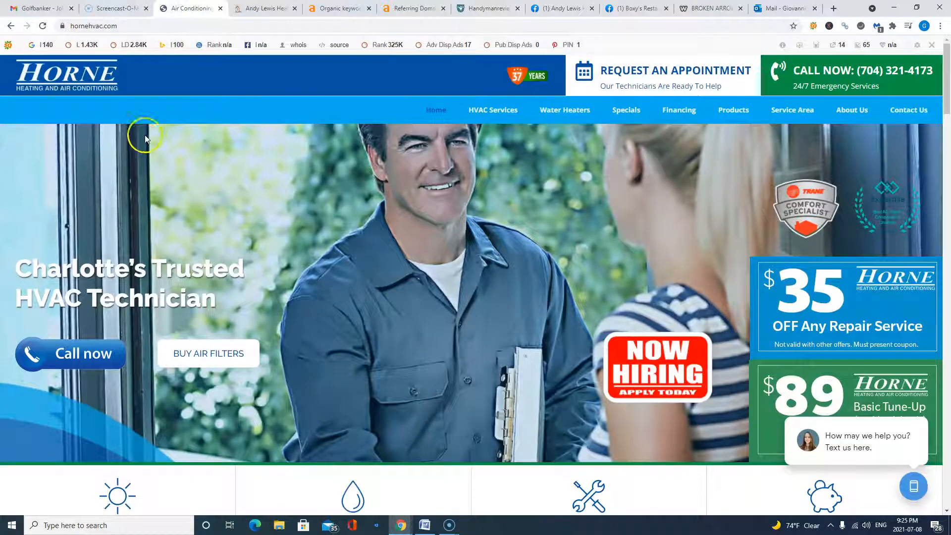
mouse_move(97, 78)
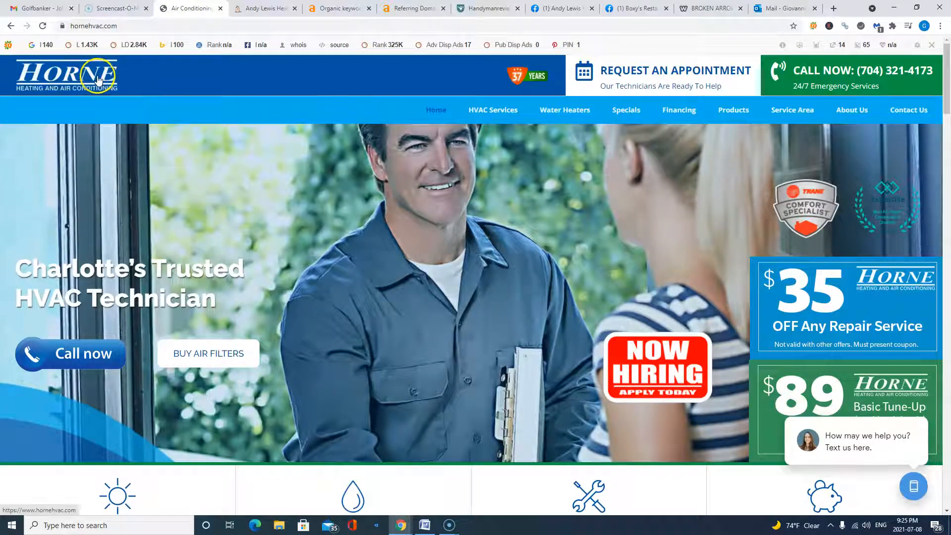
mouse_move(435, 421)
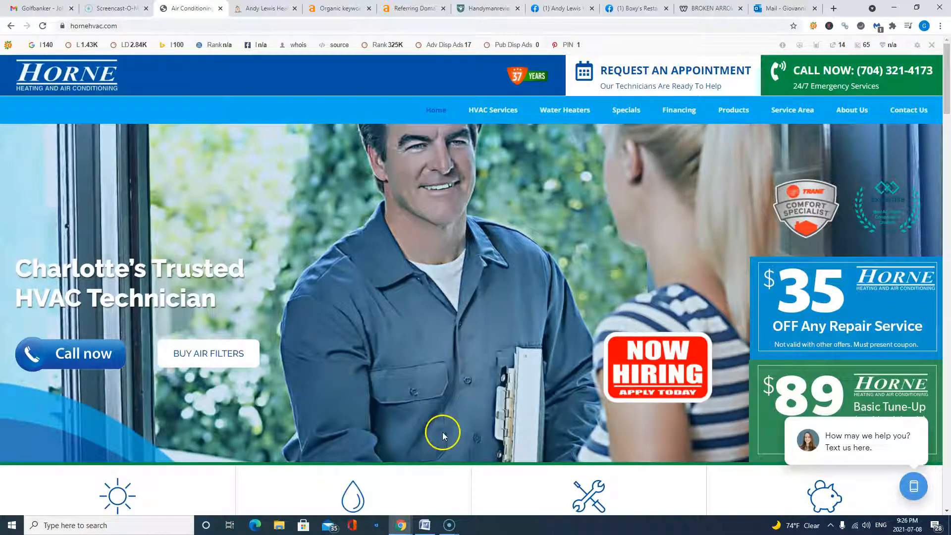
mouse_move(449, 451)
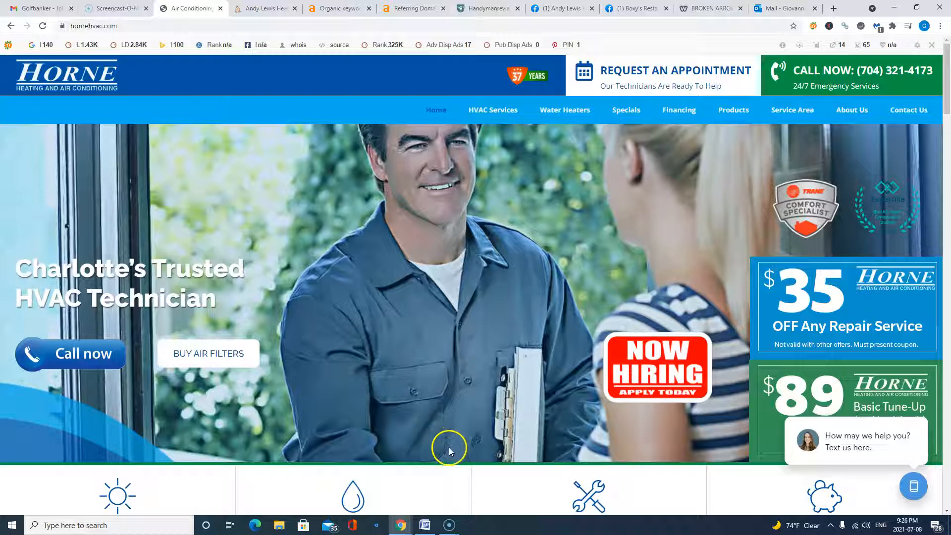
mouse_move(447, 462)
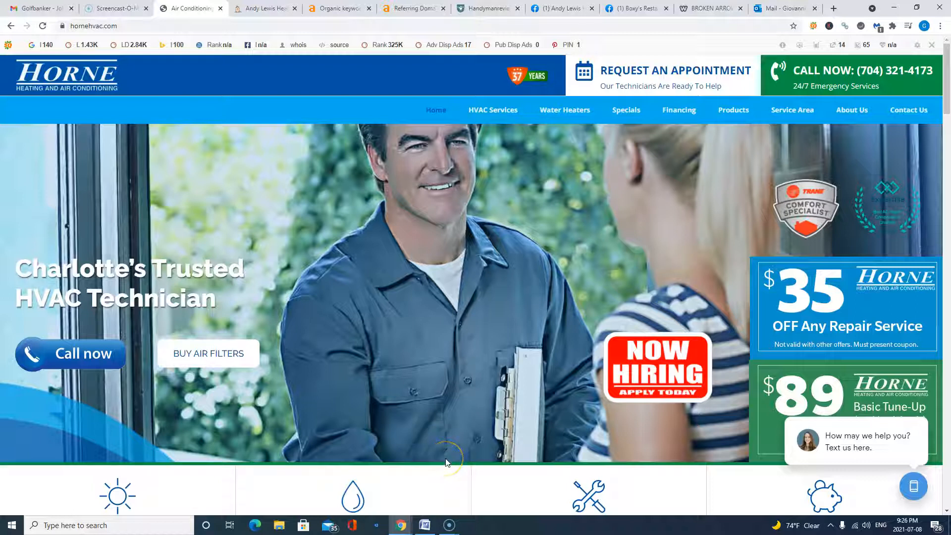
mouse_move(12, 519)
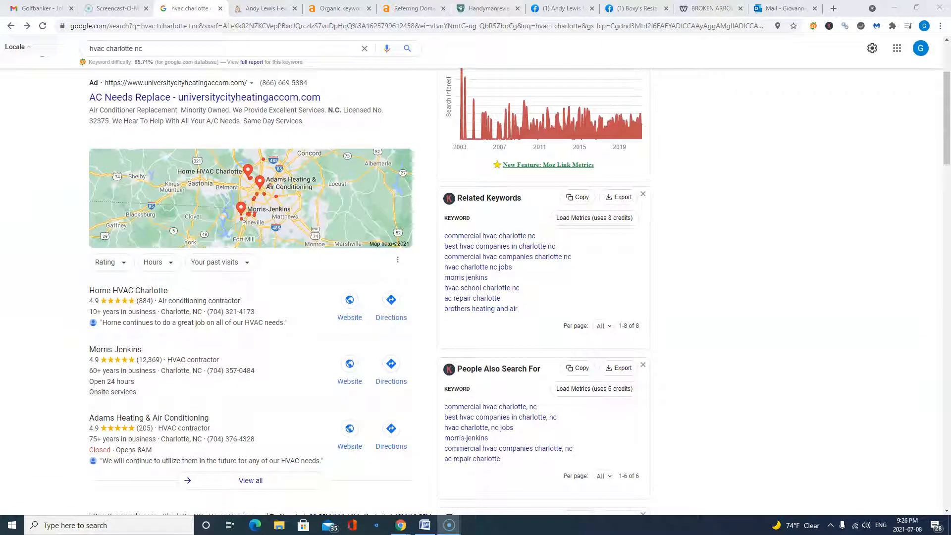
mouse_move(23, 314)
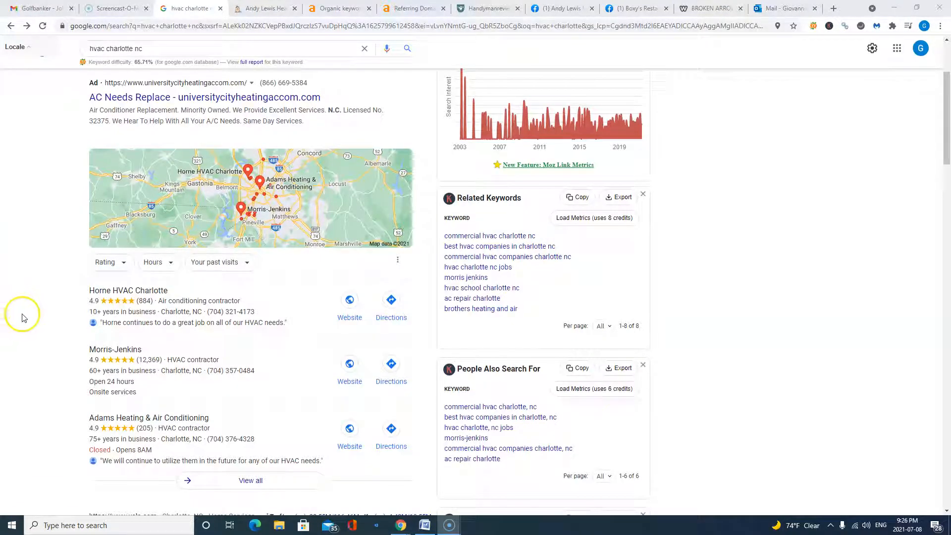
mouse_move(27, 327)
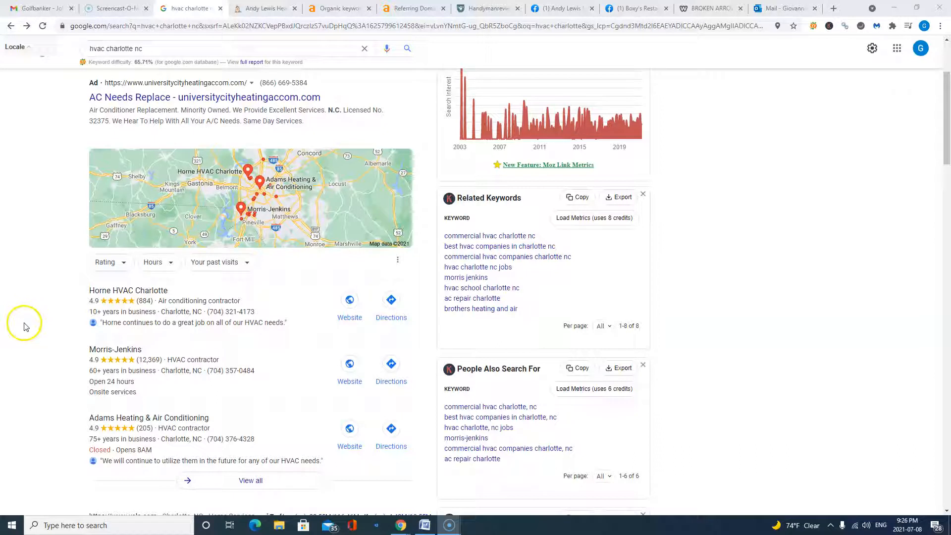
mouse_move(29, 333)
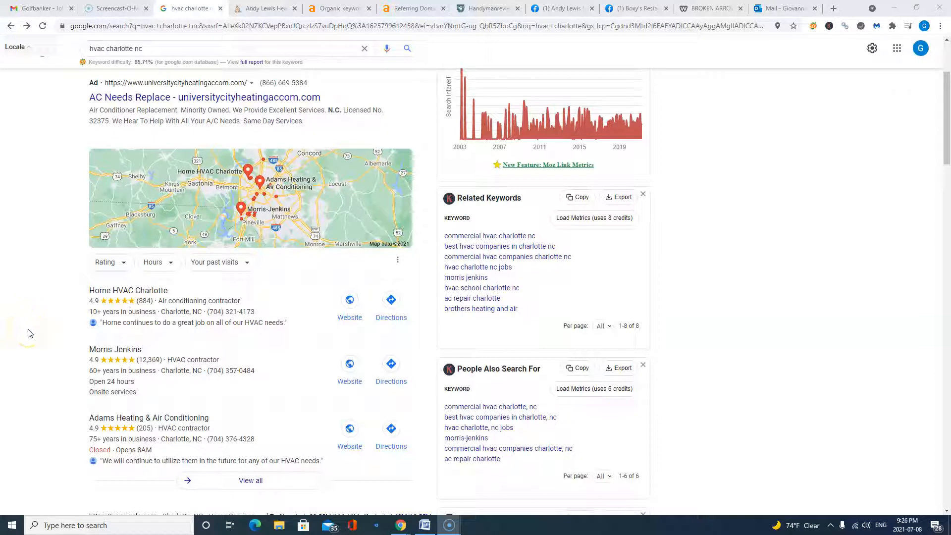
mouse_move(190, 403)
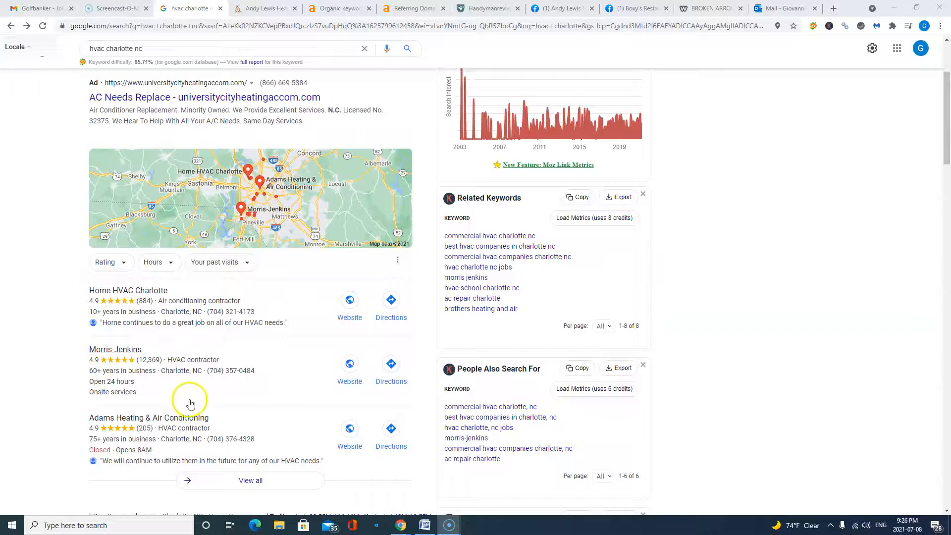
Step: Scroll Google's 'hvac charlotte nc' results to the Horne, Morris-Jenkins and Adams map pack
scroll("down", 3)
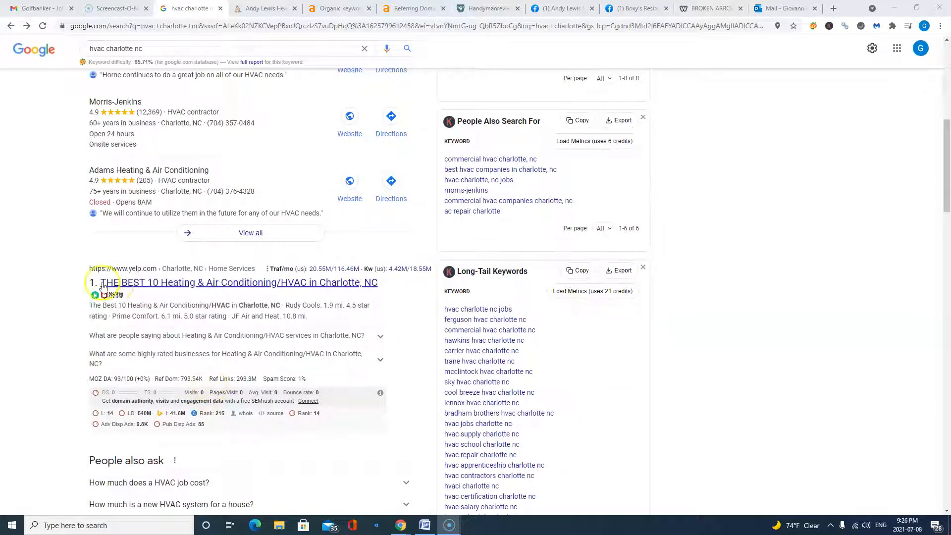
scroll("down", 3)
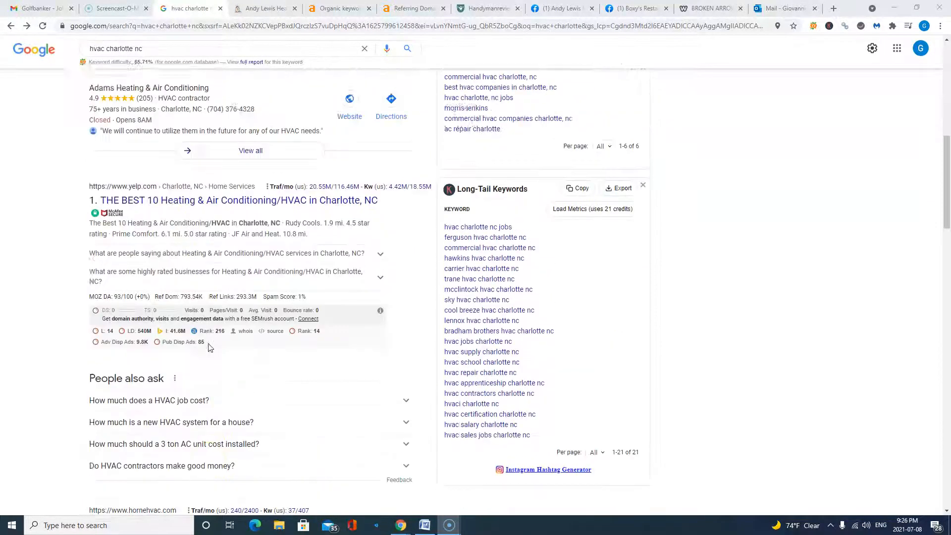
scroll("down", 3)
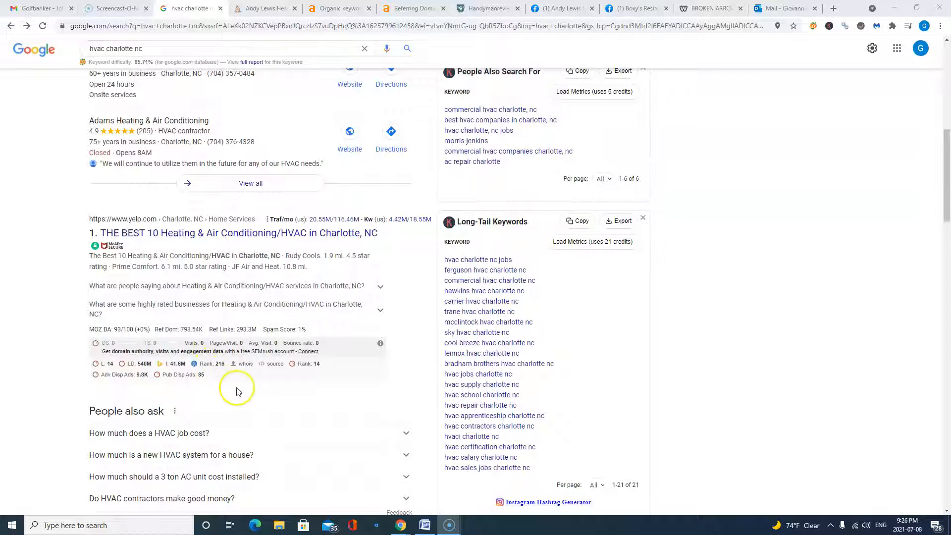
scroll("up", 3)
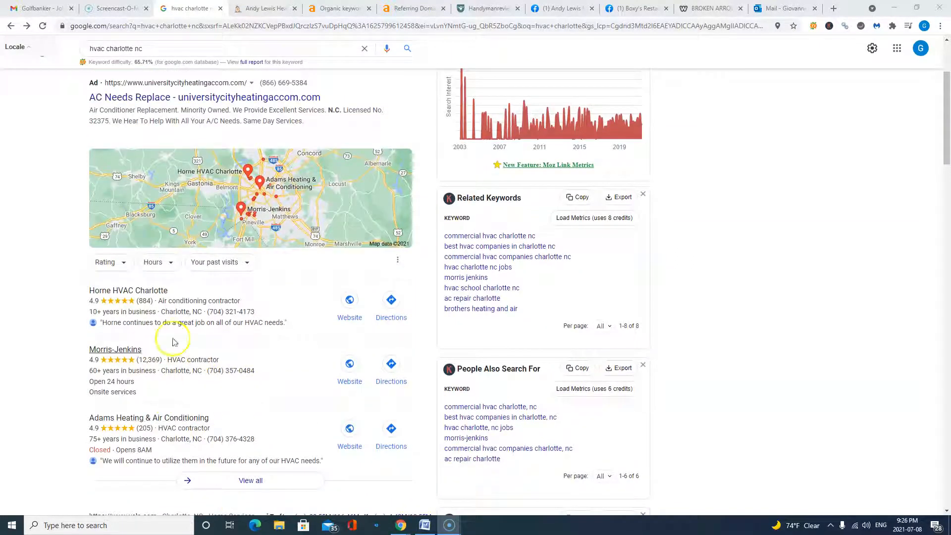
mouse_move(183, 346)
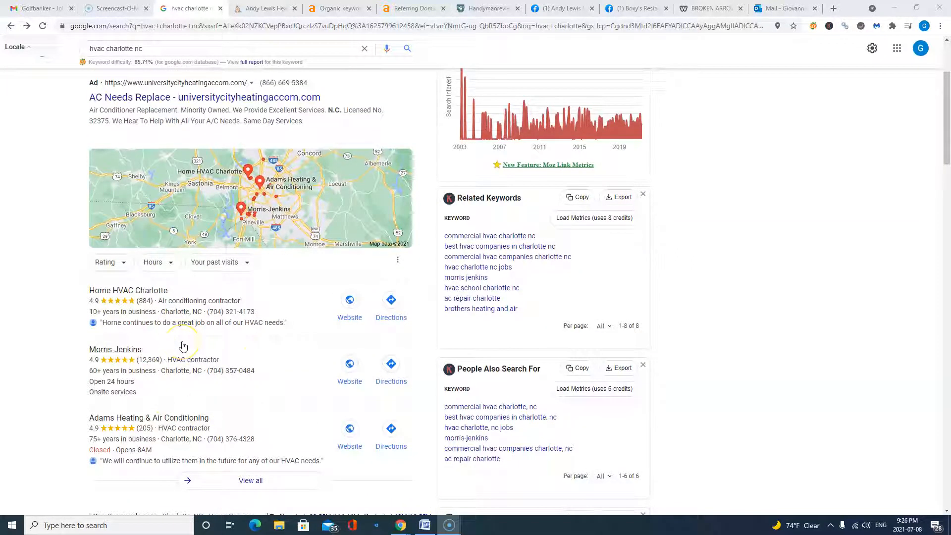
mouse_move(106, 290)
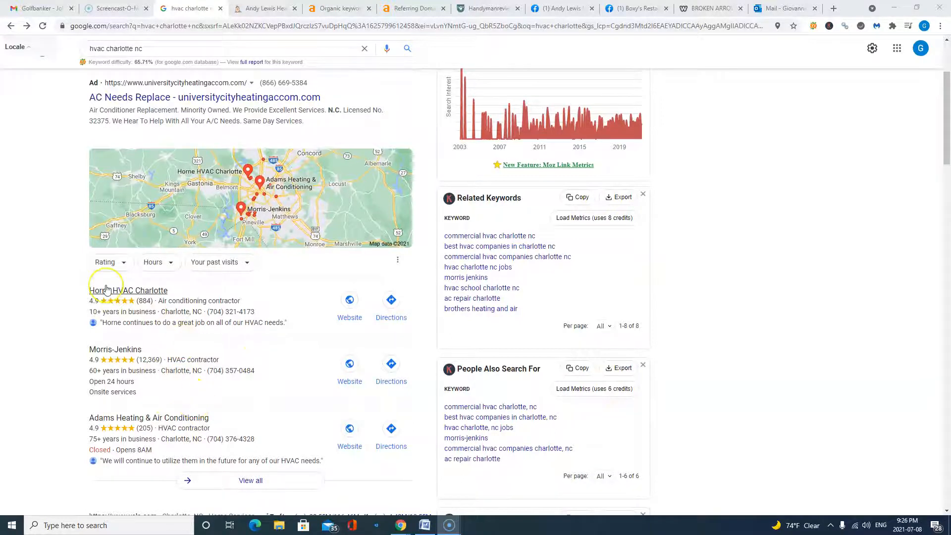
mouse_move(238, 387)
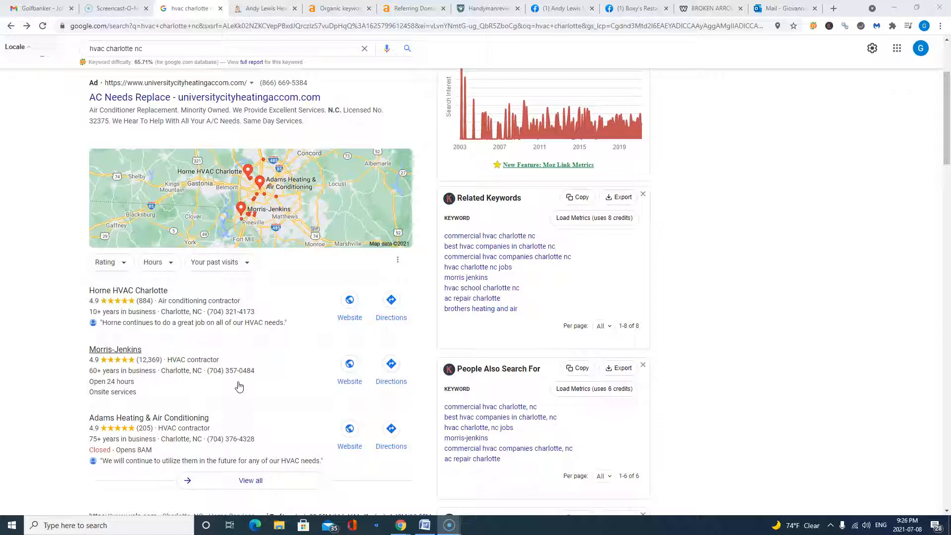
mouse_move(100, 397)
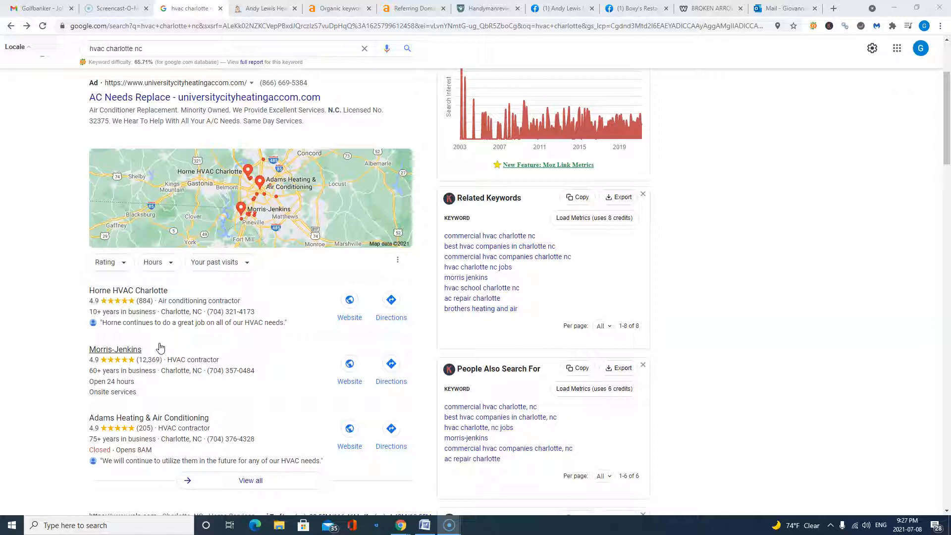
mouse_move(170, 377)
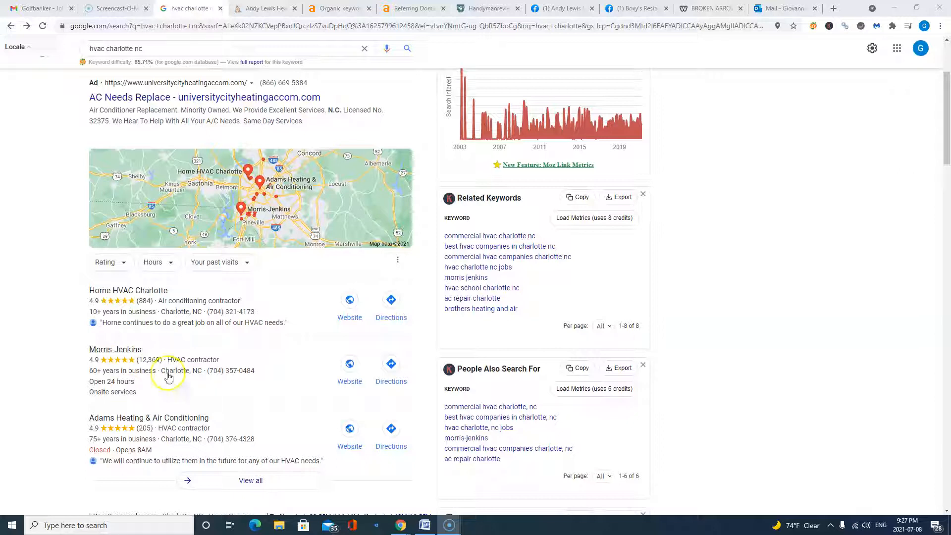
mouse_move(168, 405)
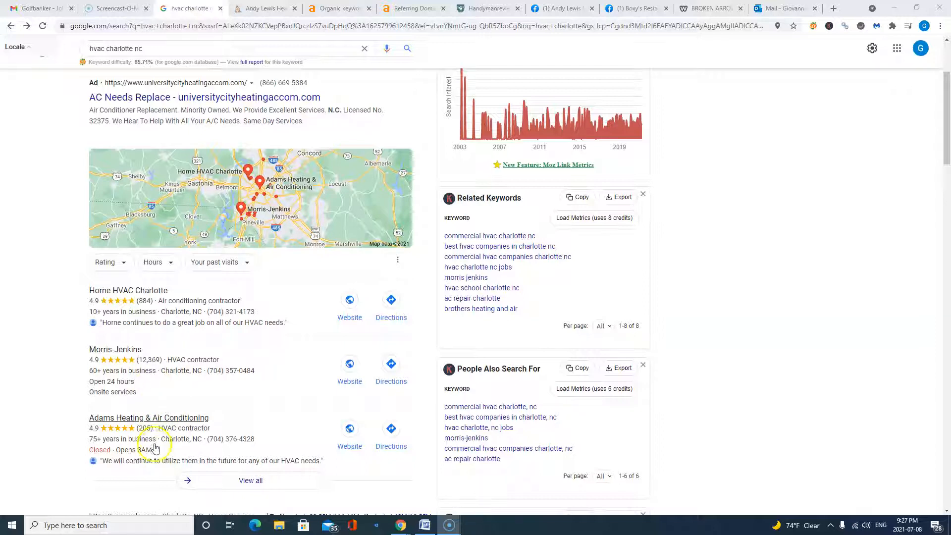
mouse_move(167, 365)
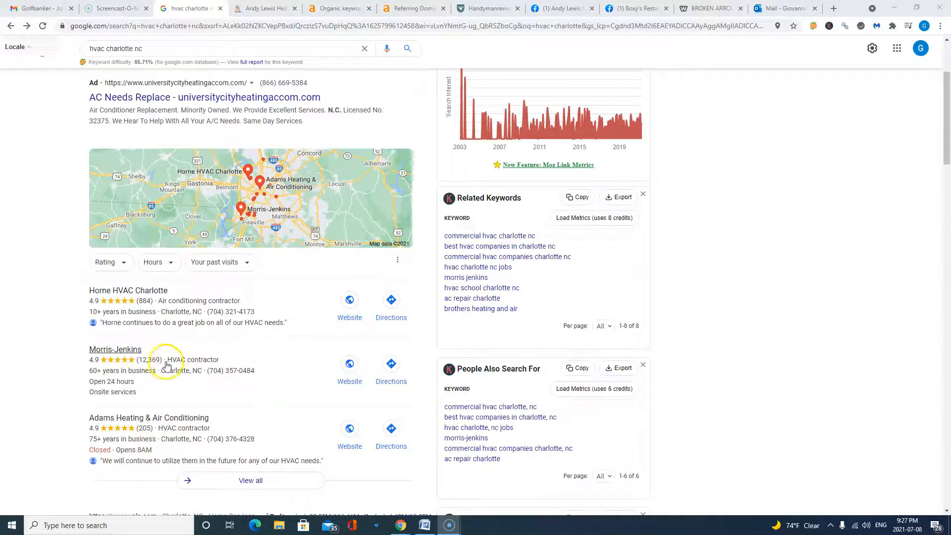
mouse_move(176, 344)
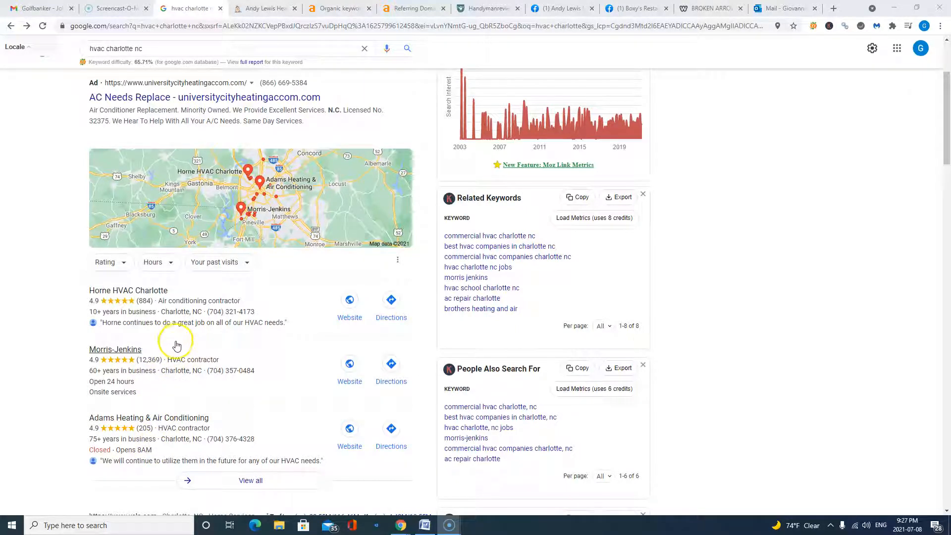
mouse_move(177, 348)
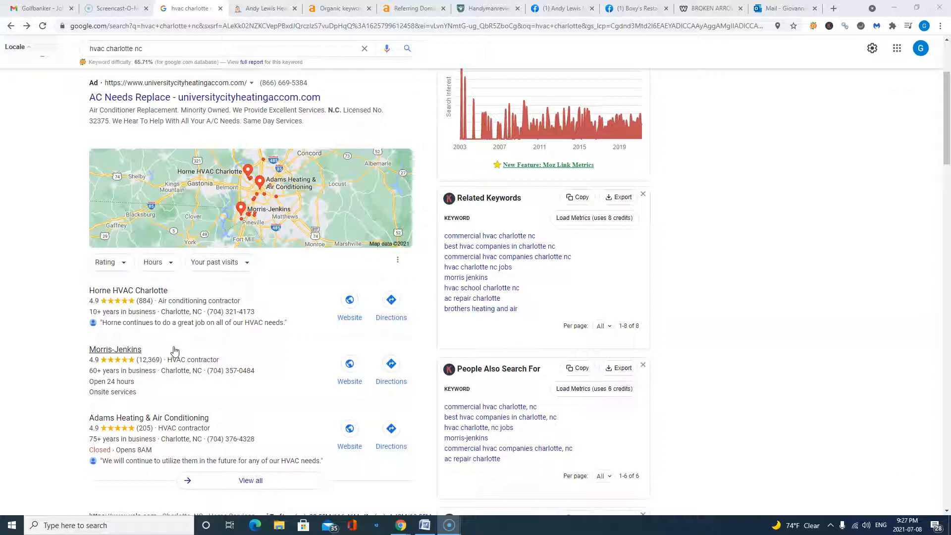
mouse_move(208, 383)
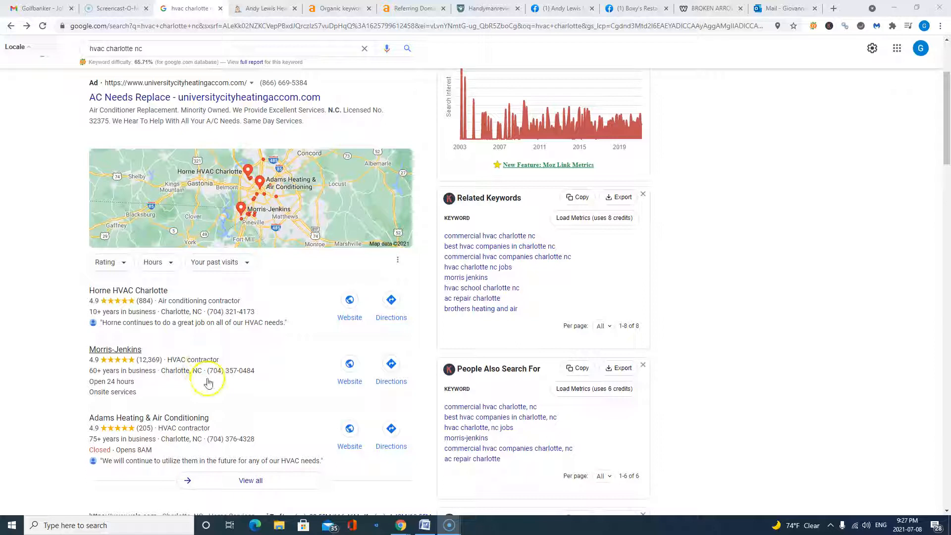
mouse_move(264, 367)
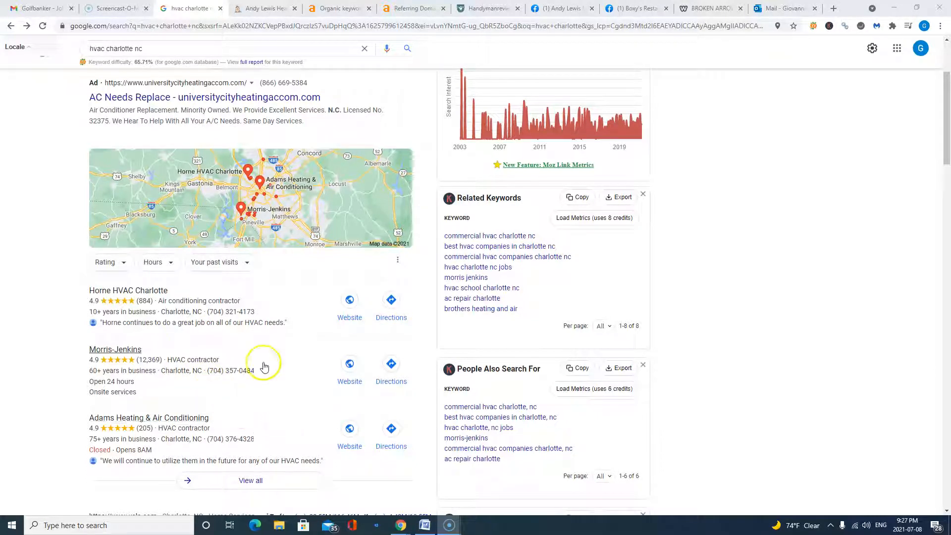
mouse_move(229, 405)
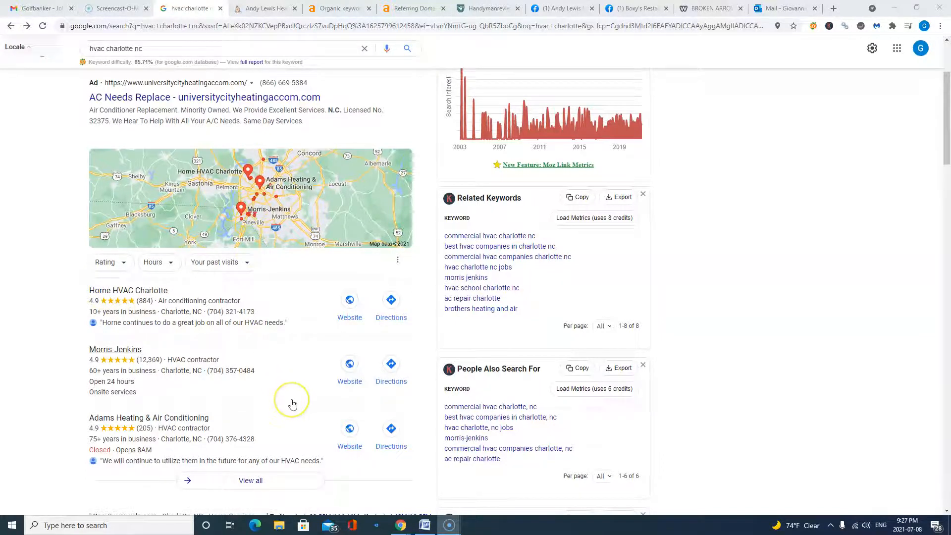
scroll("down", 3)
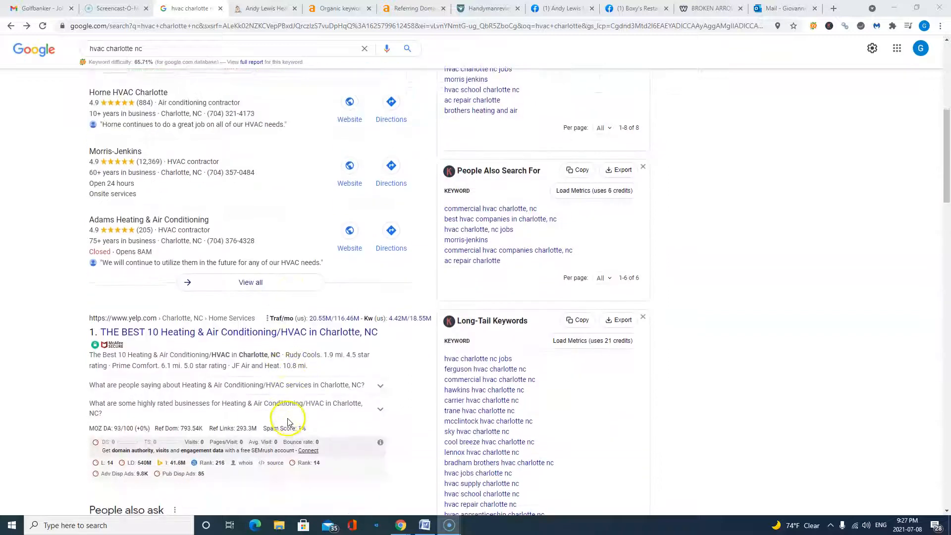
scroll("up", 3)
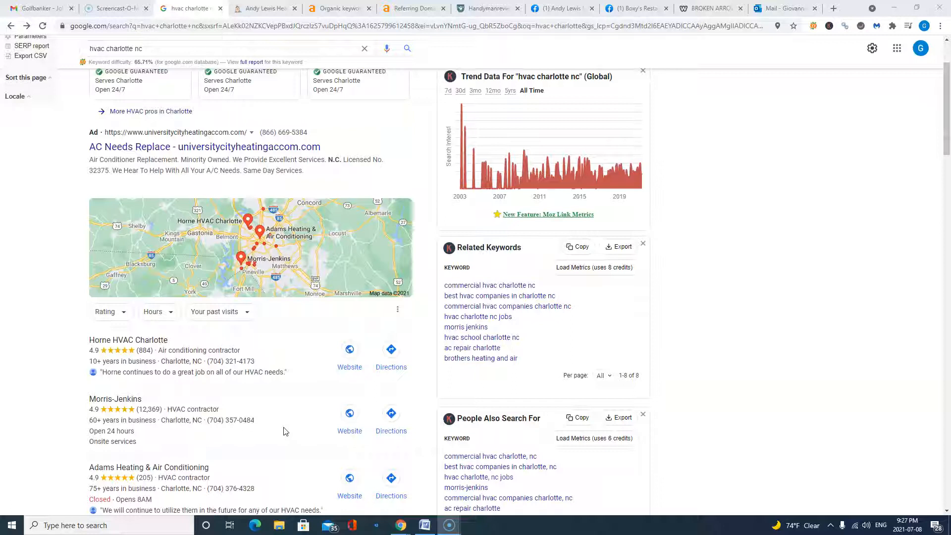
scroll("down", 3)
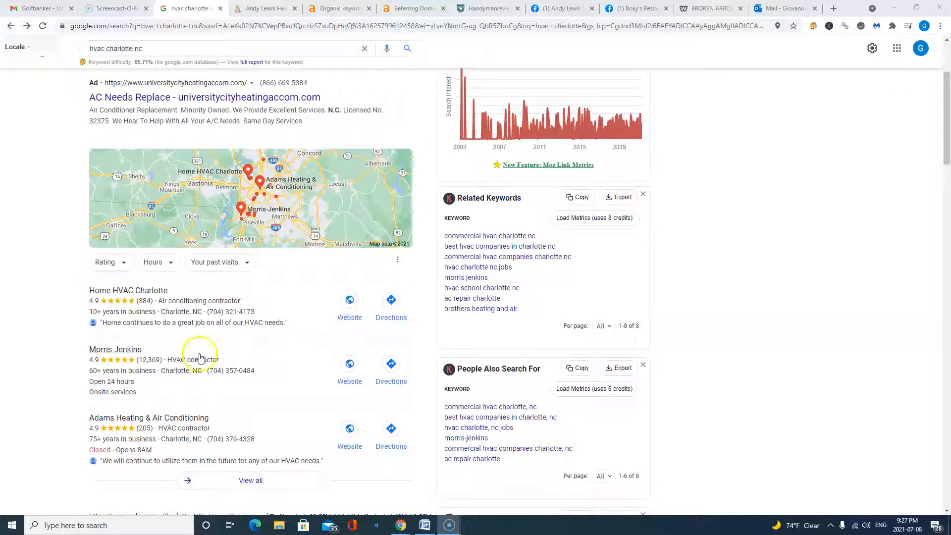
Step: Switch to Andy Lewis Heating's Facebook page, scroll its About section and posts, return to top
left_click(558, 8)
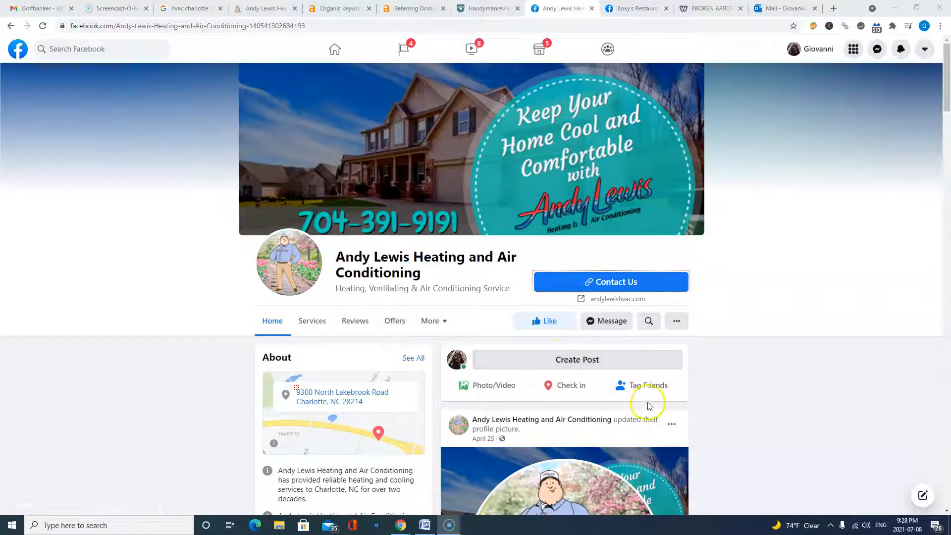
scroll("down", 3)
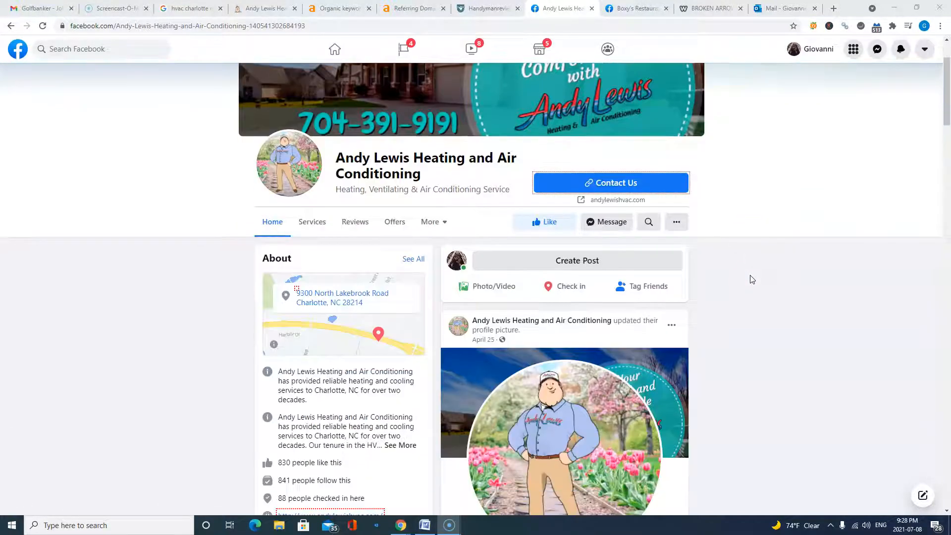
scroll("down", 3)
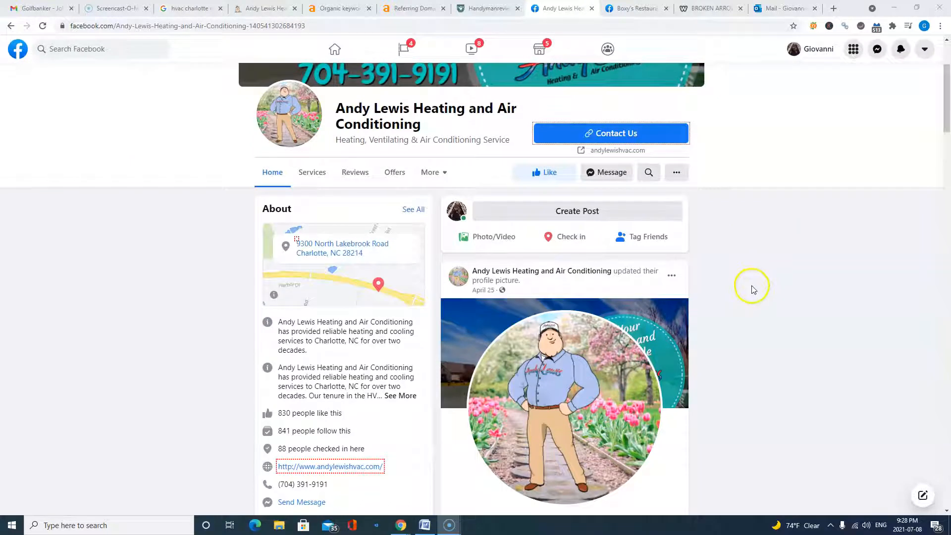
scroll("down", 3)
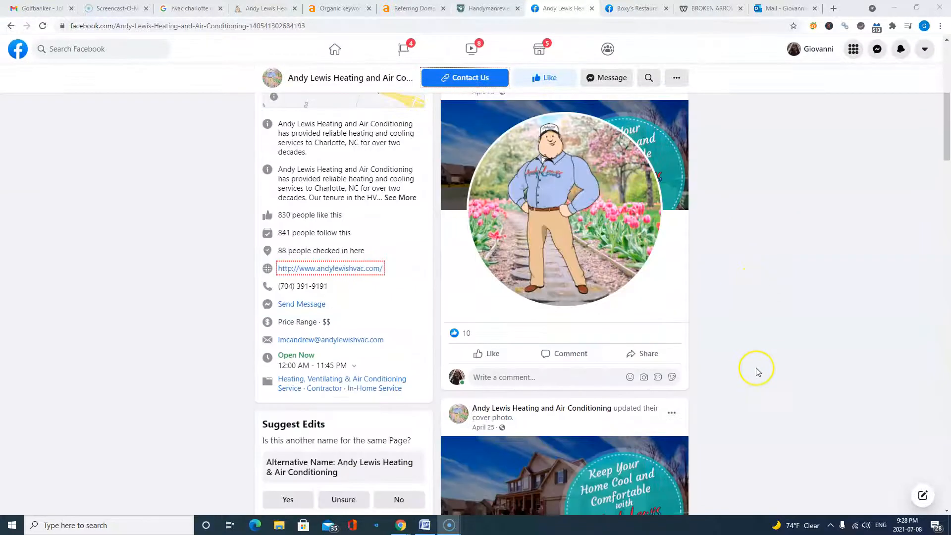
scroll("down", 3)
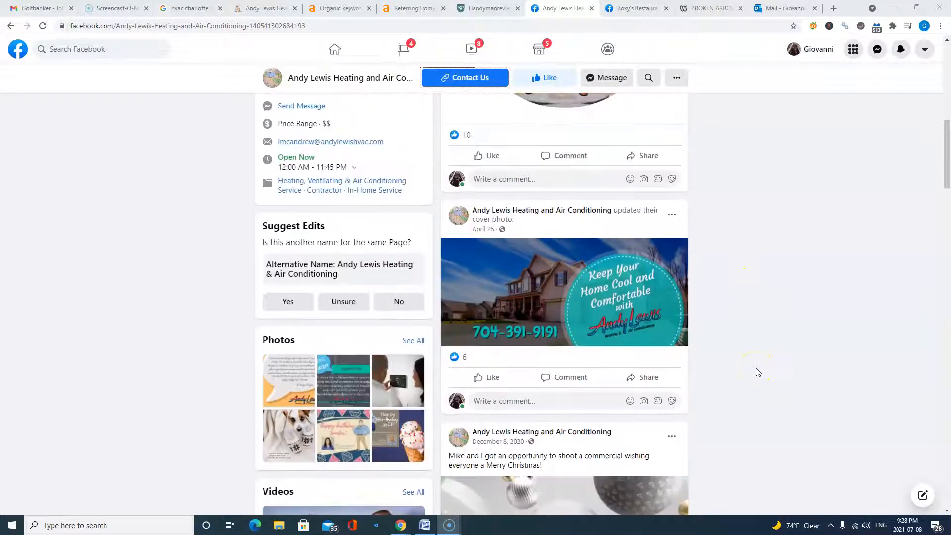
scroll("down", 3)
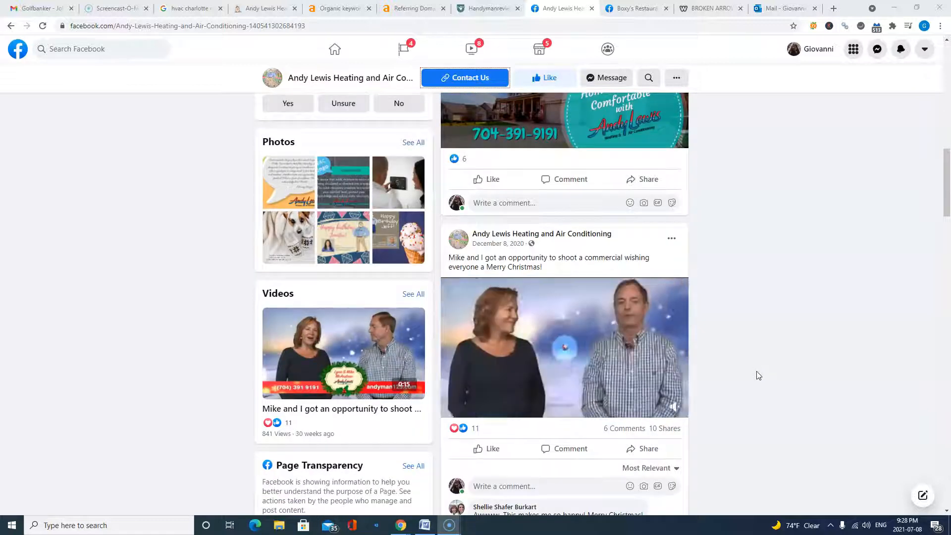
scroll("down", 3)
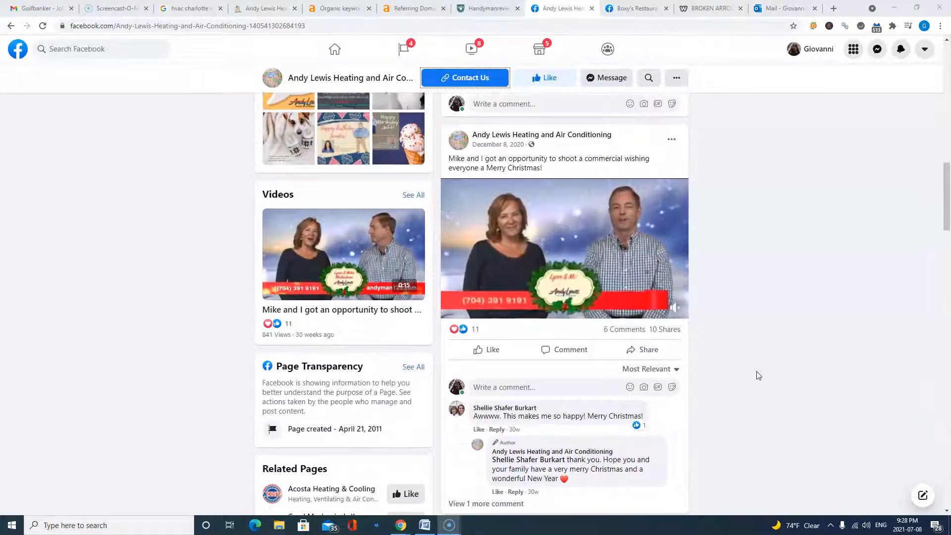
scroll("up", 3)
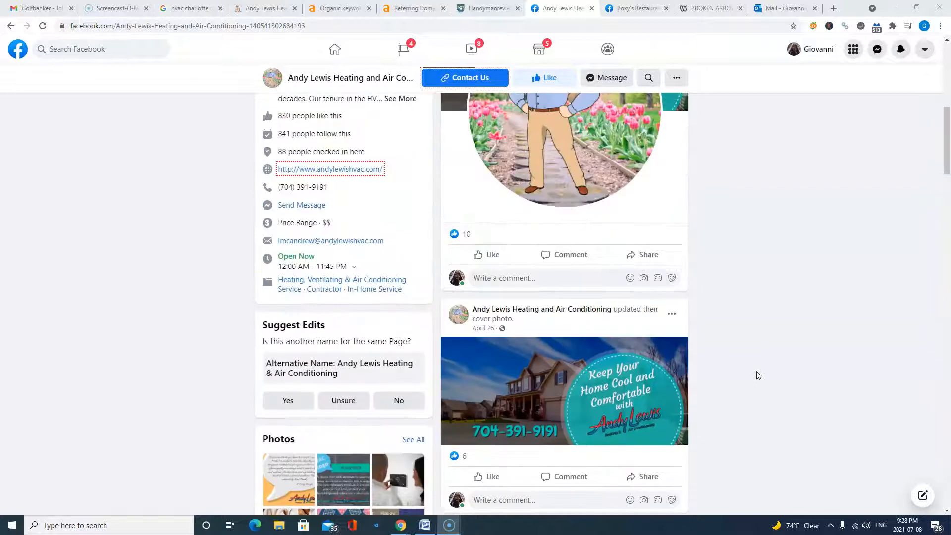
scroll("up", 3)
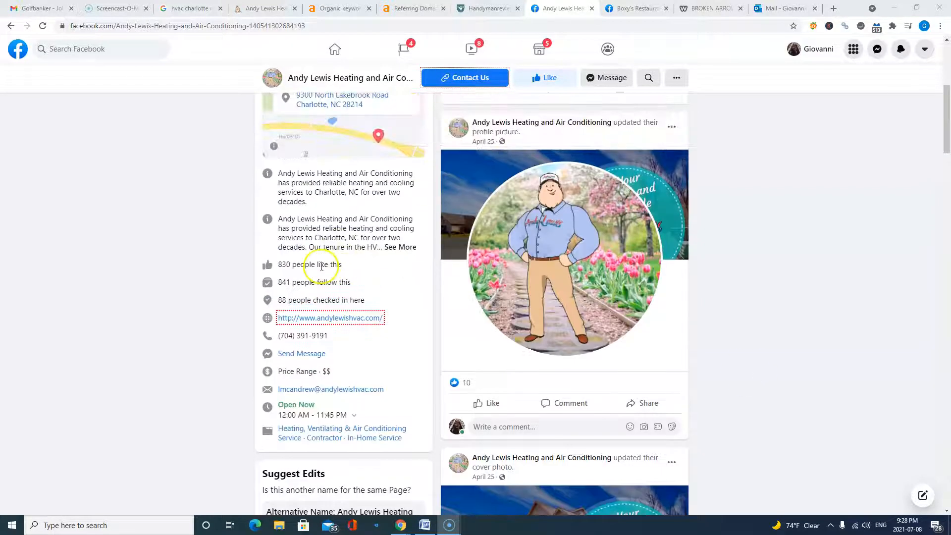
scroll("up", 3)
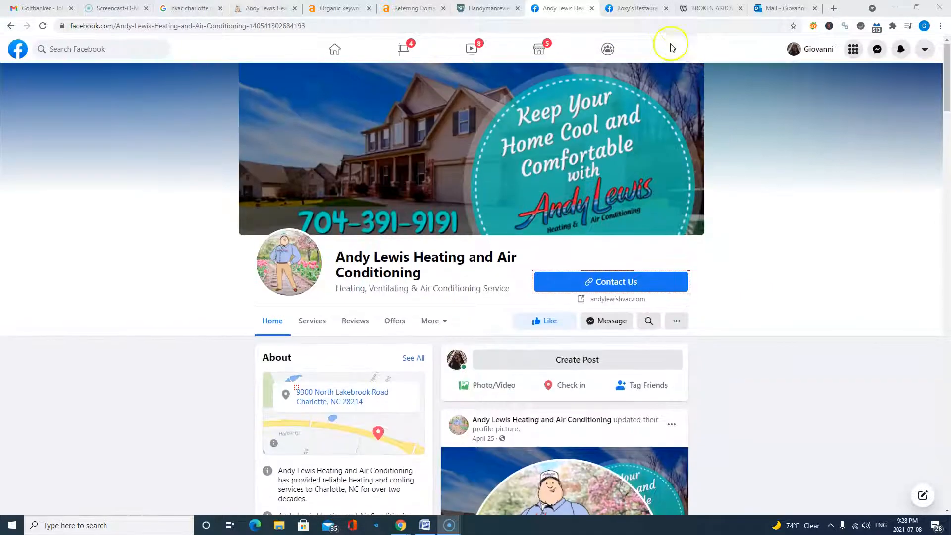
left_click(634, 8)
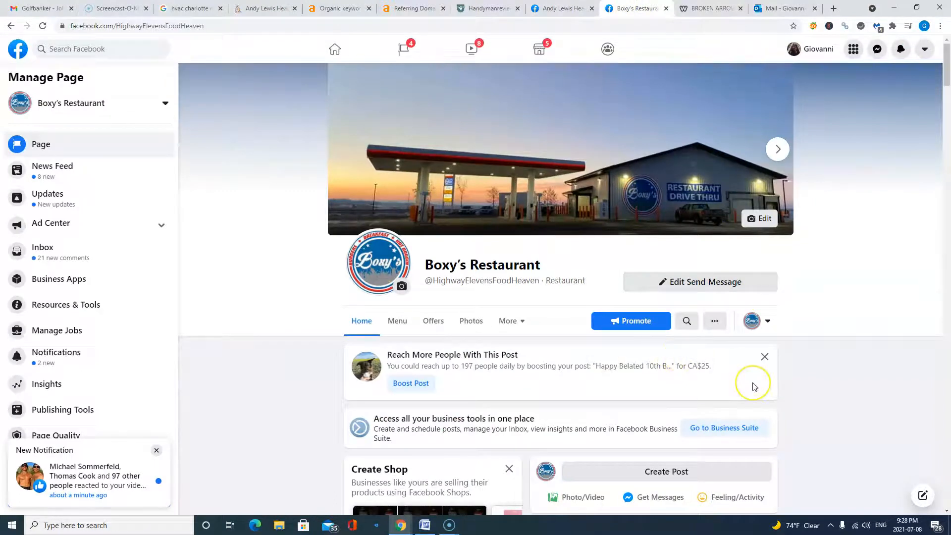
mouse_move(824, 405)
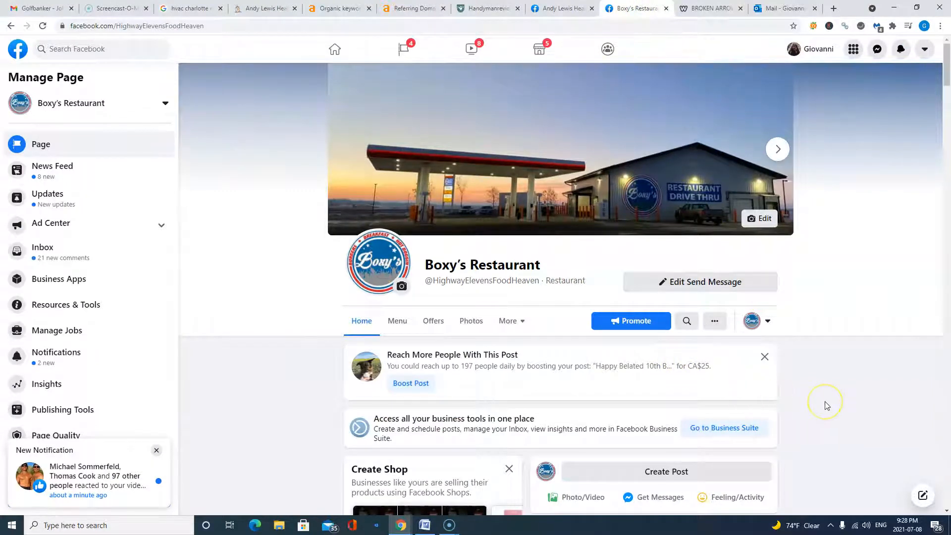
scroll("down", 3)
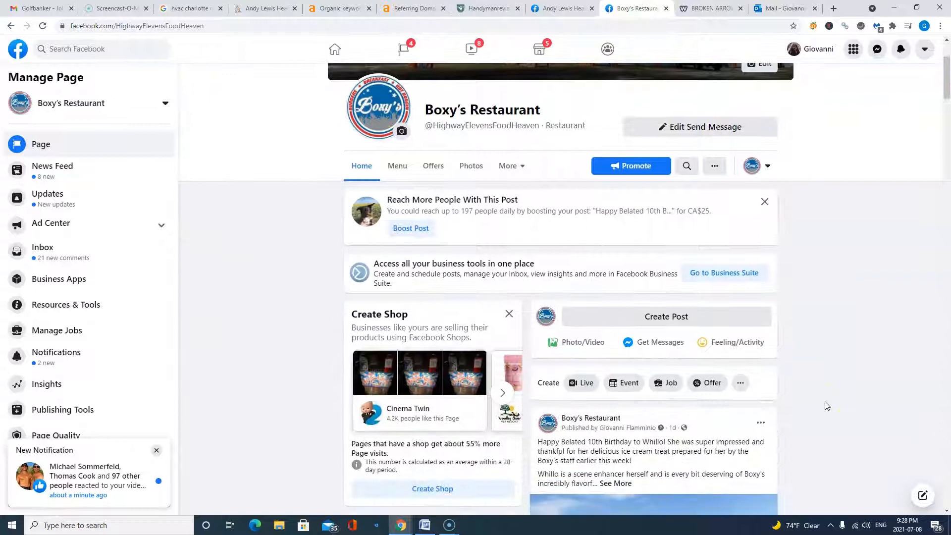
scroll("down", 3)
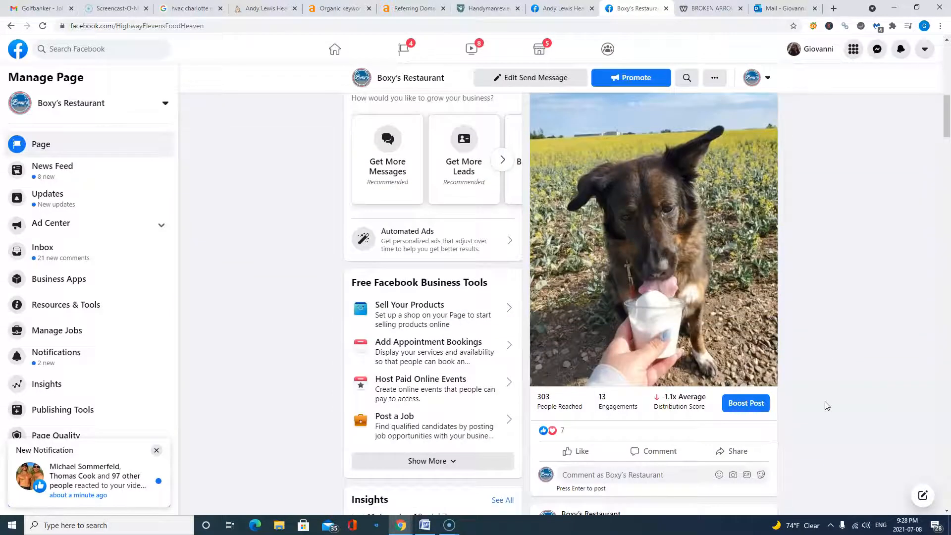
scroll("down", 3)
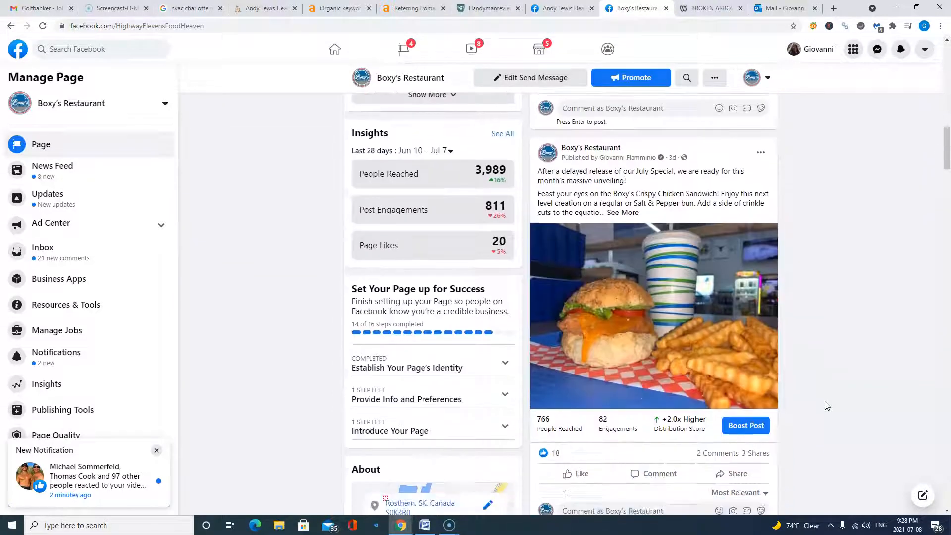
scroll("down", 3)
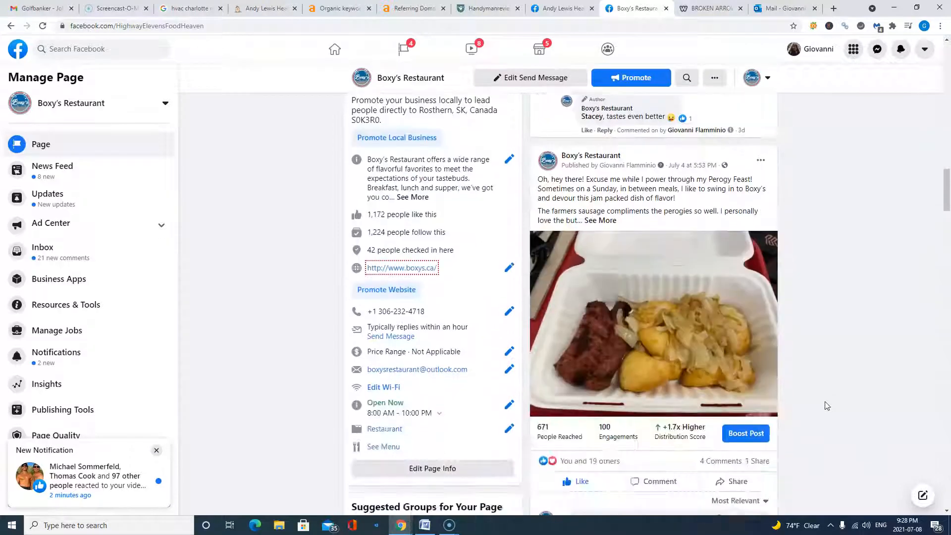
scroll("down", 3)
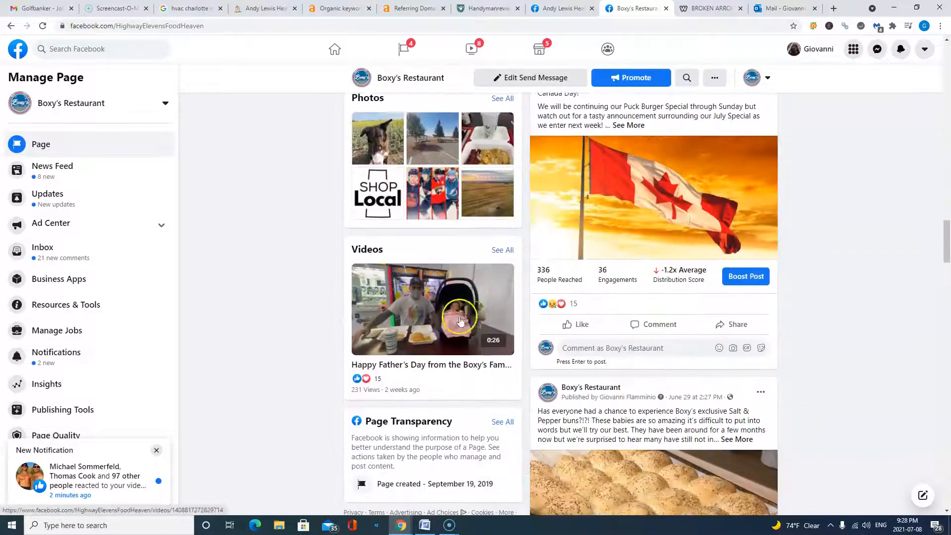
scroll("down", 3)
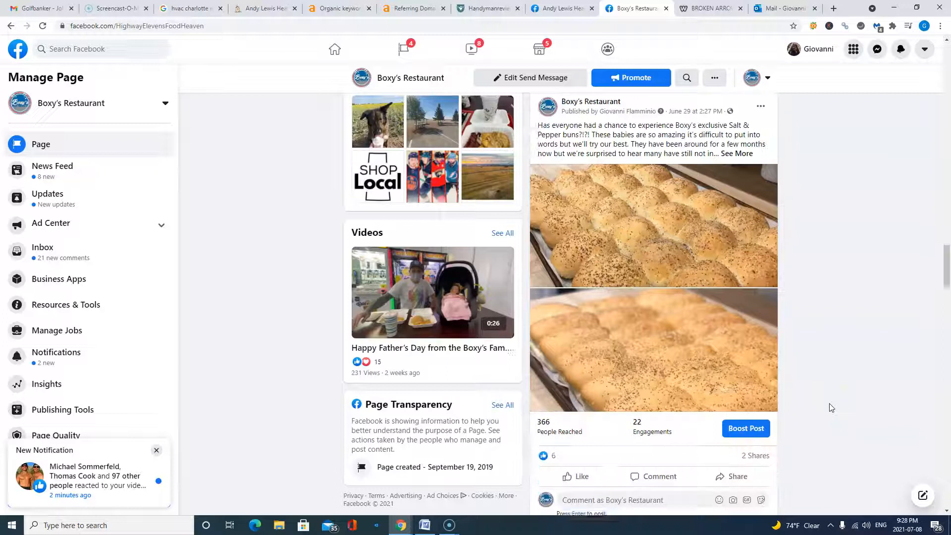
scroll("down", 3)
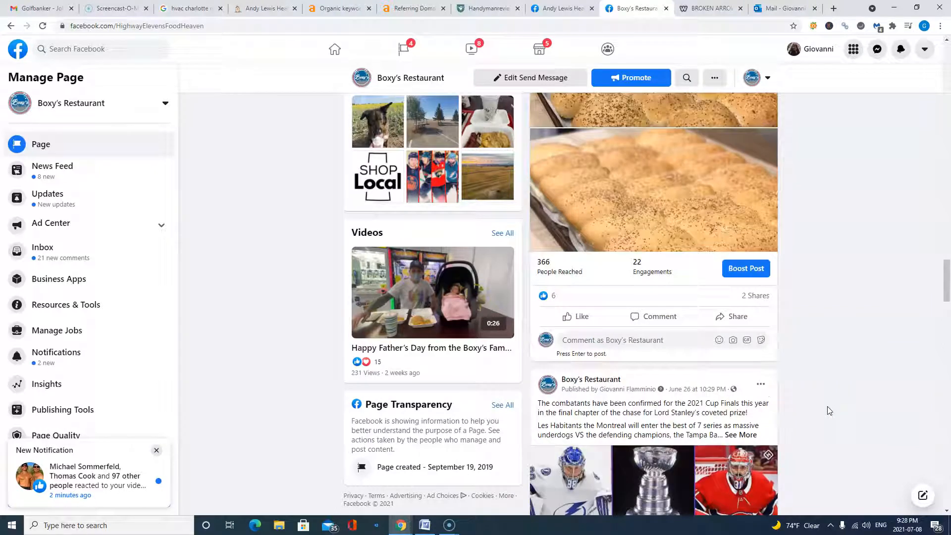
scroll("up", 3)
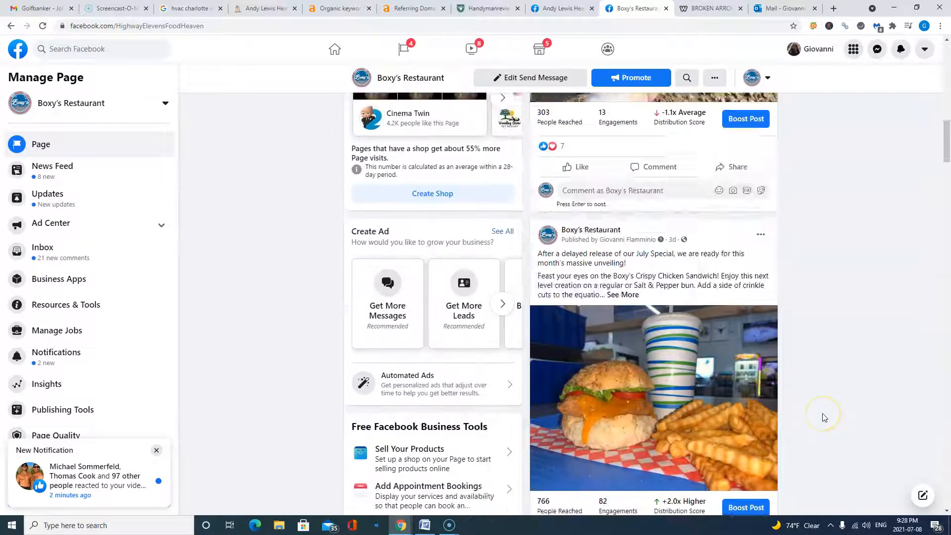
scroll("up", 3)
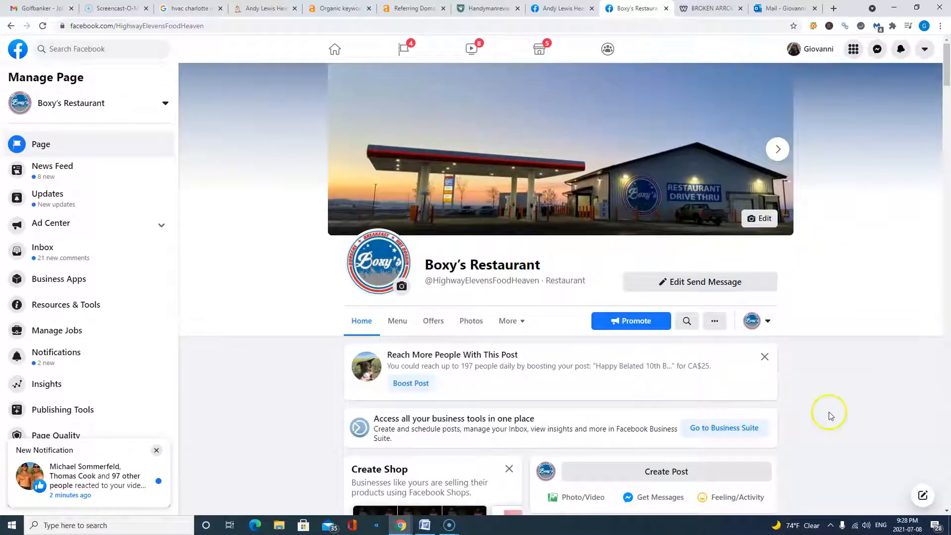
left_click(264, 8)
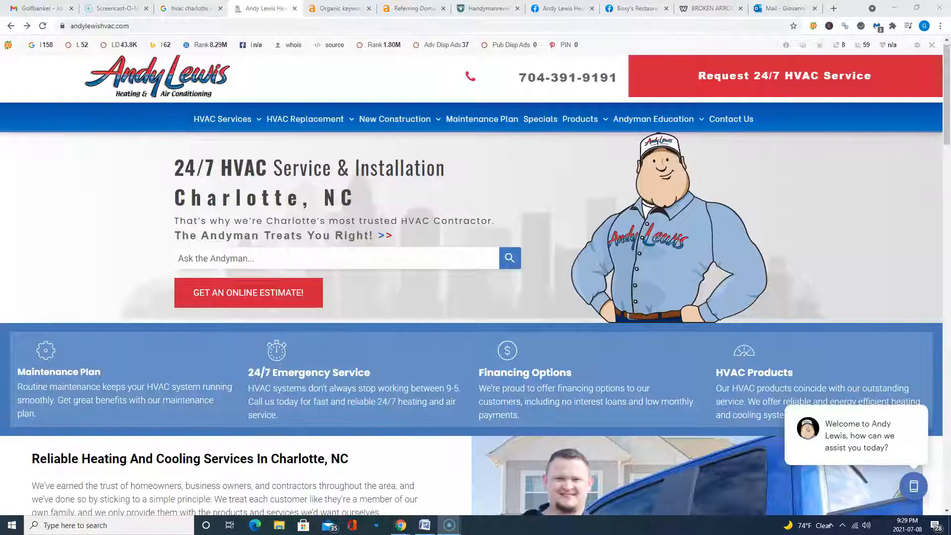
mouse_move(548, 362)
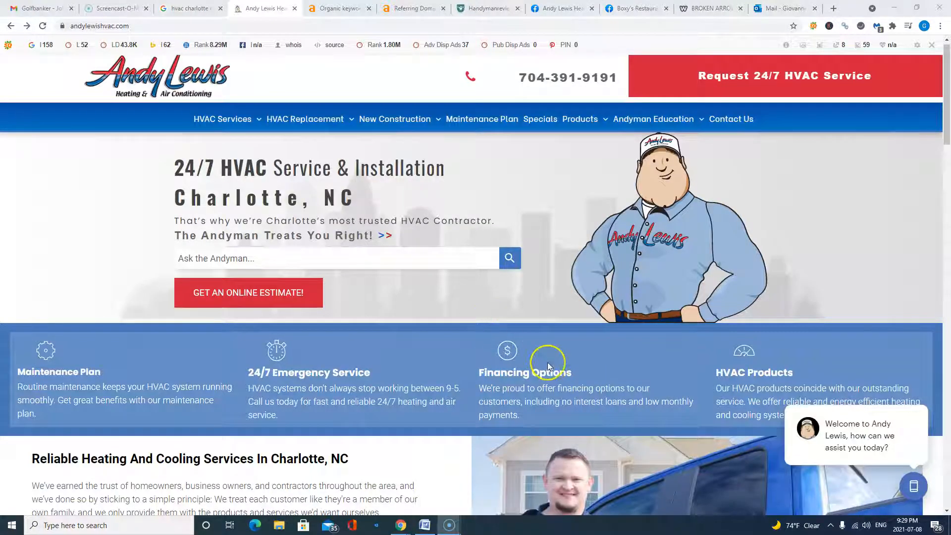
mouse_move(819, 293)
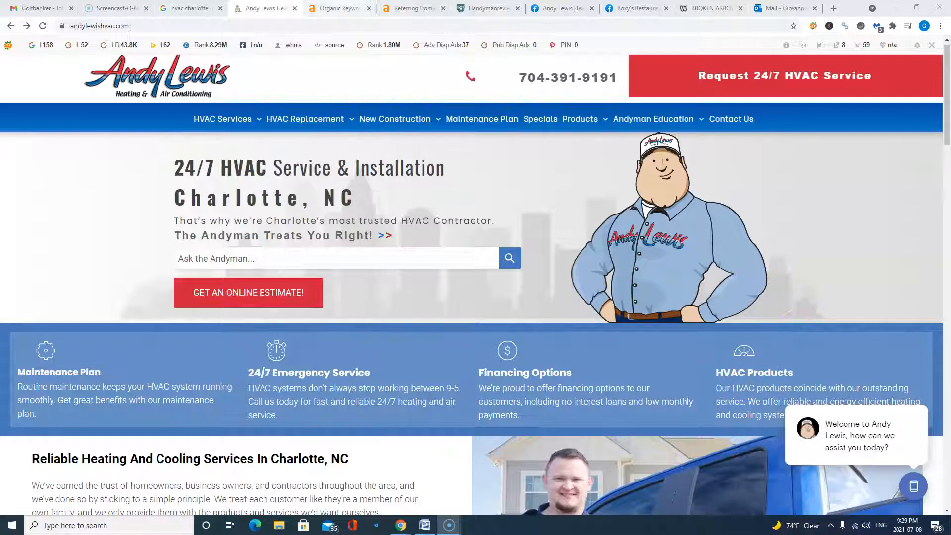
left_click(338, 8)
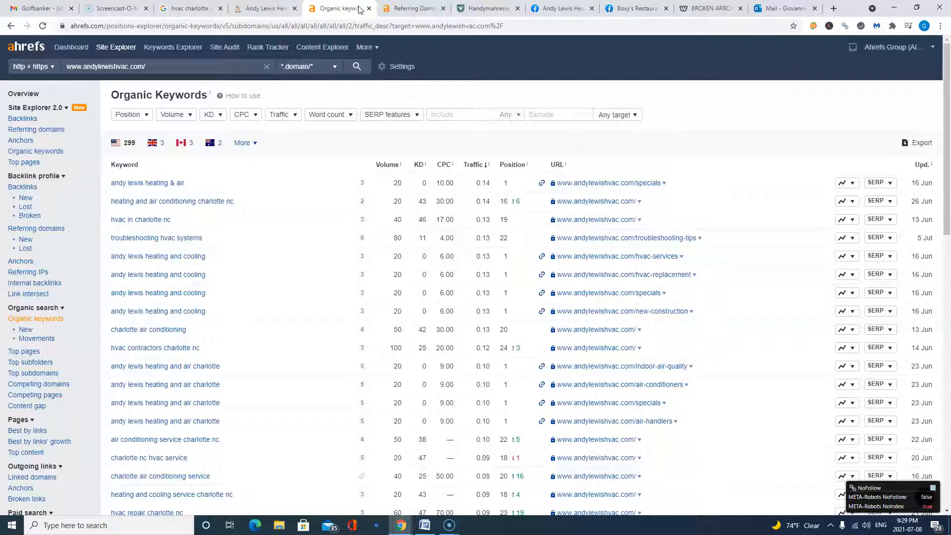
mouse_move(328, 58)
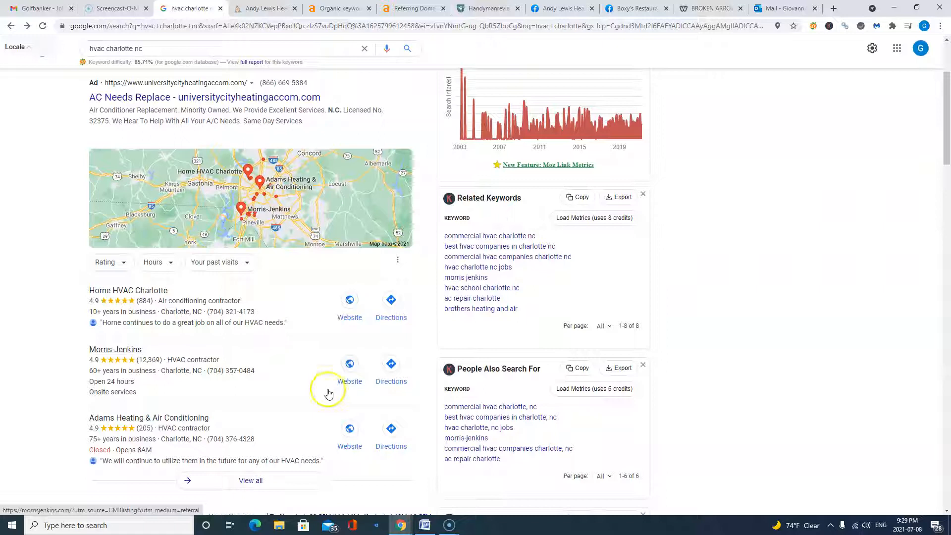
mouse_move(293, 364)
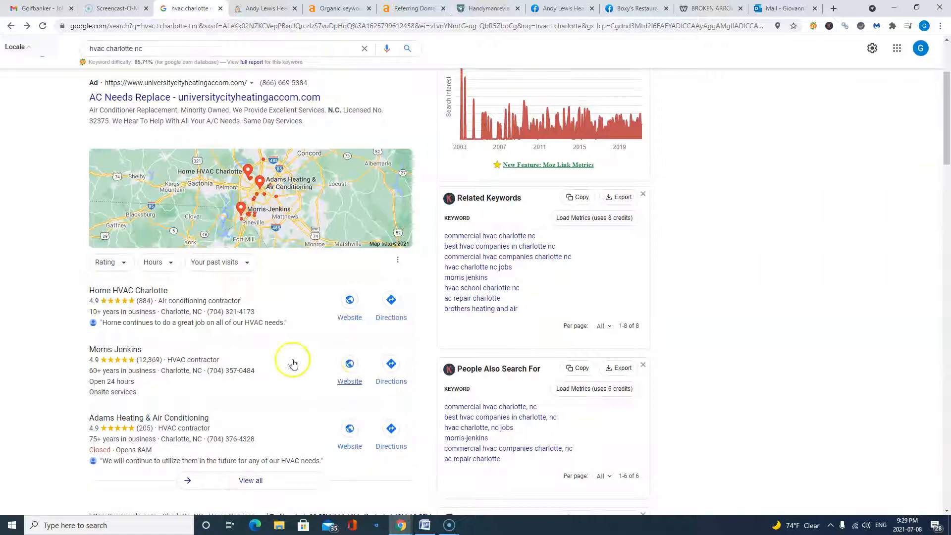
mouse_move(212, 380)
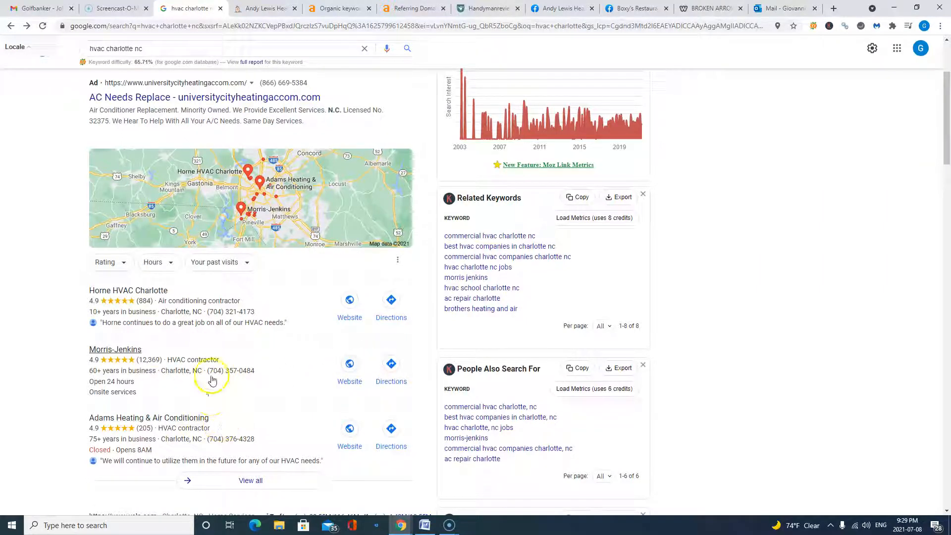
mouse_move(212, 407)
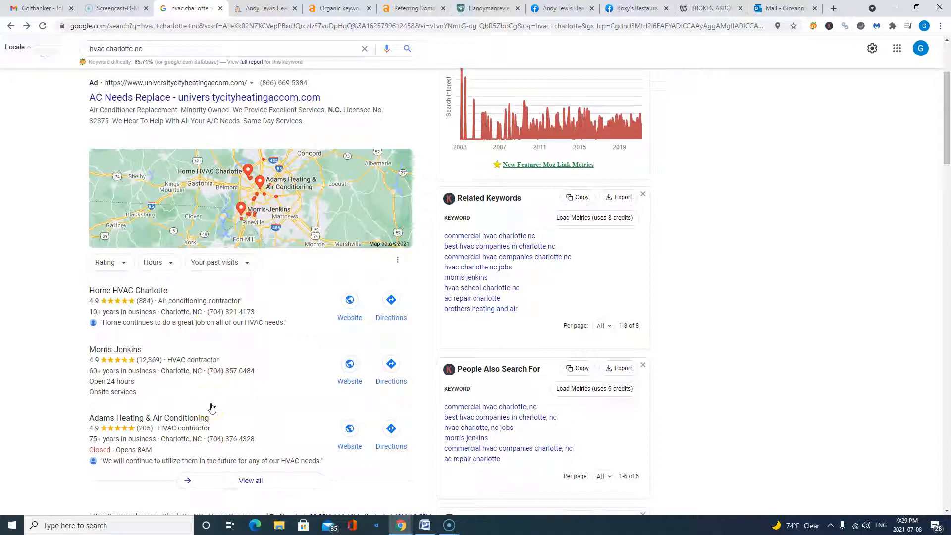
left_click(561, 8)
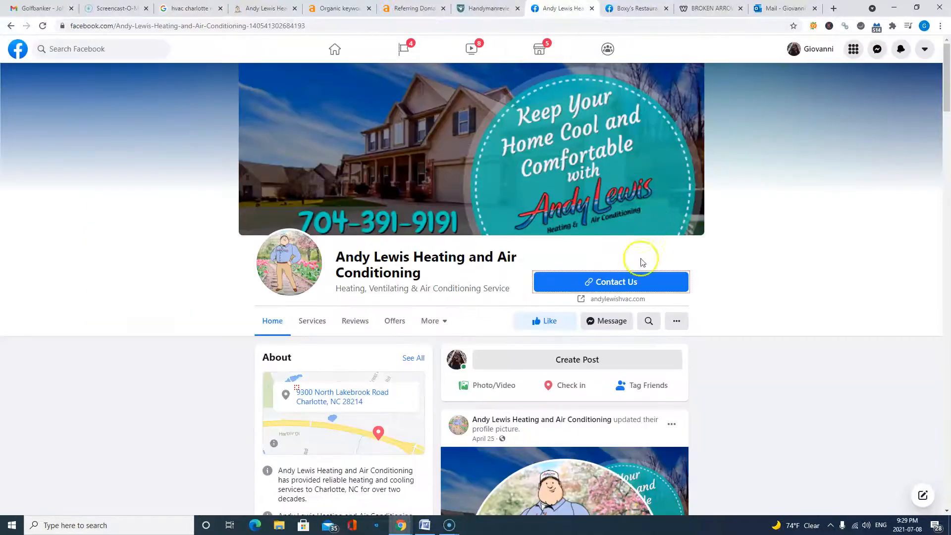
scroll("down", 3)
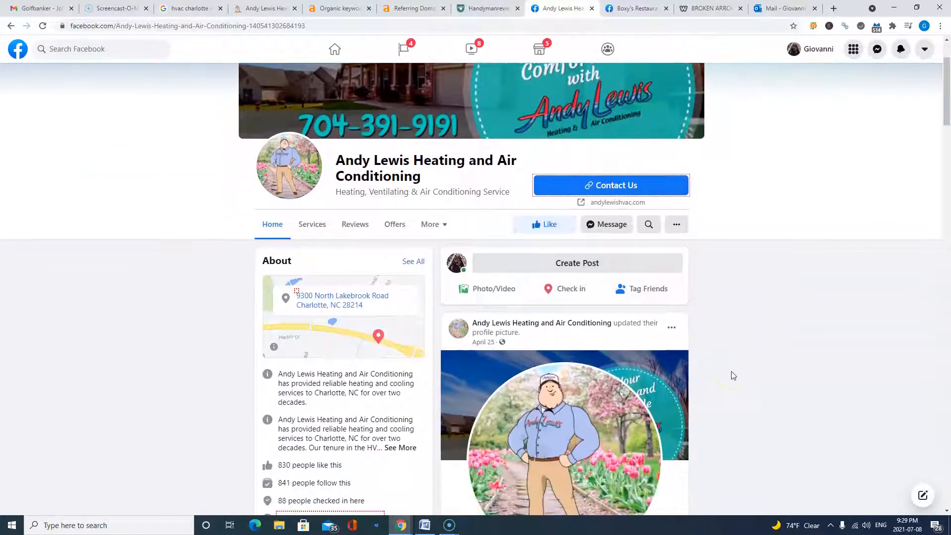
scroll("up", 3)
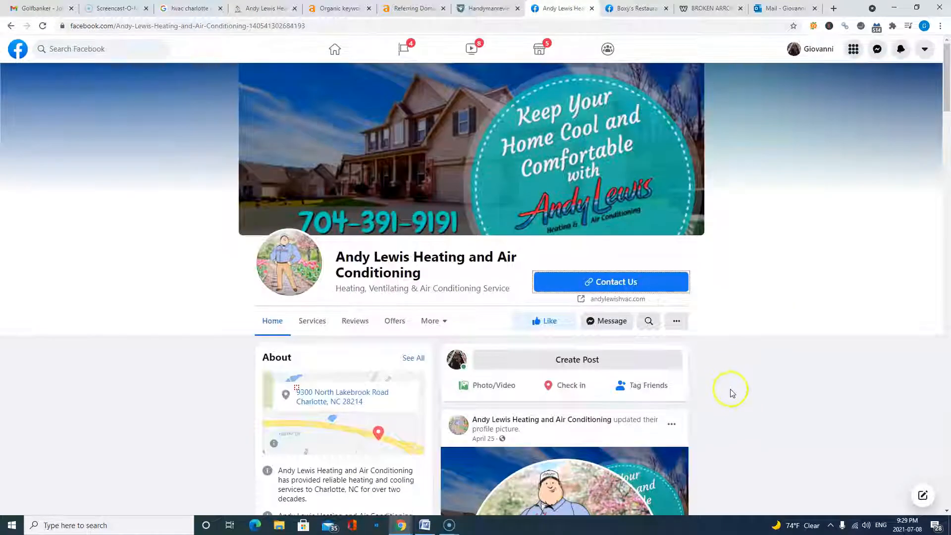
left_click(634, 8)
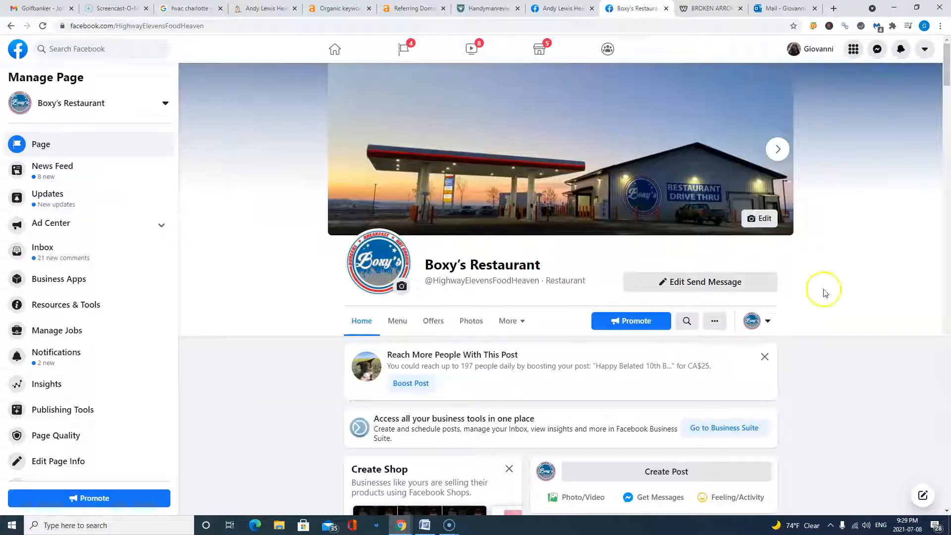
mouse_move(858, 355)
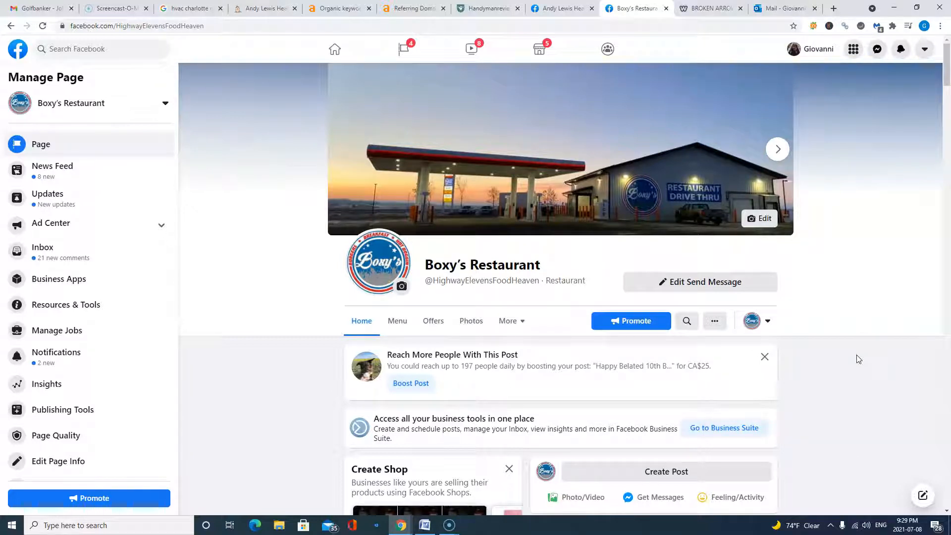
Step: Glance at Broken Arrow SEO, then the Ahrefs keywords, dashboard and referring domains tabs
left_click(710, 8)
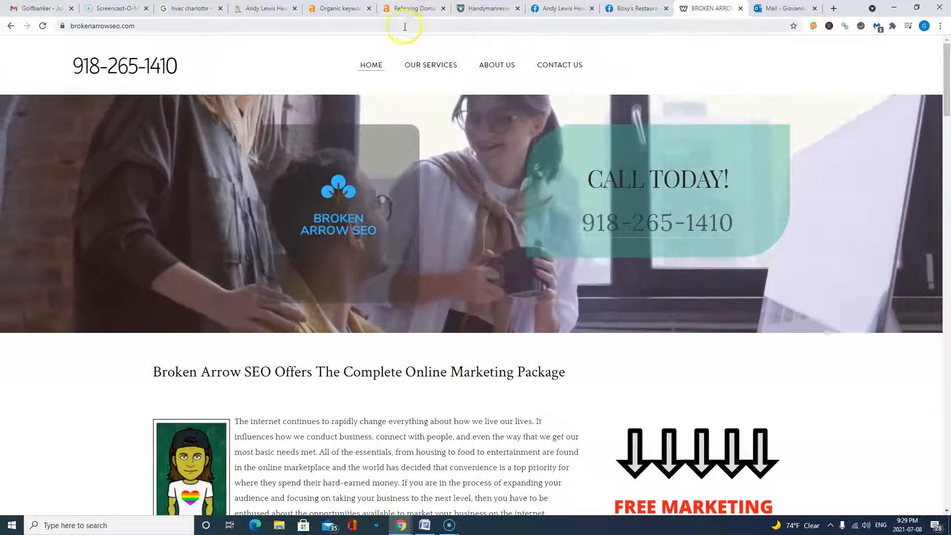
left_click(337, 8)
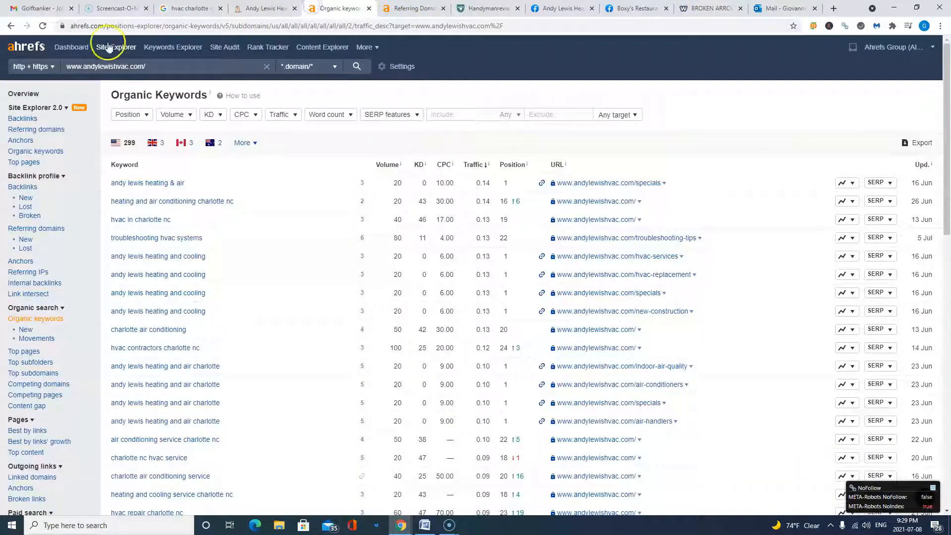
left_click(71, 46)
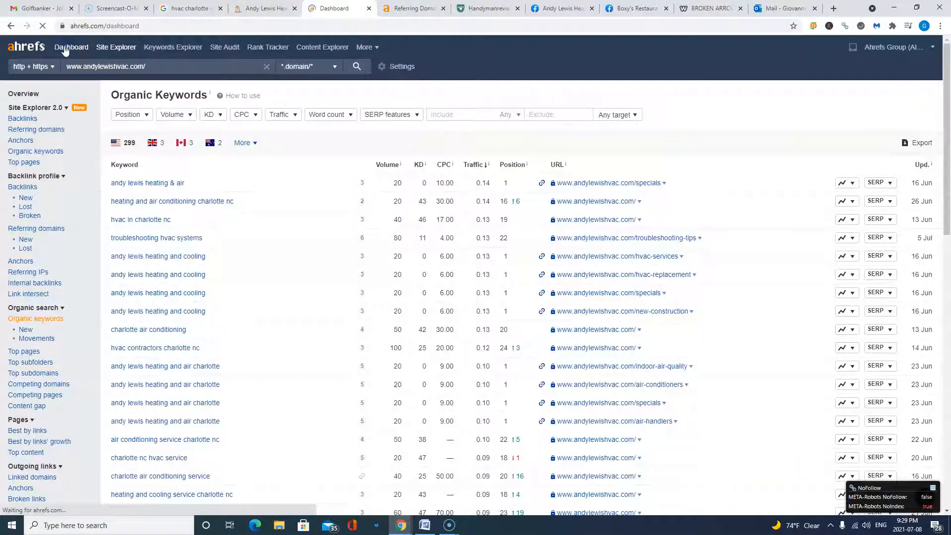
left_click(71, 46)
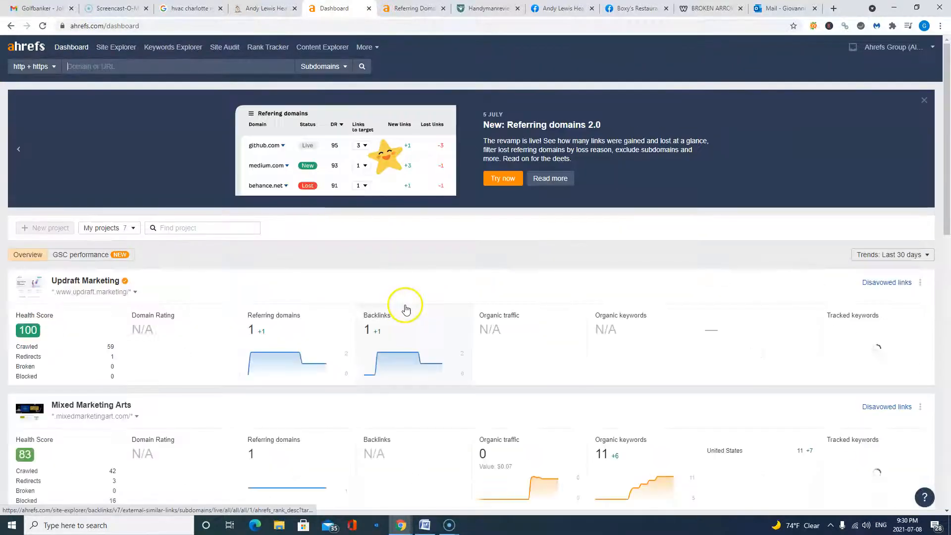
left_click(414, 8)
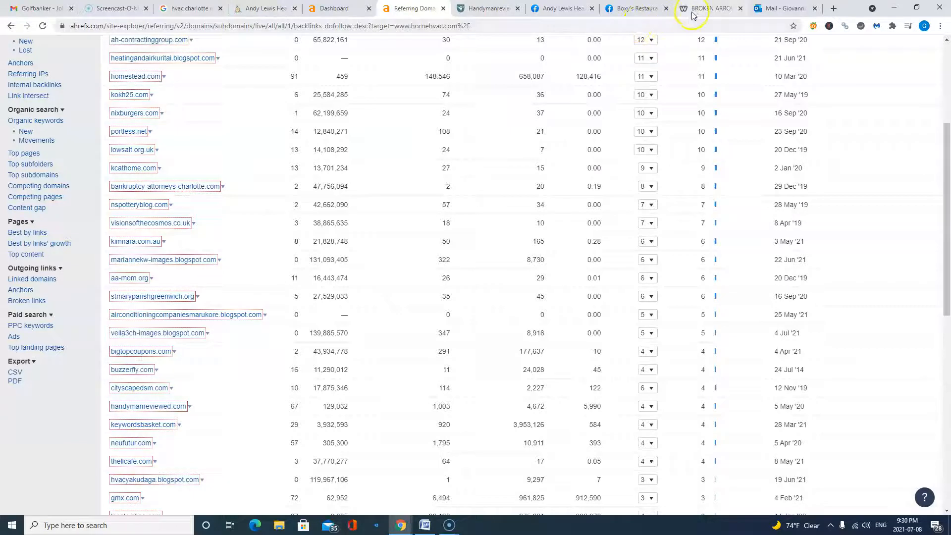
Step: Return to the Broken Arrow SEO homepage and scroll past its free audit form
left_click(704, 8)
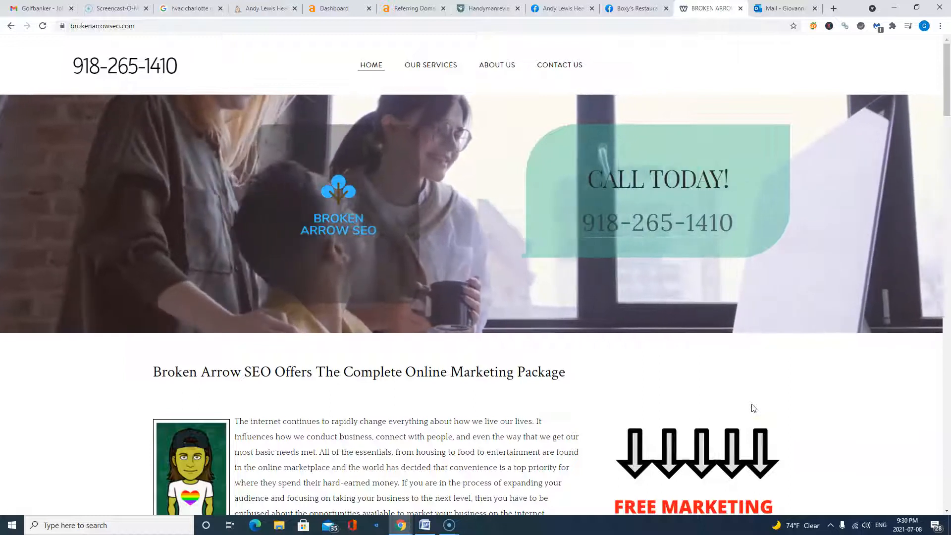
scroll("down", 3)
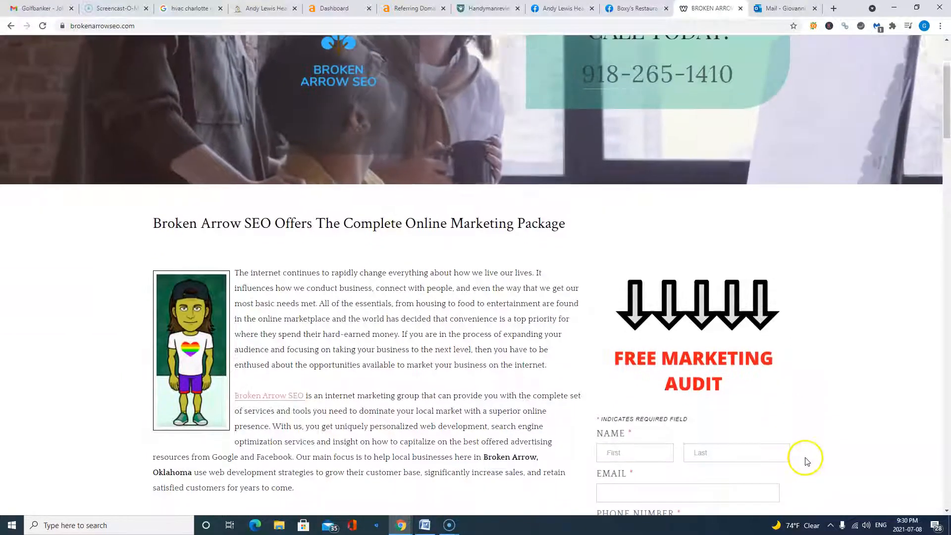
scroll("up", 3)
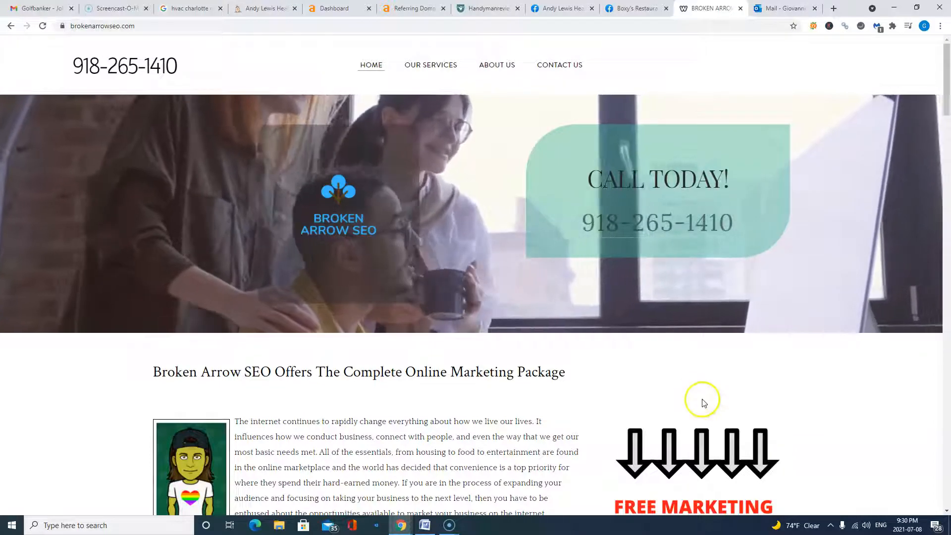
mouse_move(146, 394)
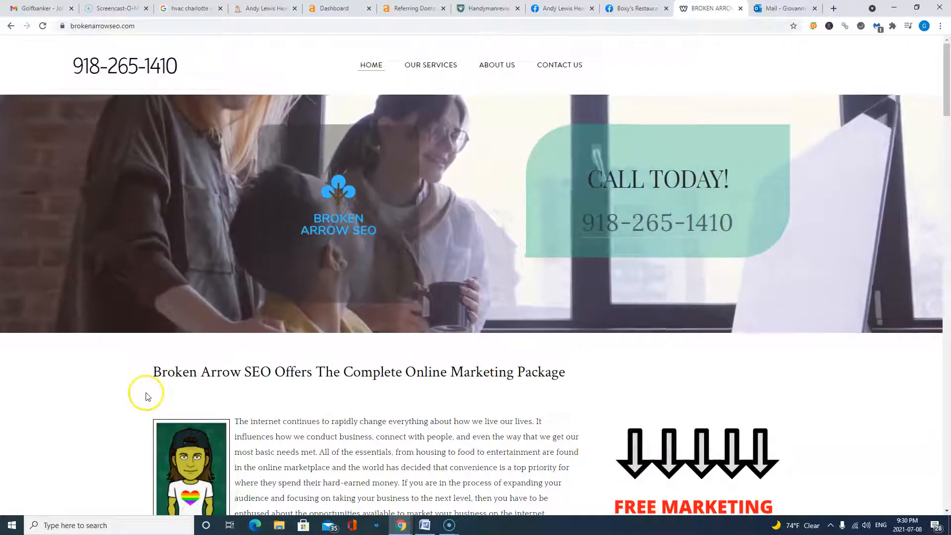